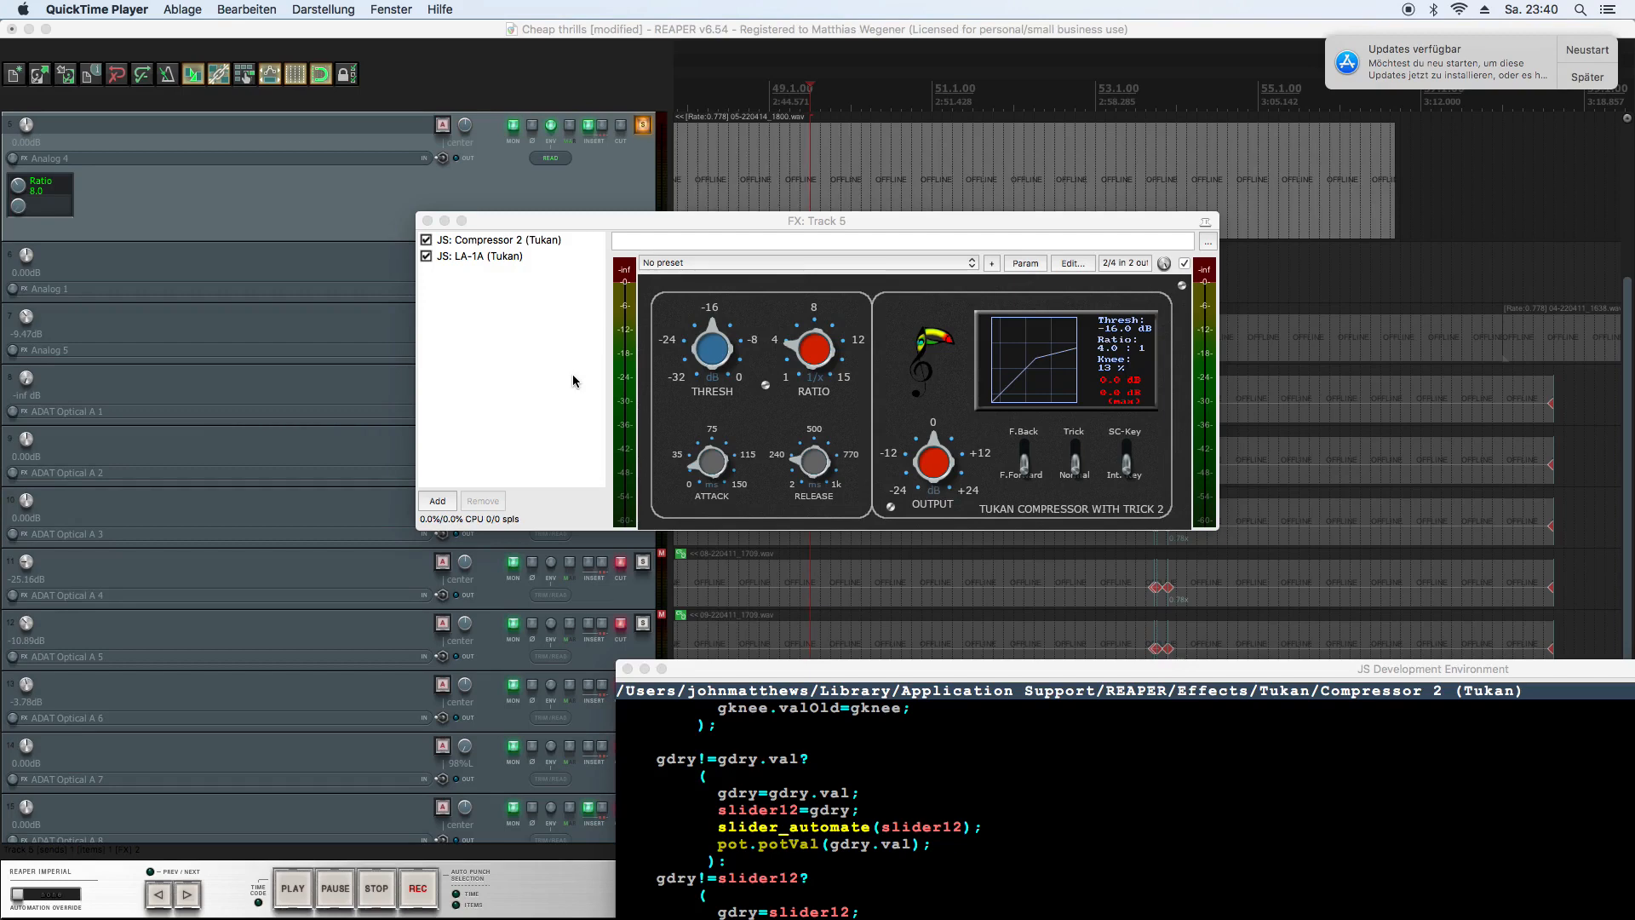
mouse_move(704, 412)
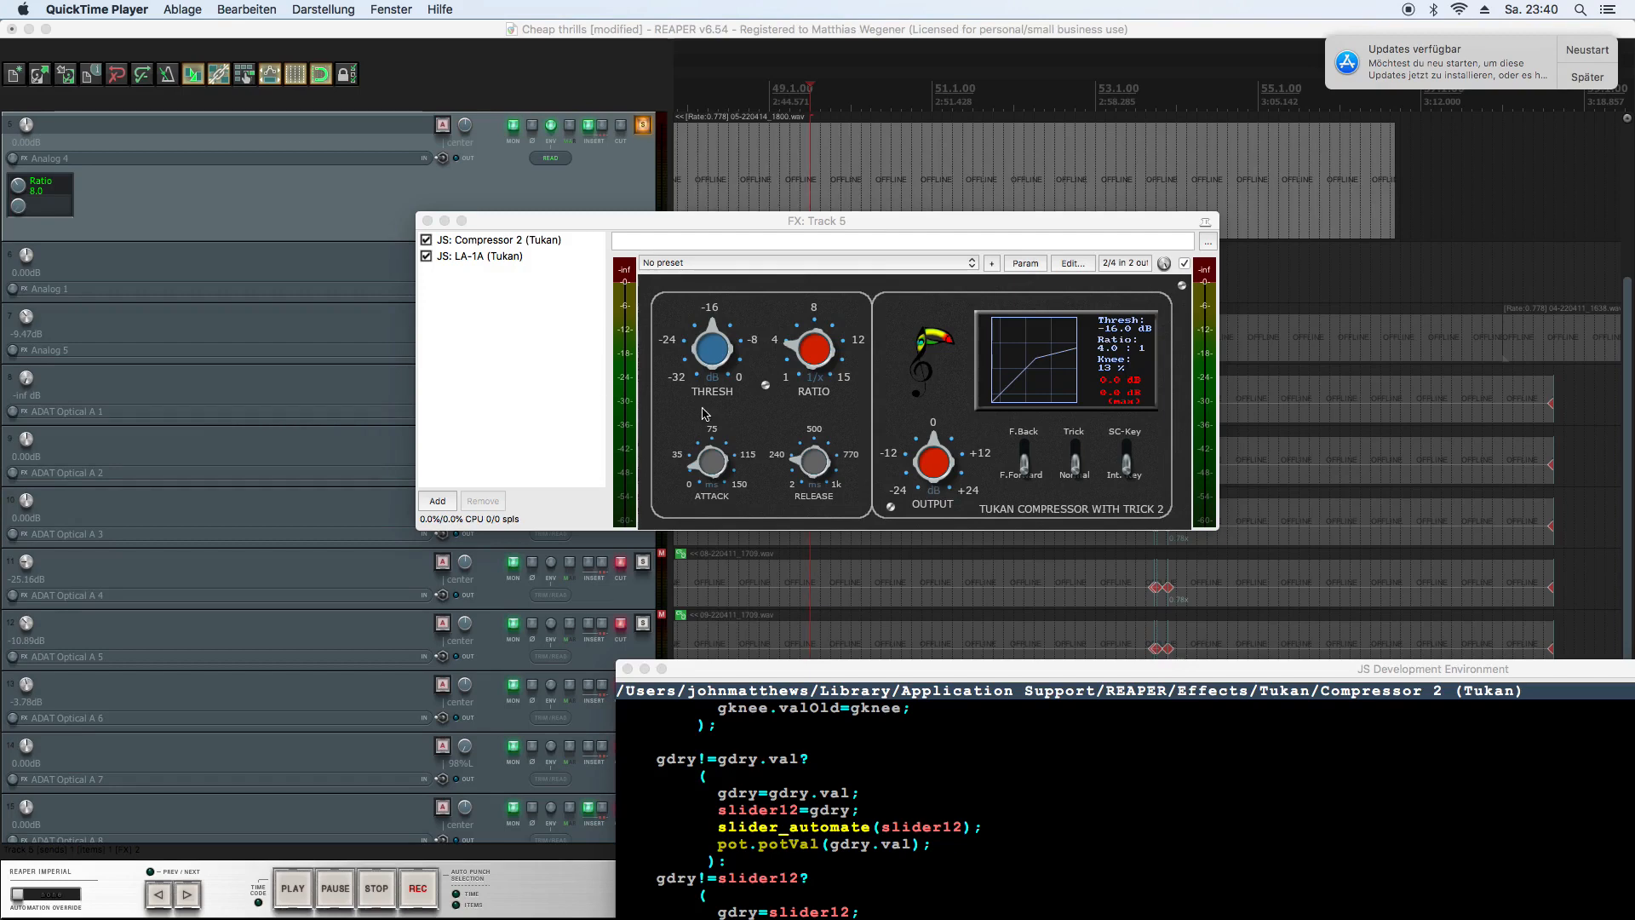
mouse_move(750, 424)
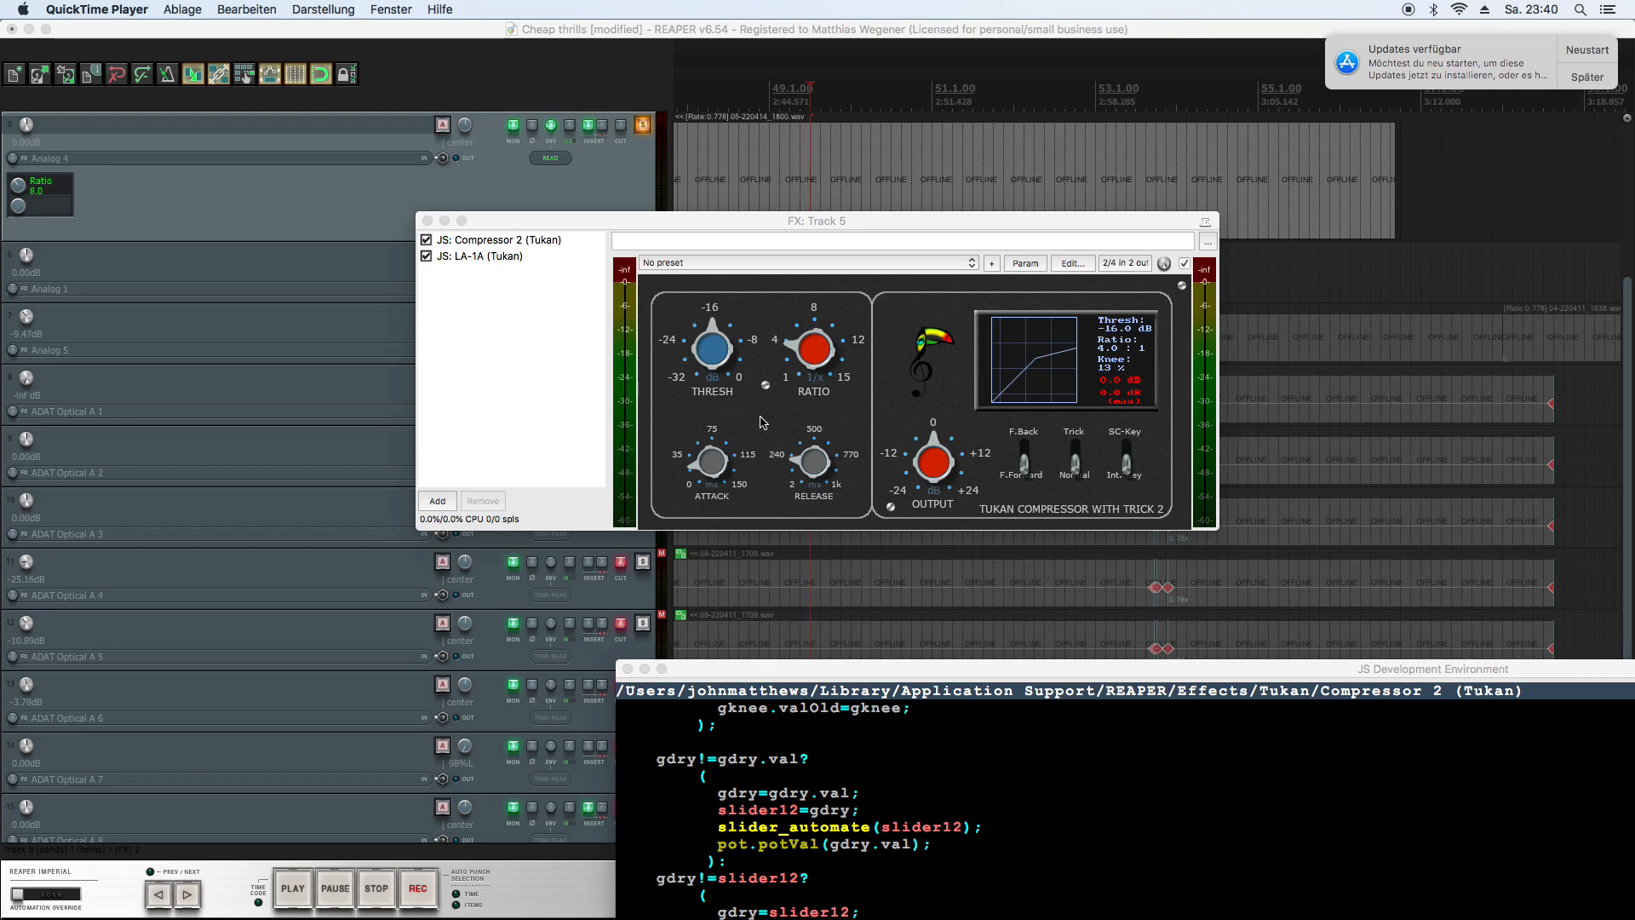
mouse_move(787, 332)
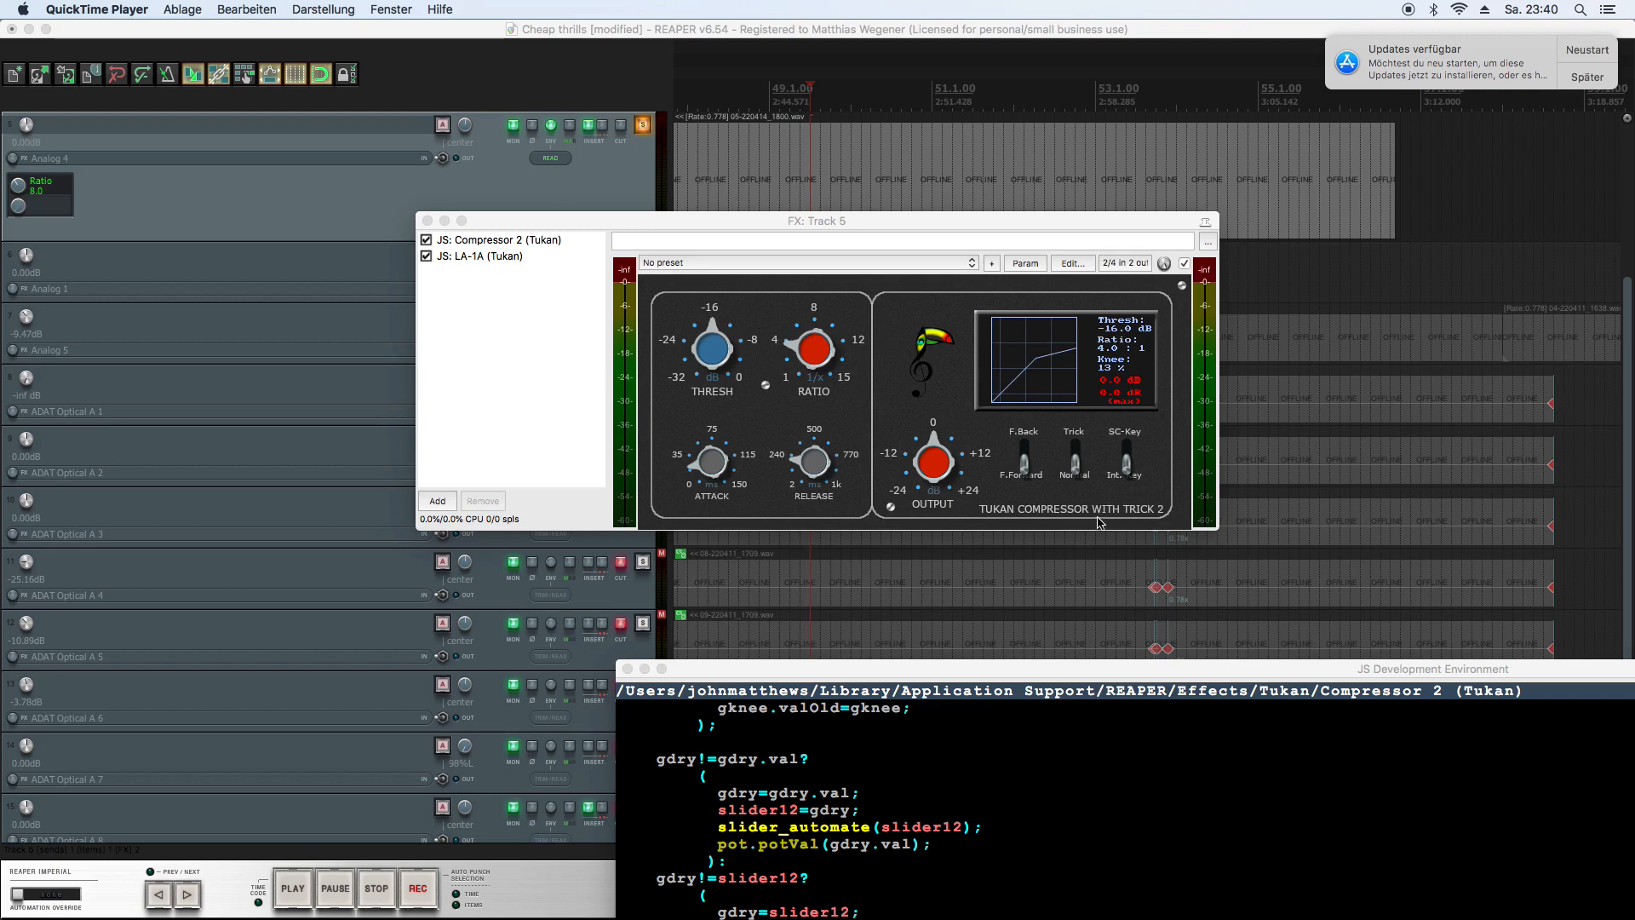
mouse_move(1093, 492)
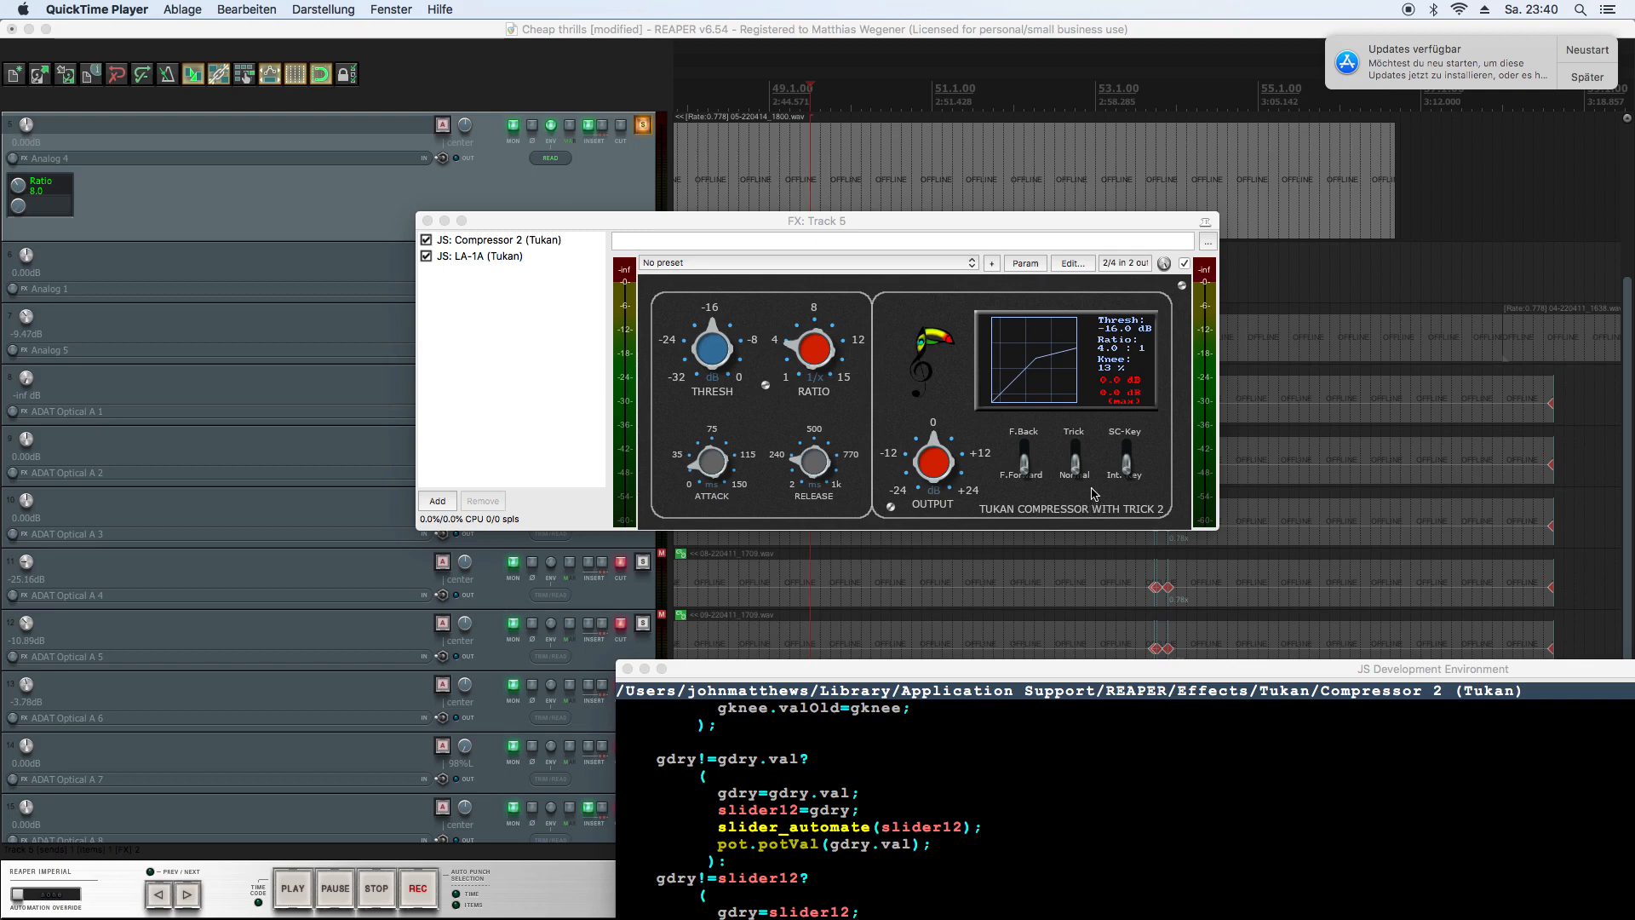
mouse_move(1056, 332)
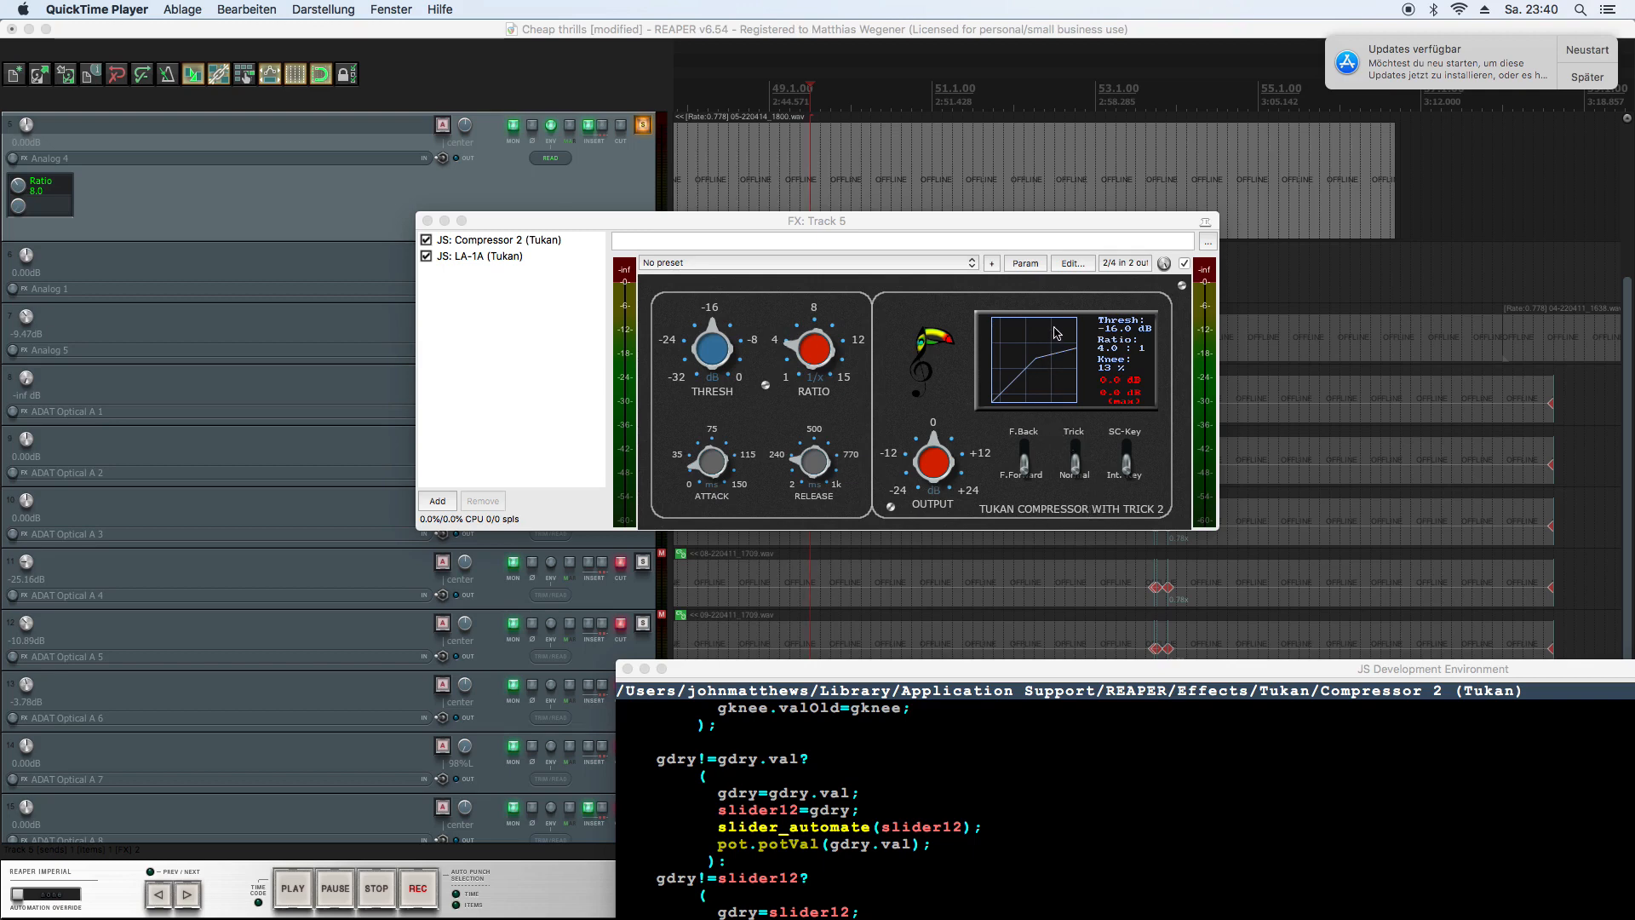
mouse_move(1039, 365)
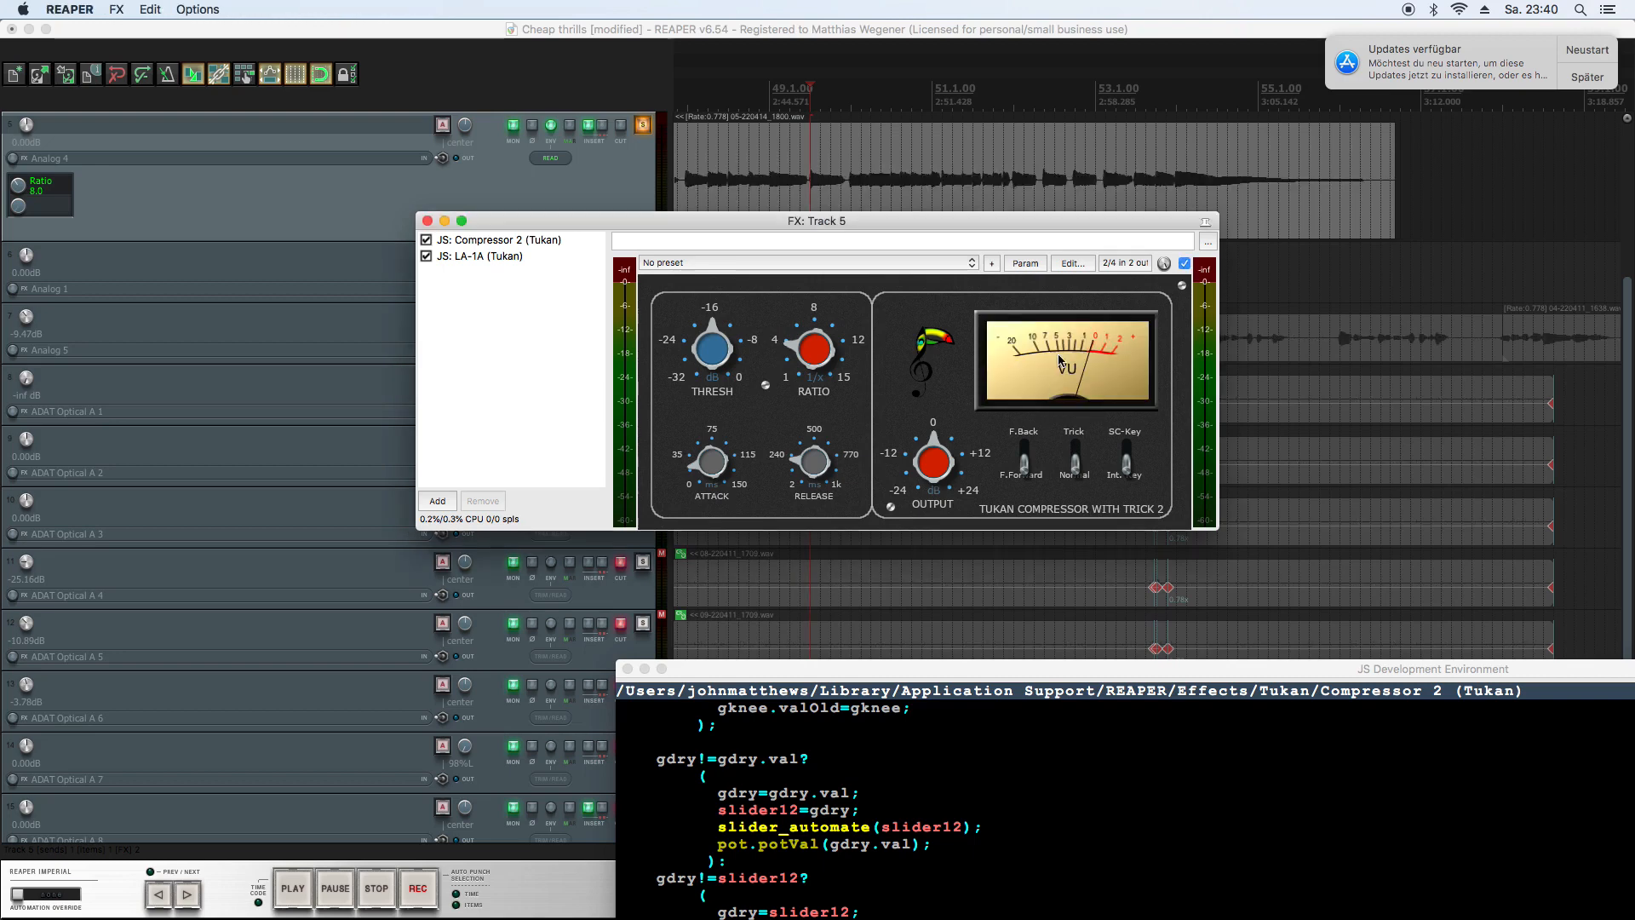
mouse_move(1079, 344)
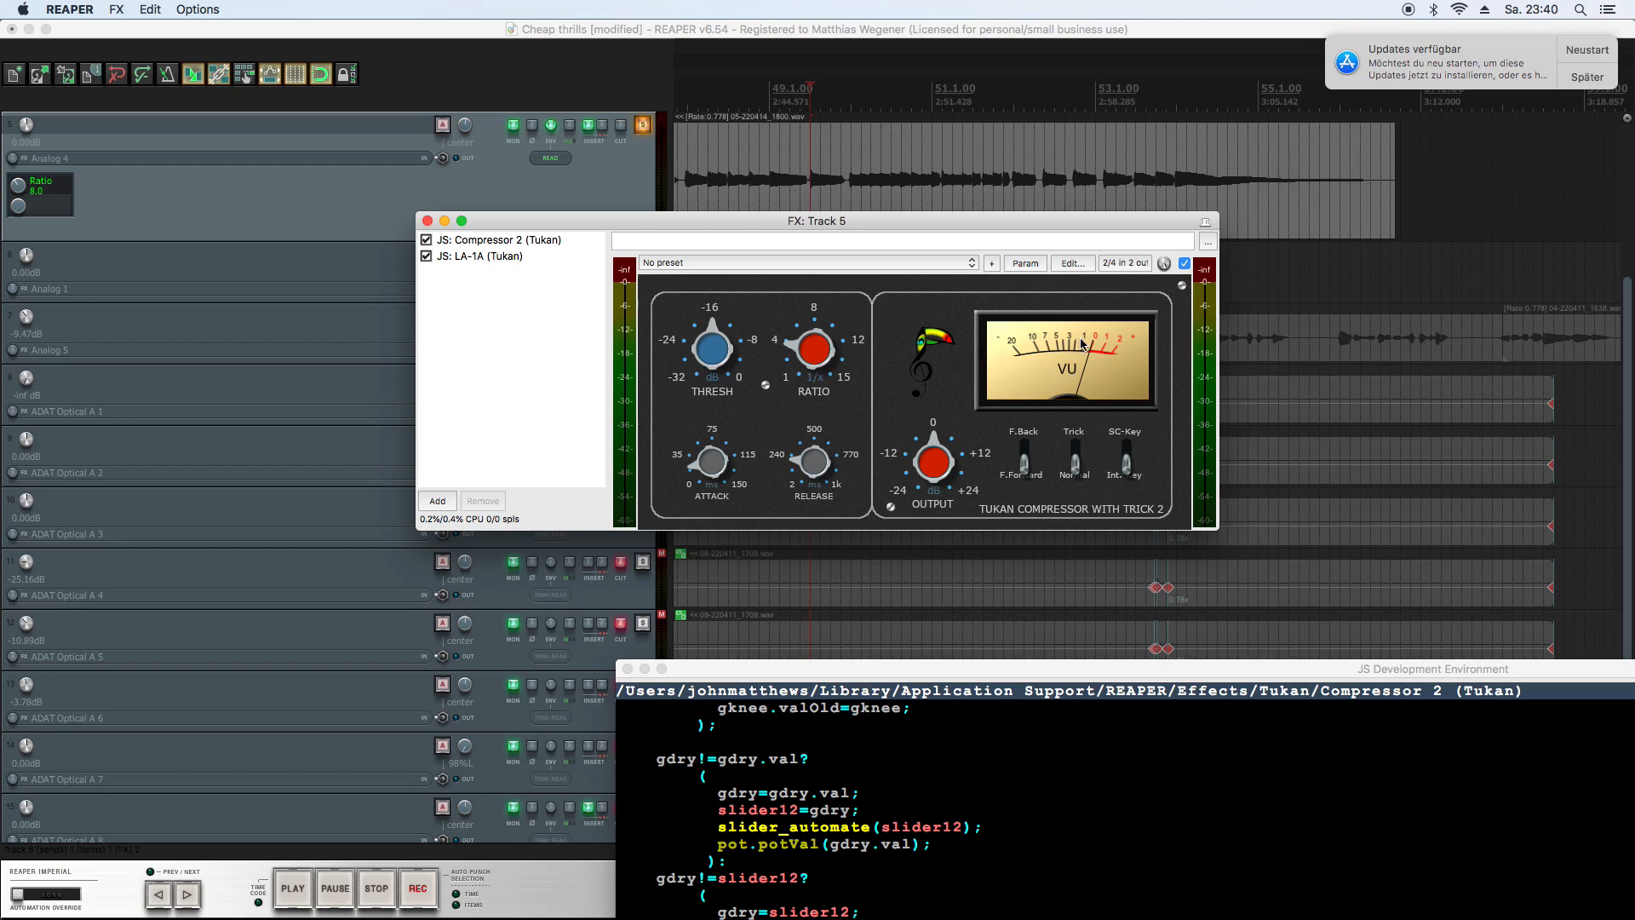
mouse_move(1097, 369)
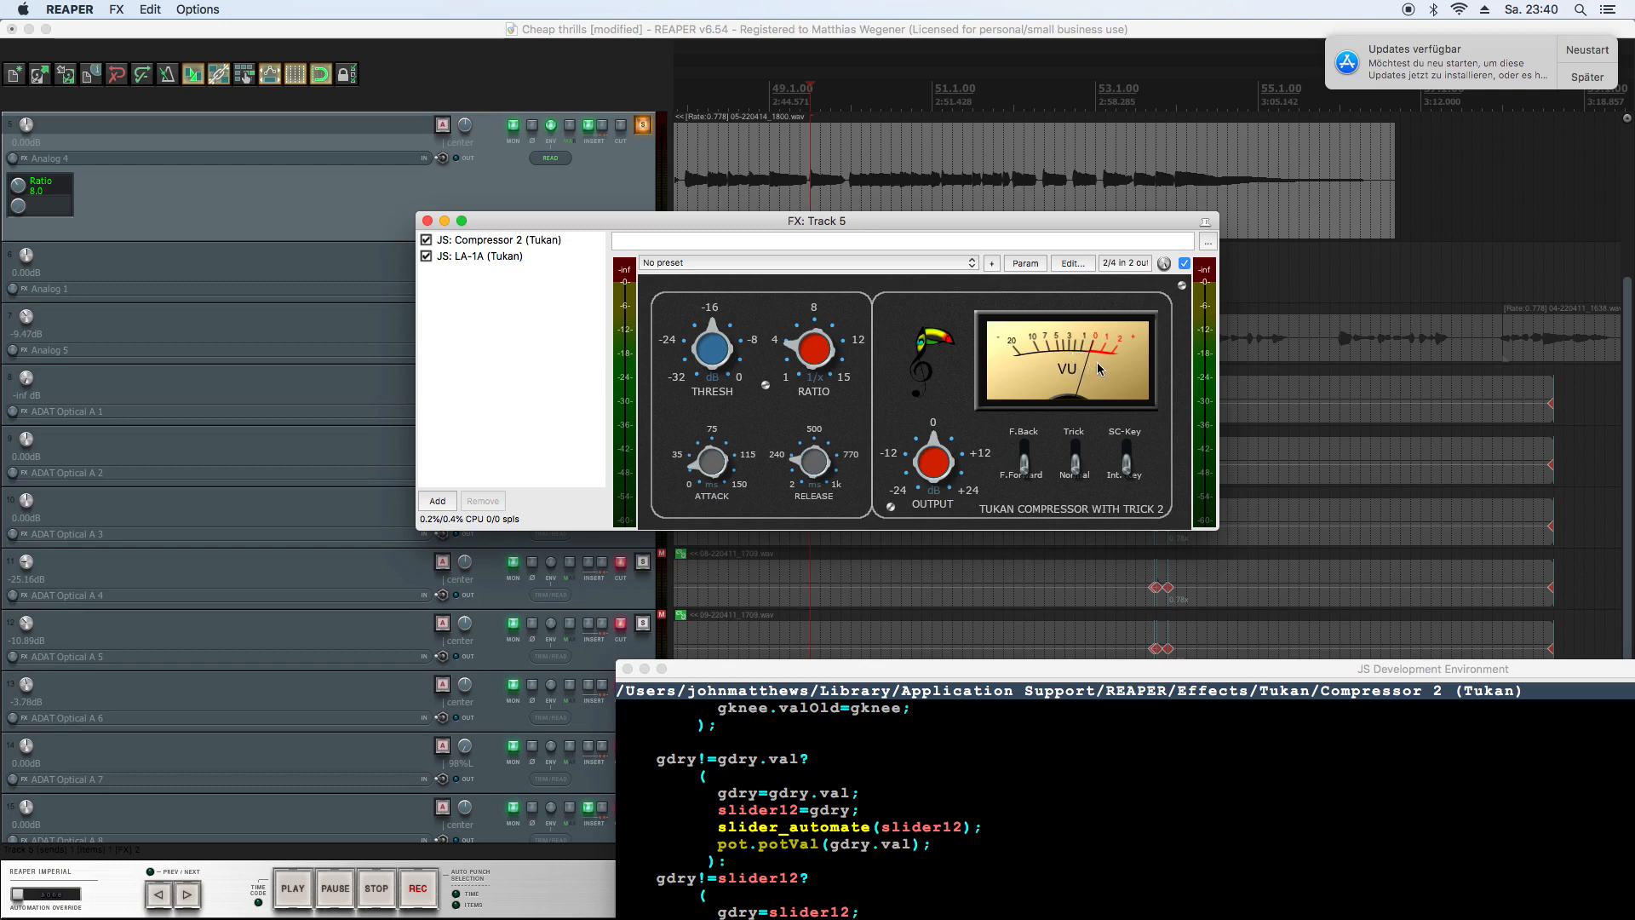
mouse_move(1178, 303)
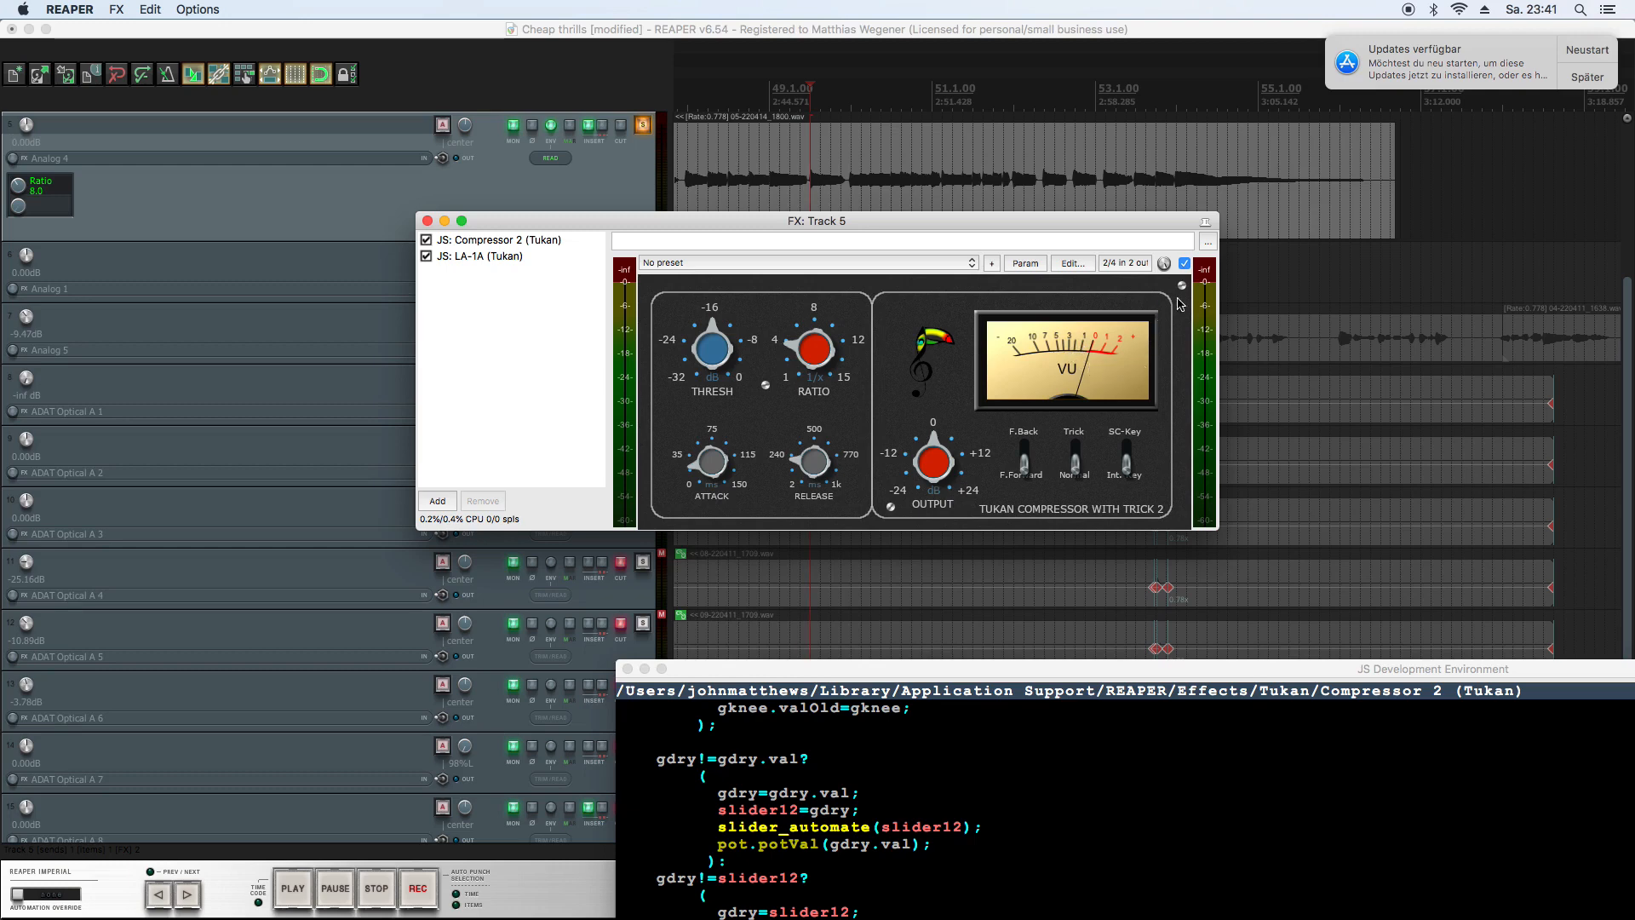
mouse_move(1181, 281)
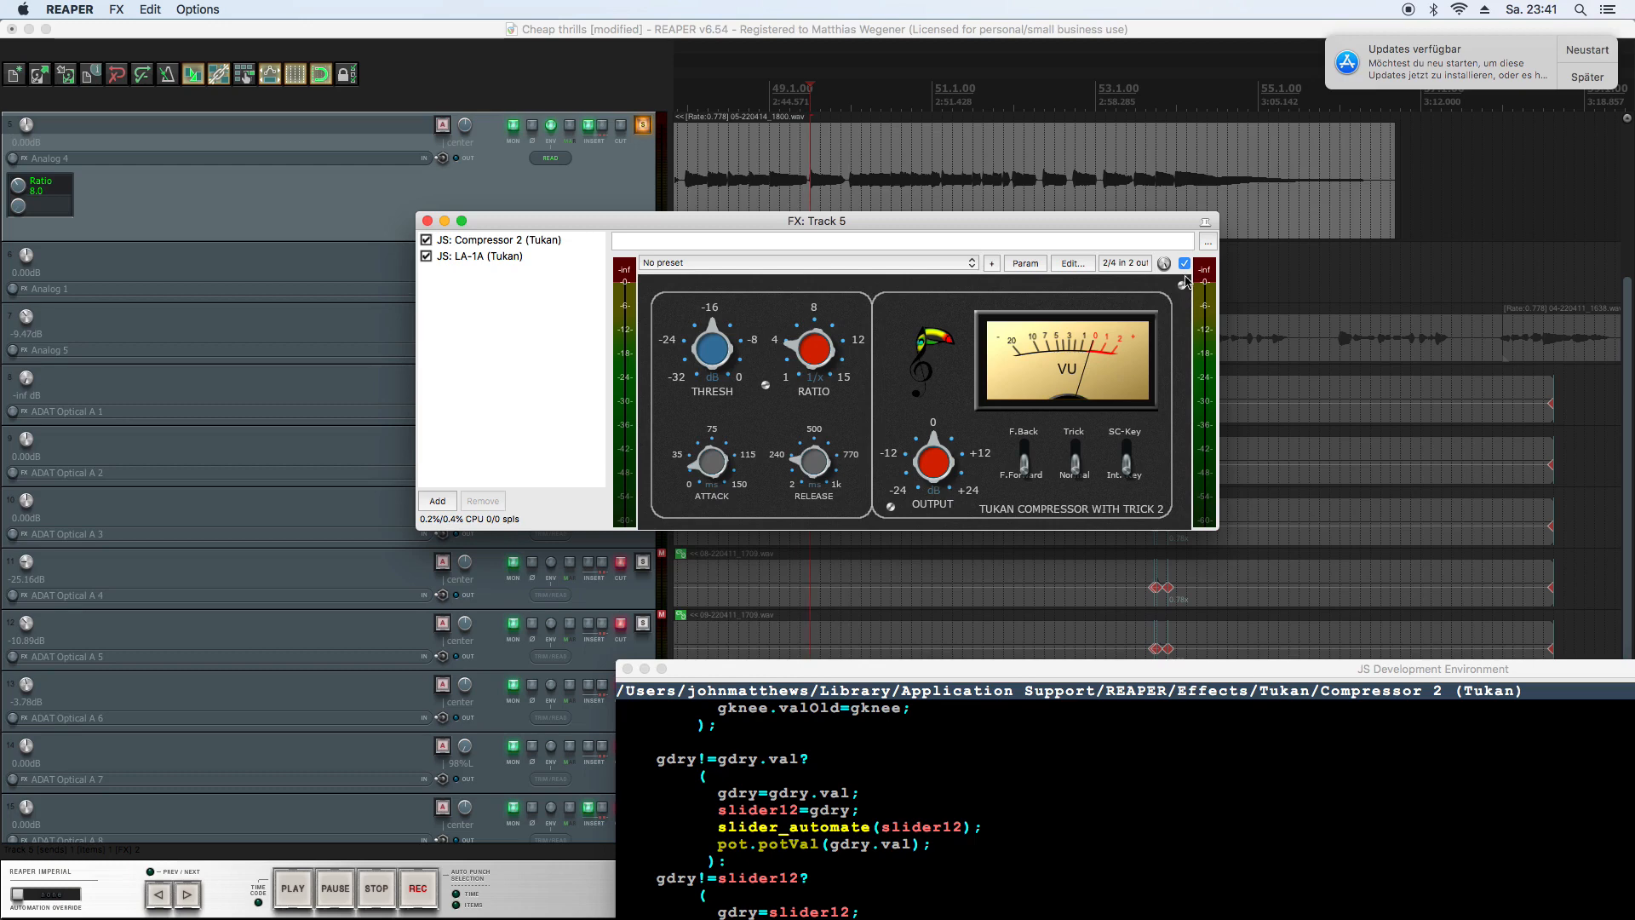
mouse_move(1115, 349)
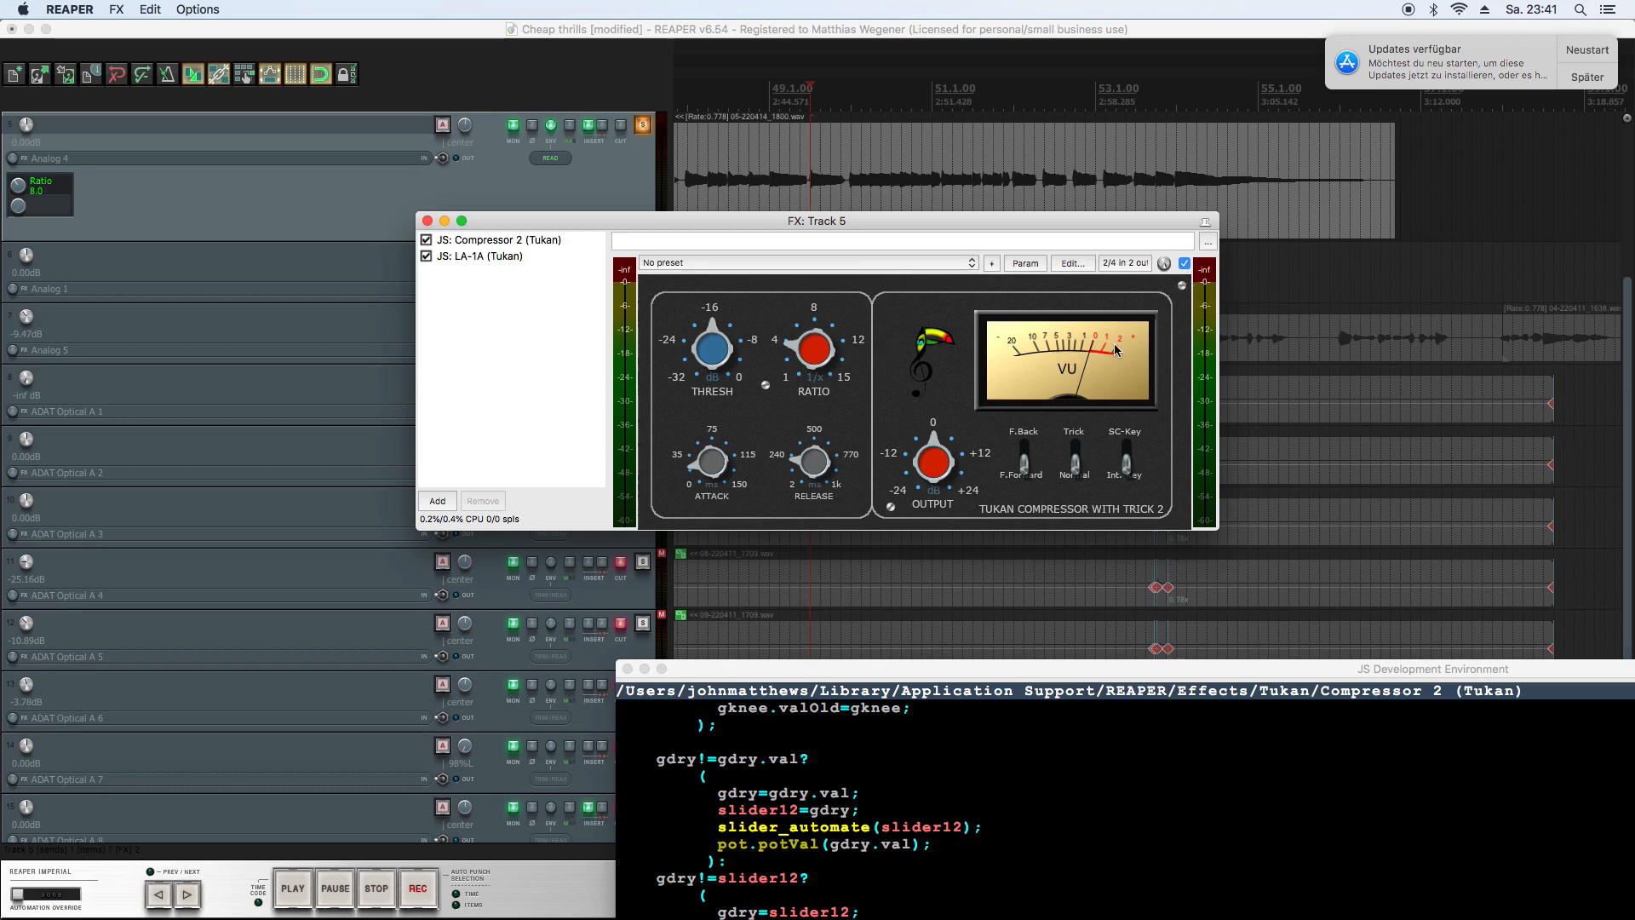
mouse_move(1010, 370)
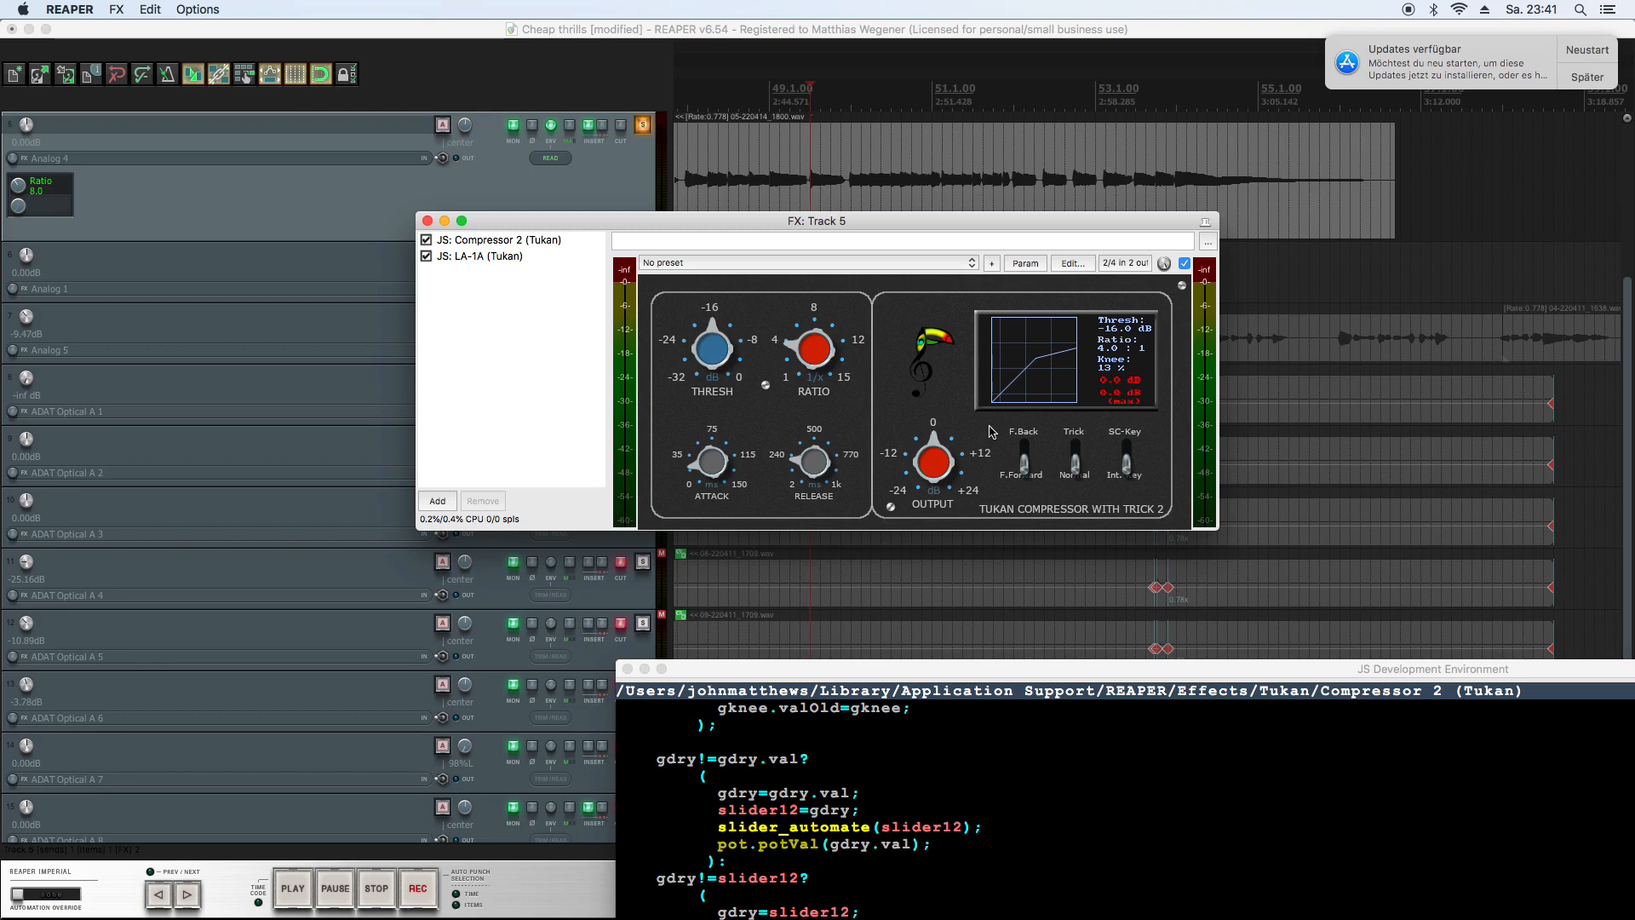
mouse_move(764, 392)
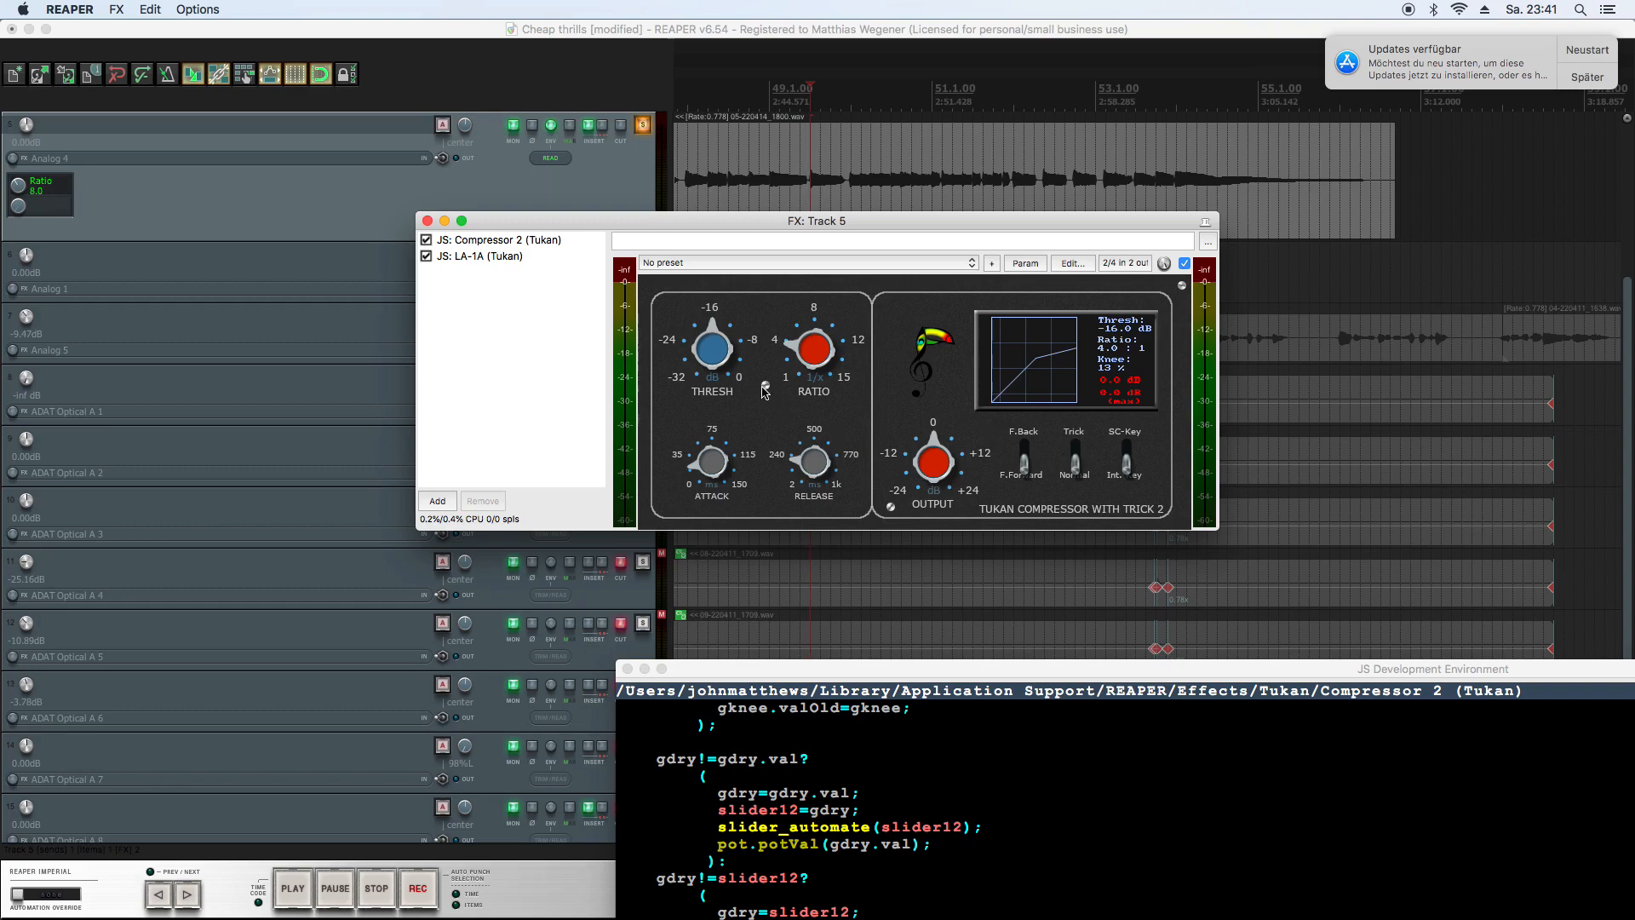
mouse_move(787, 406)
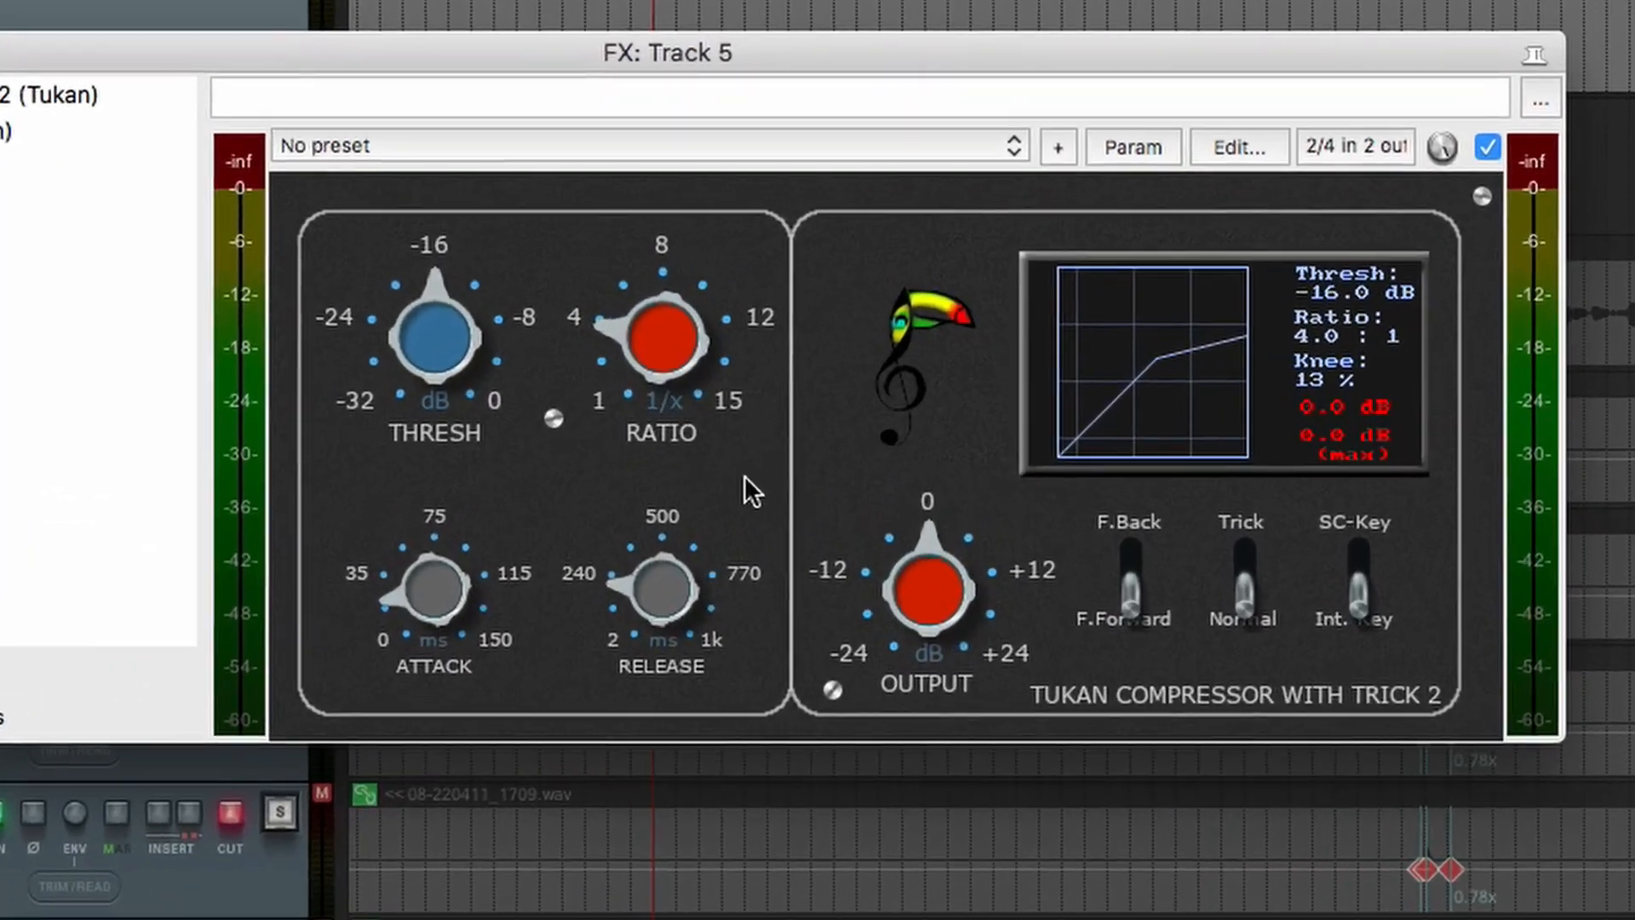
mouse_move(797, 481)
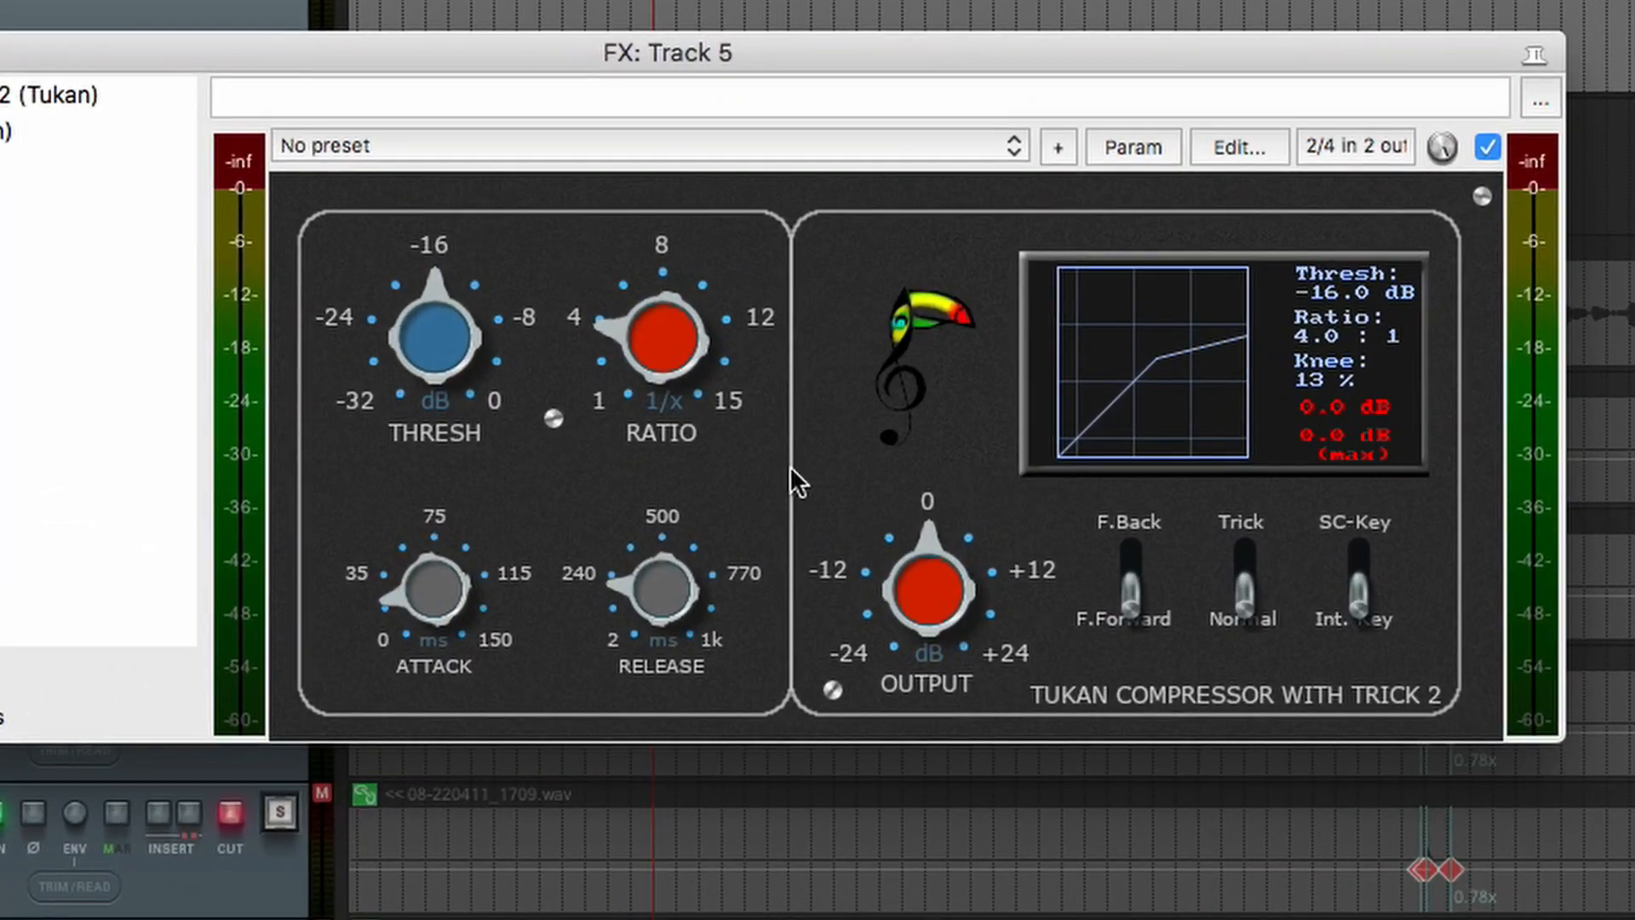
mouse_move(913, 369)
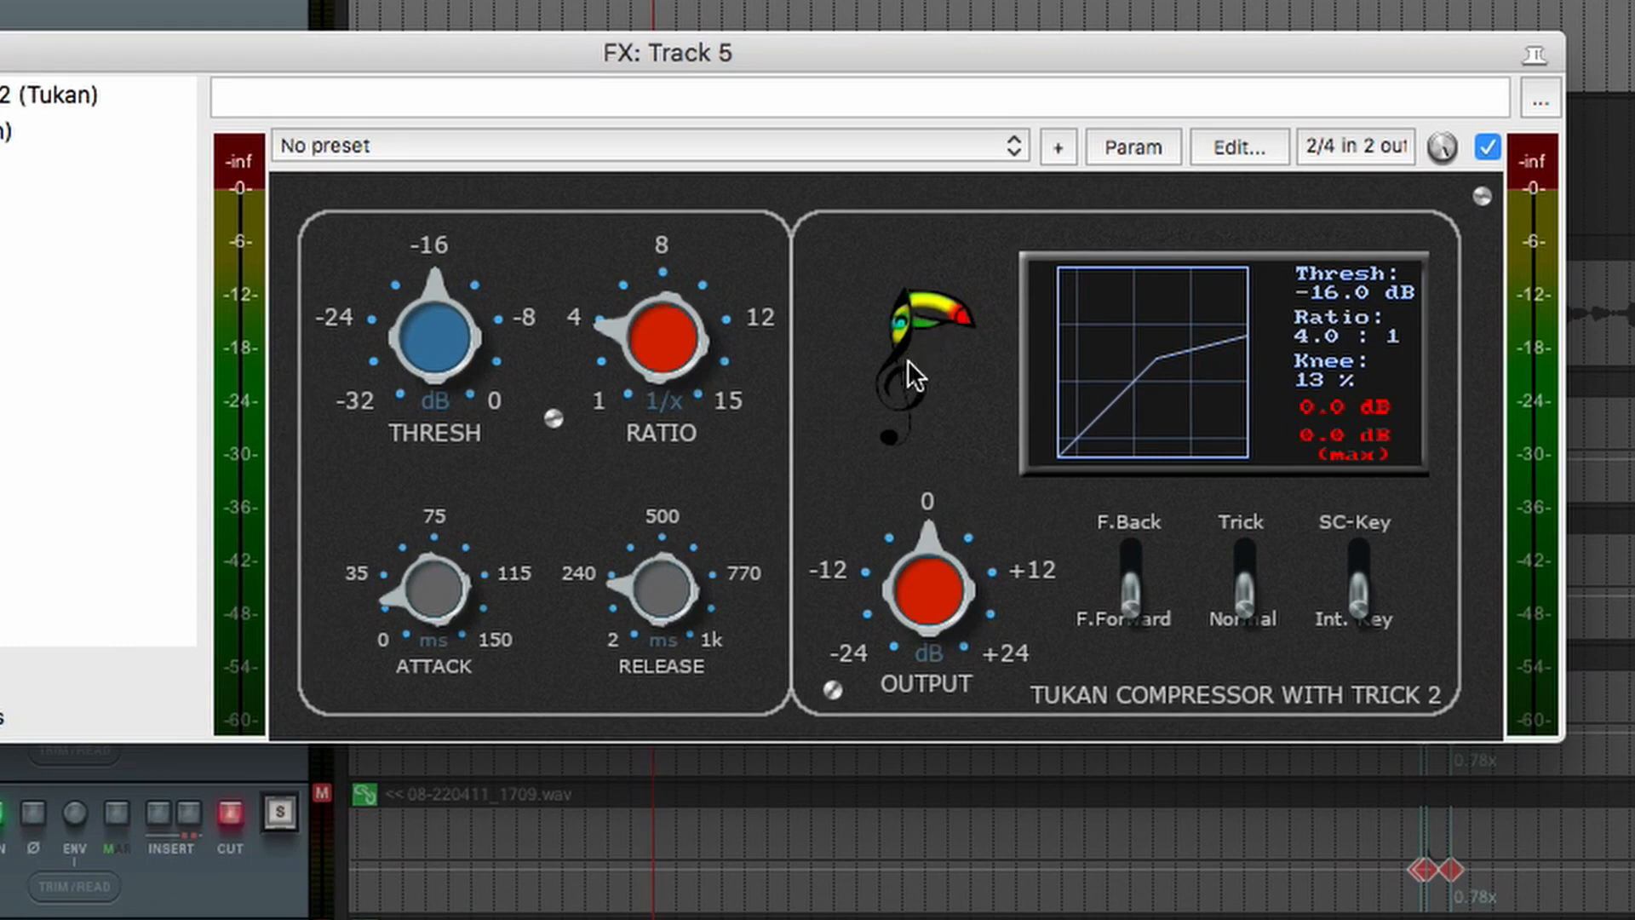
mouse_move(1438, 335)
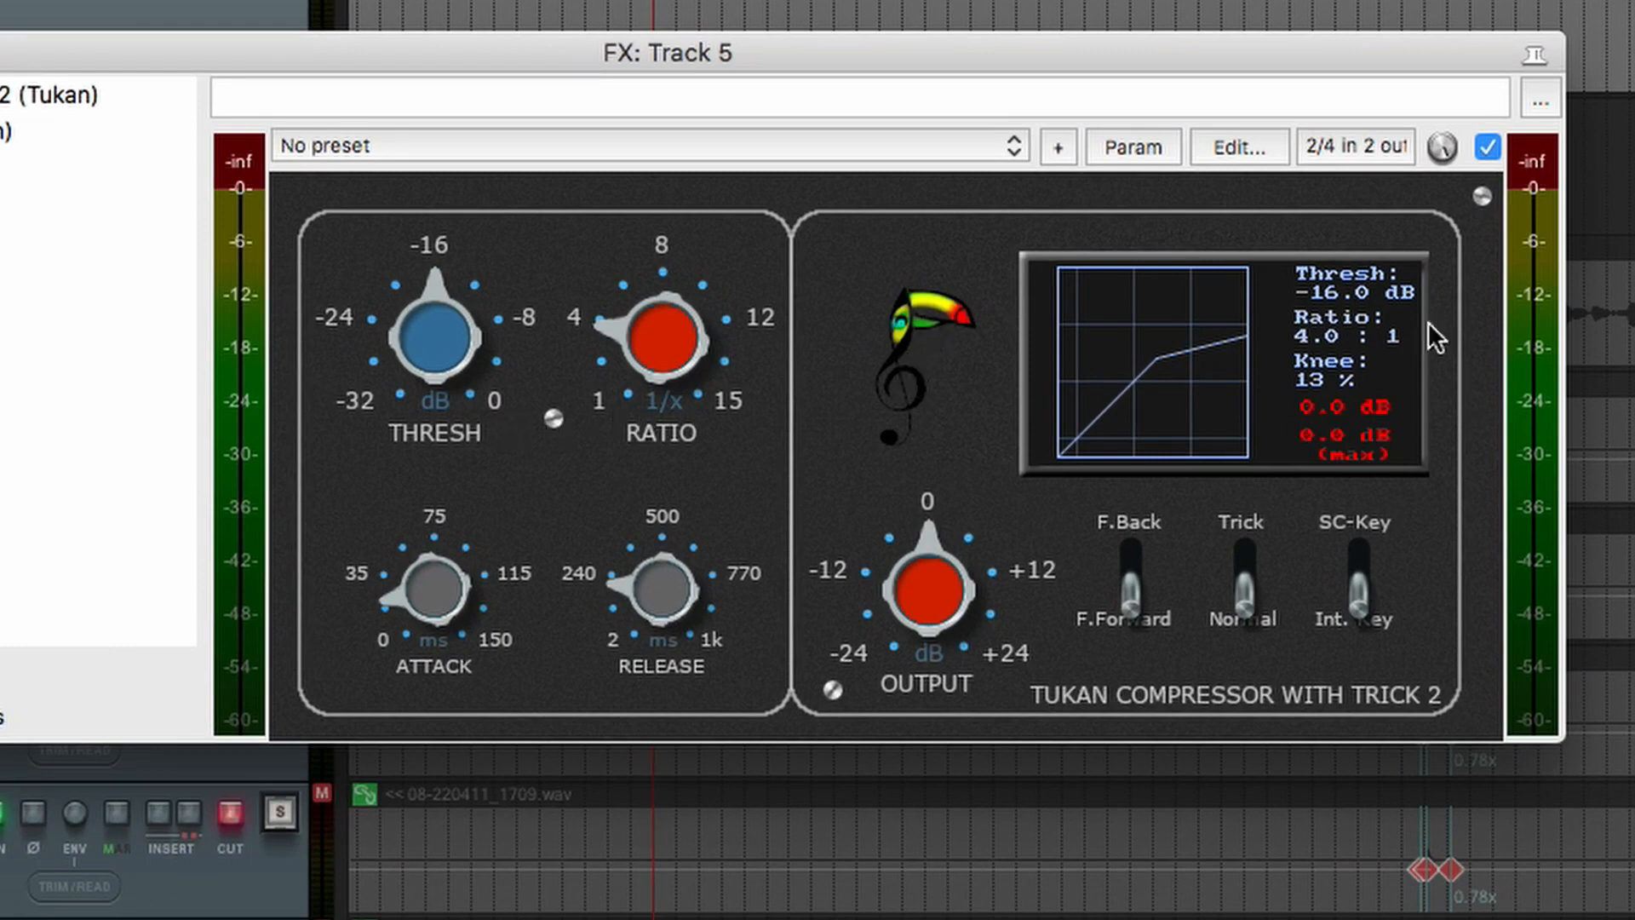
mouse_move(943, 375)
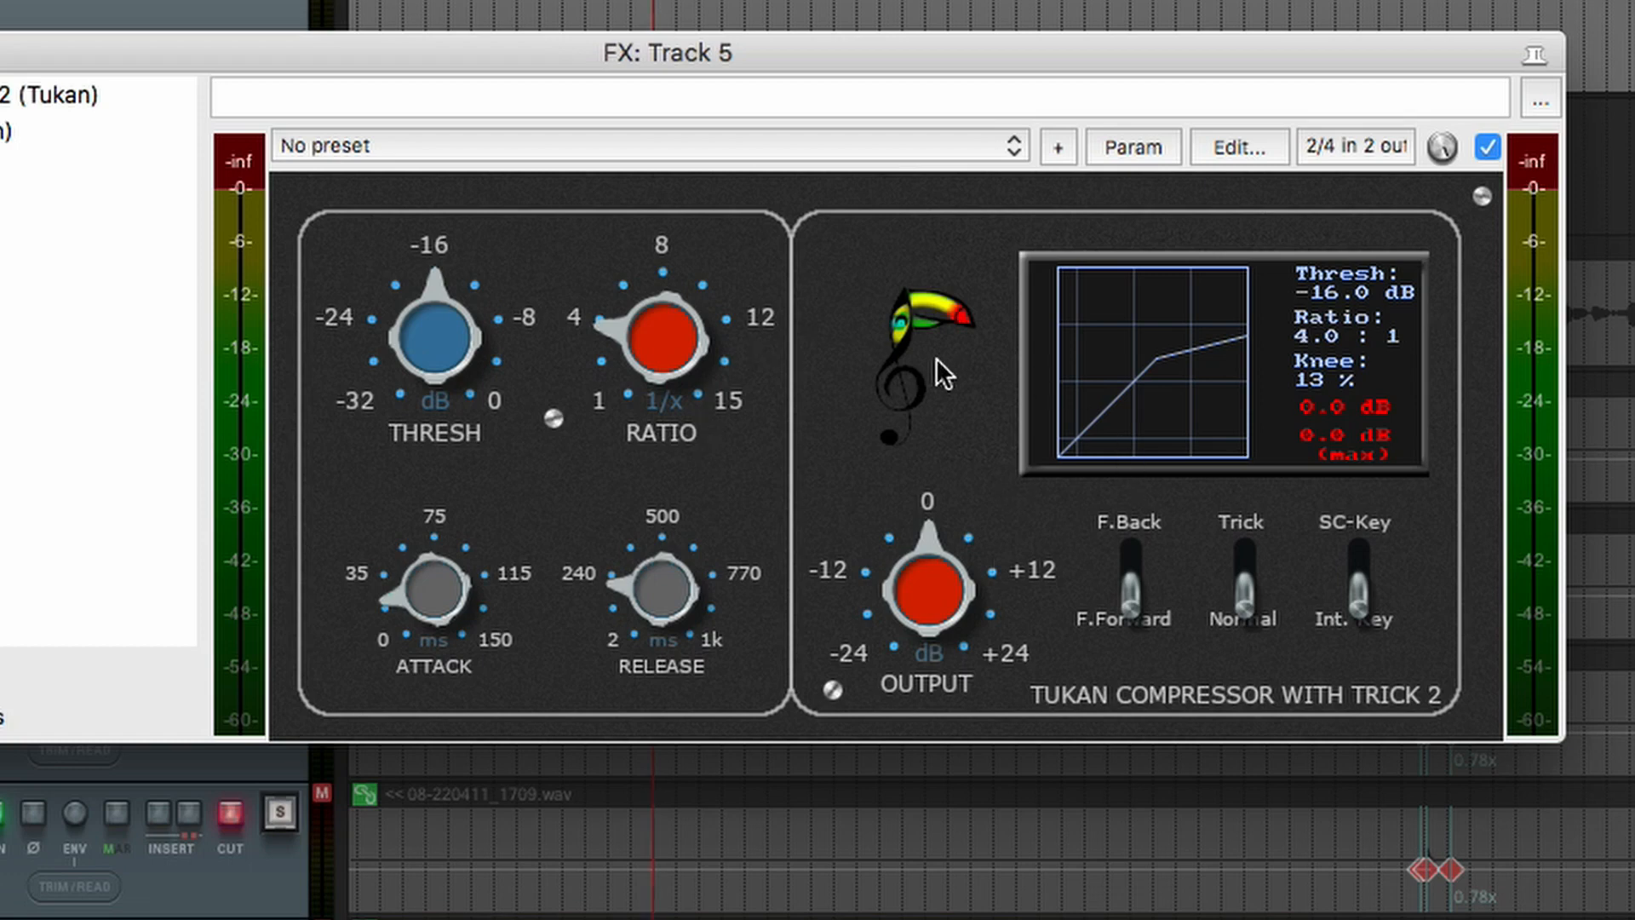
mouse_move(1136, 349)
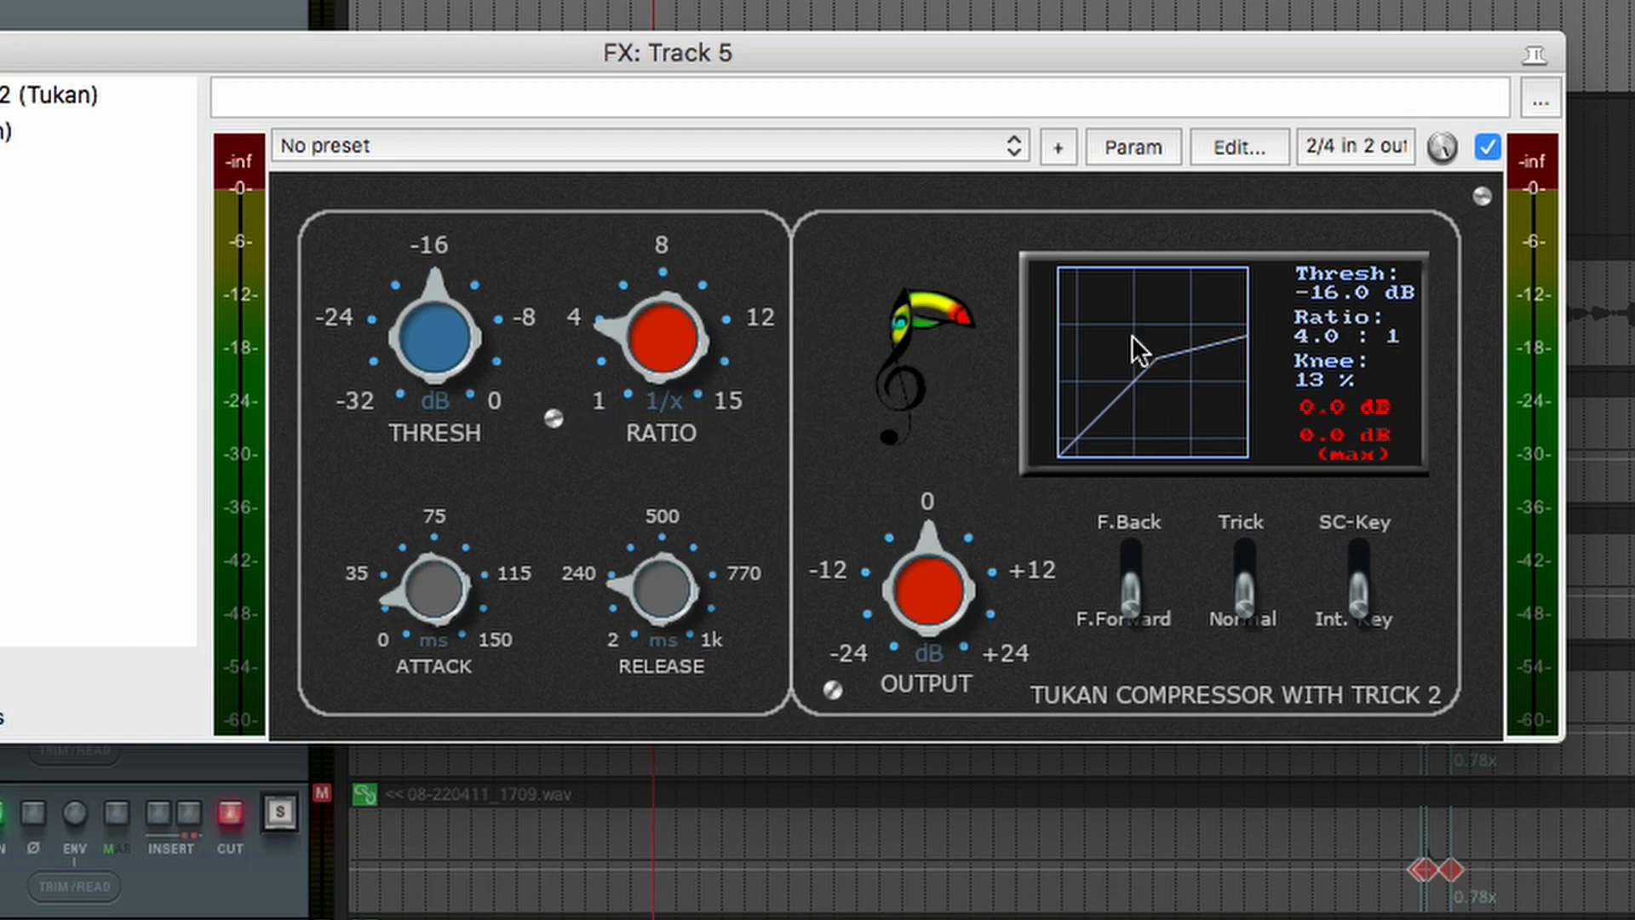
mouse_move(961, 378)
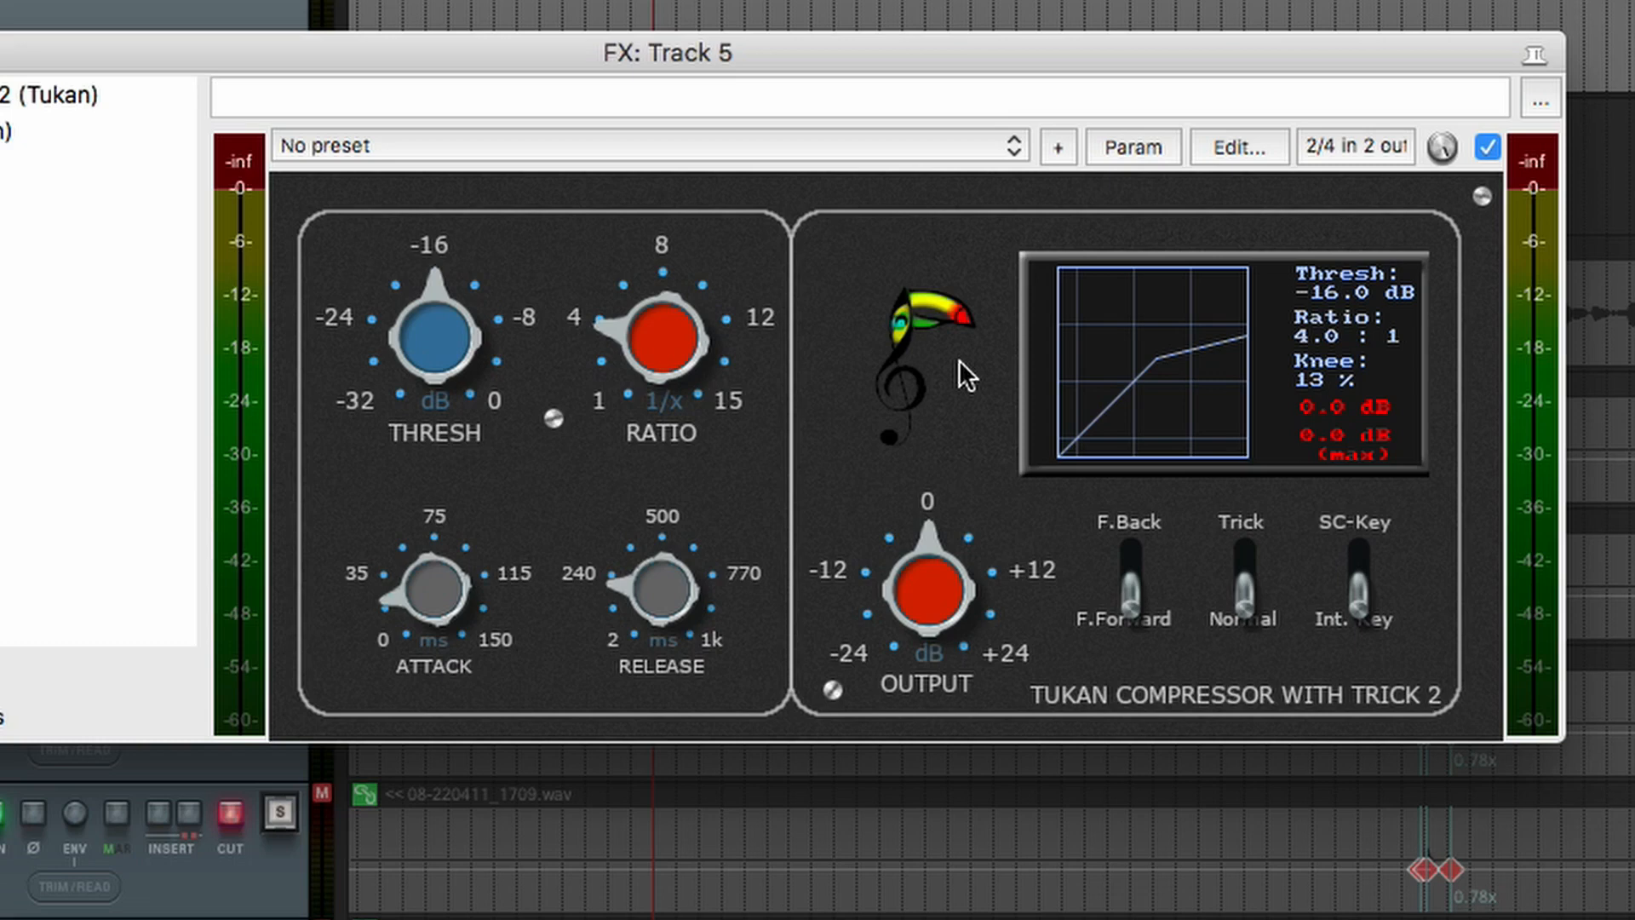
mouse_move(952, 373)
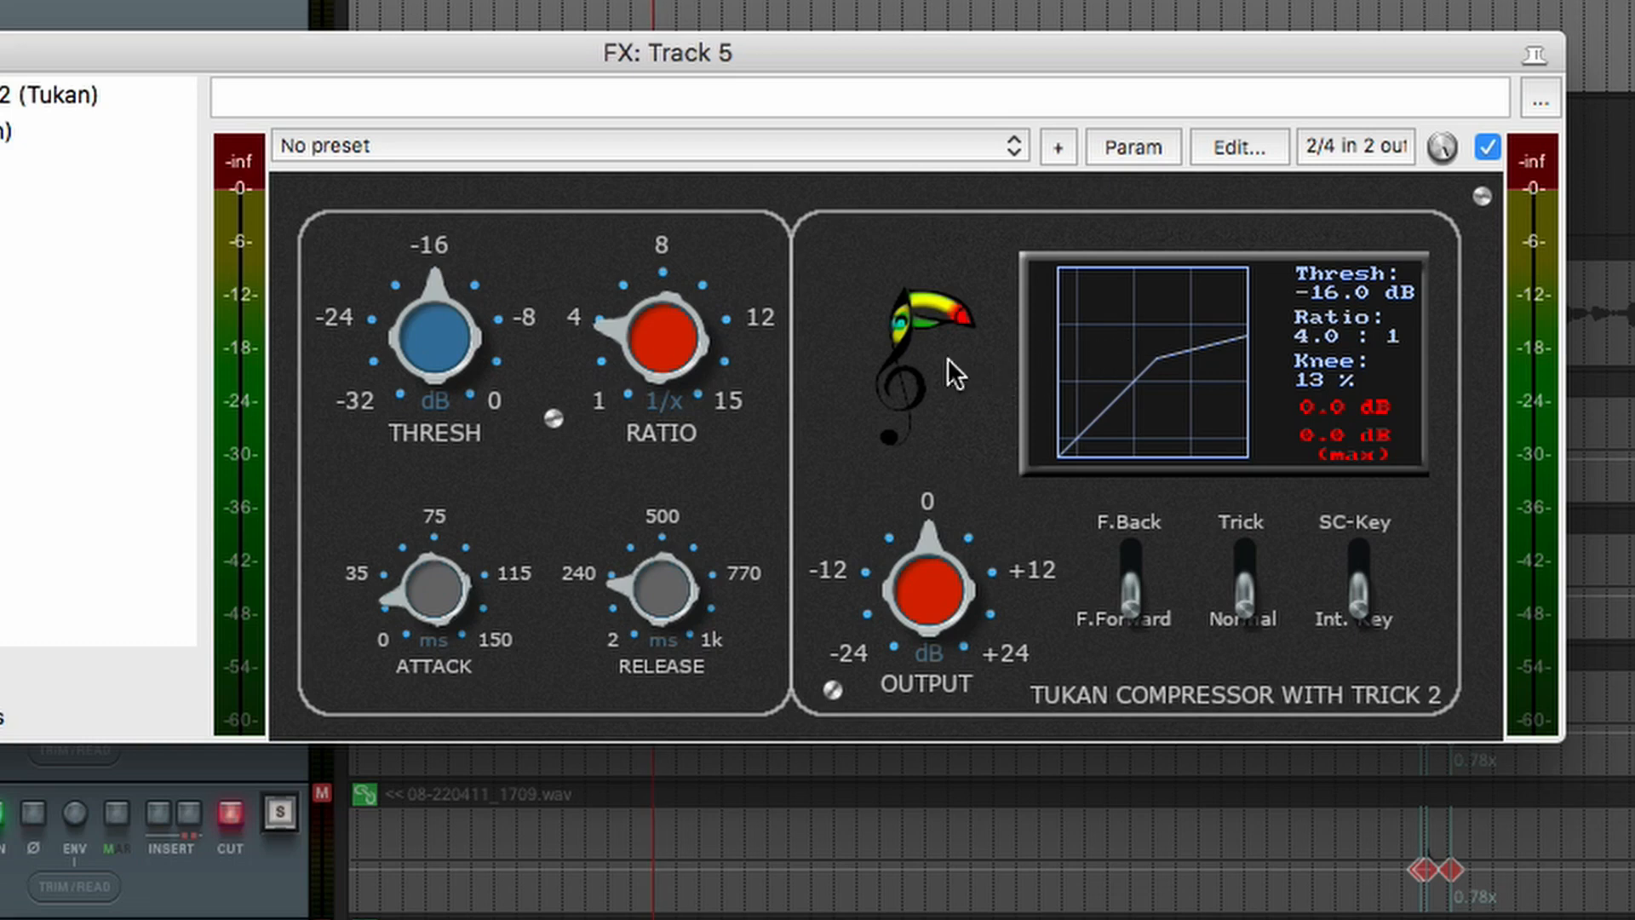
mouse_move(802, 395)
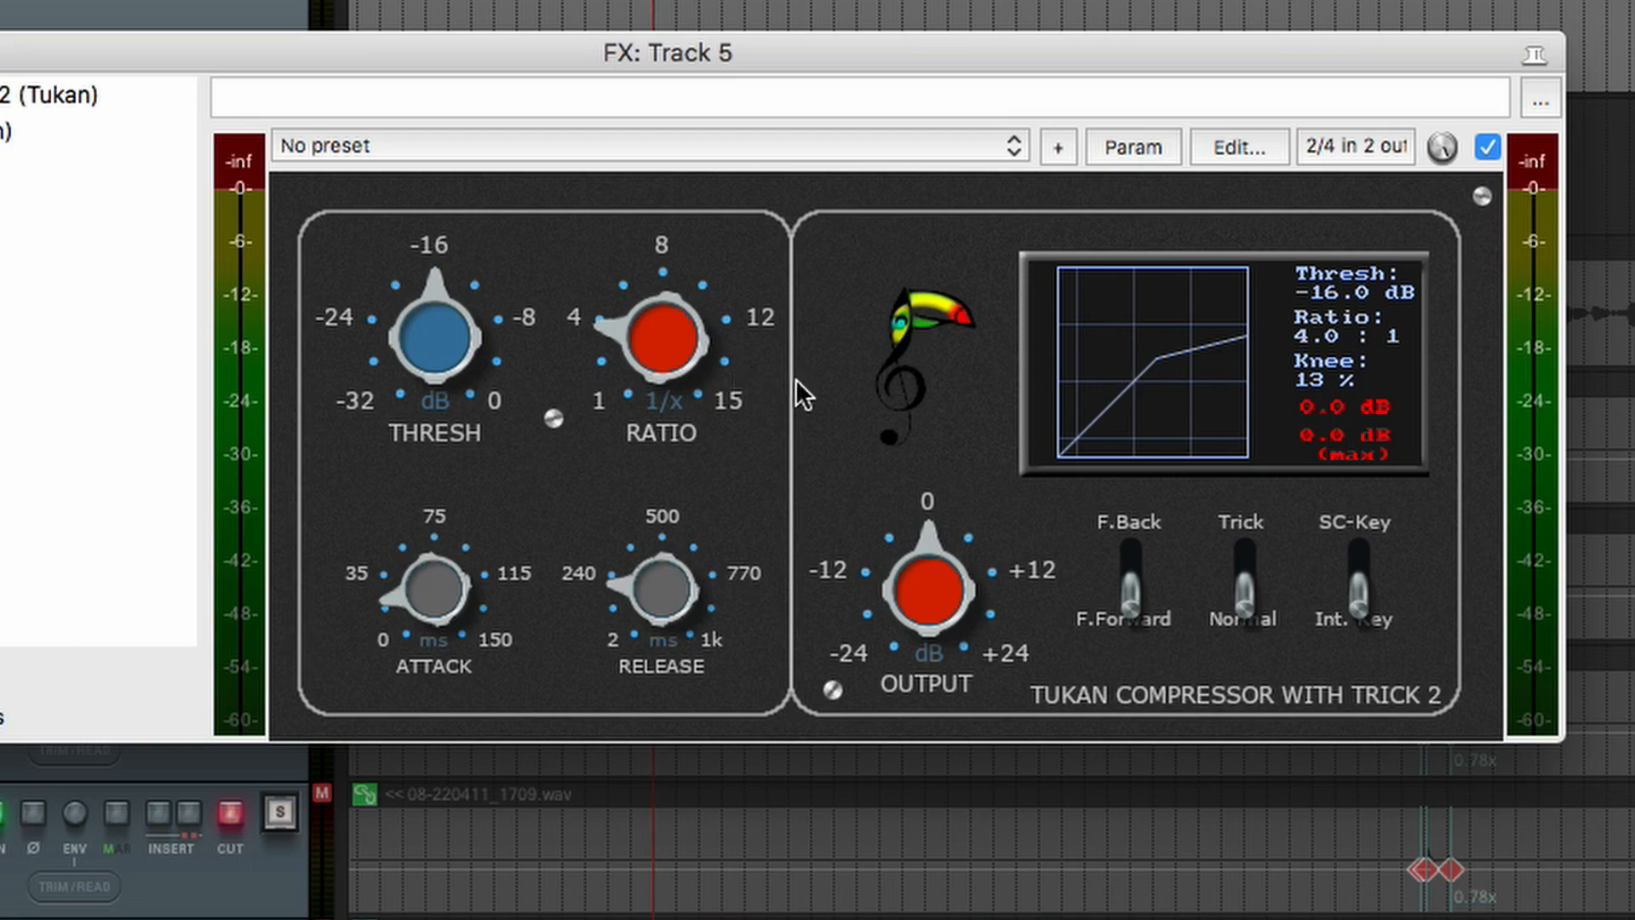
mouse_move(891, 409)
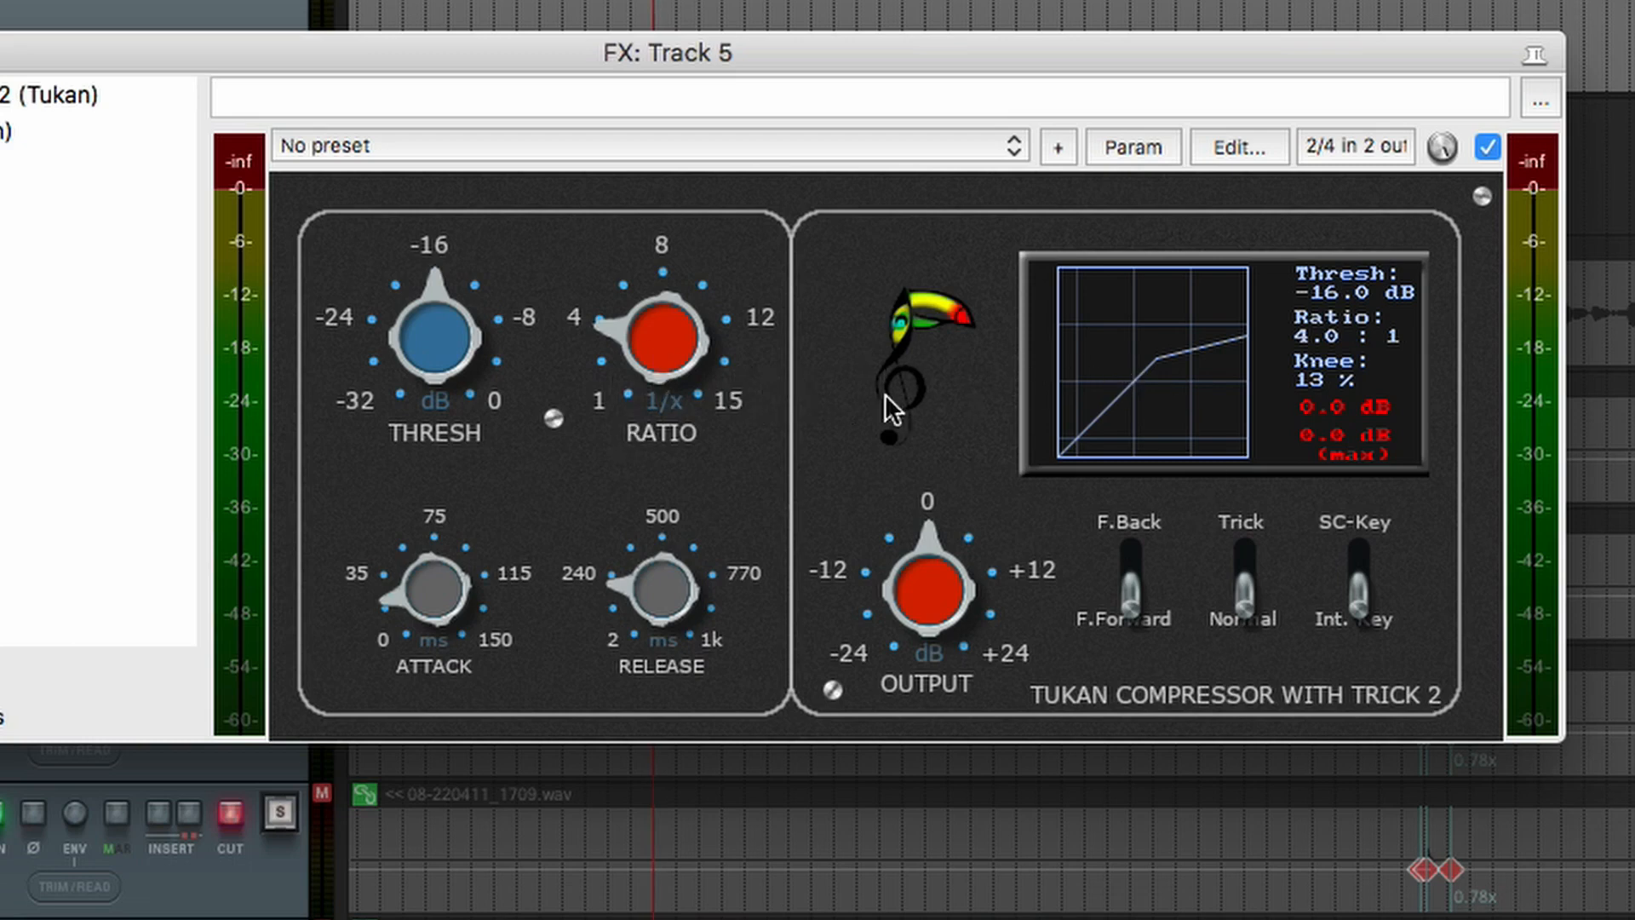
mouse_move(935, 572)
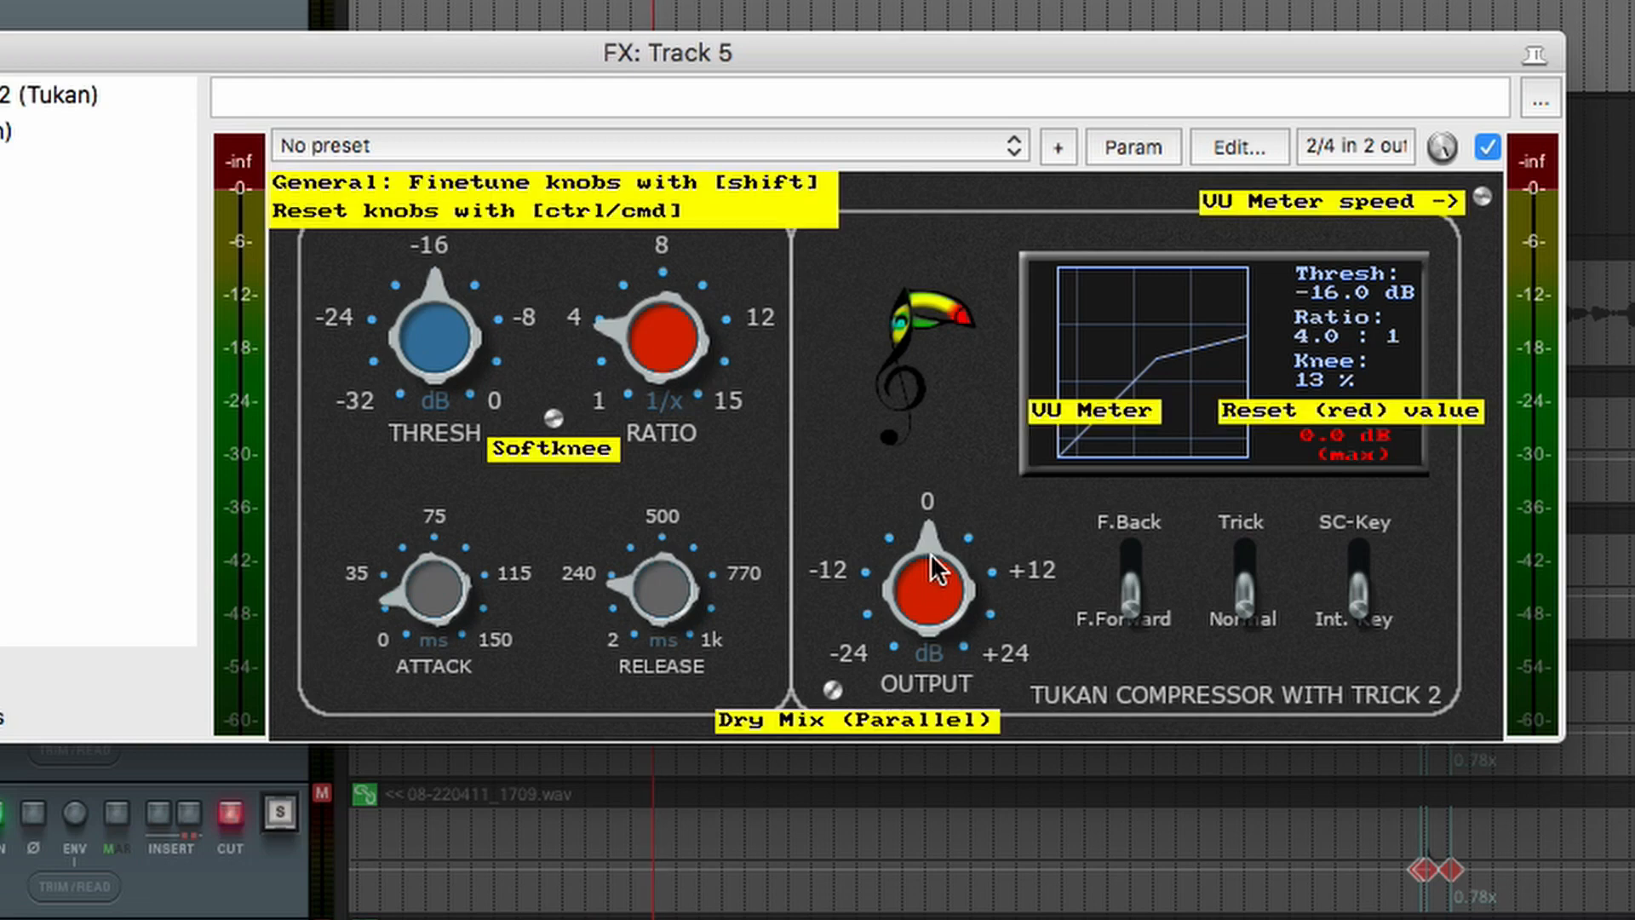
mouse_move(741, 412)
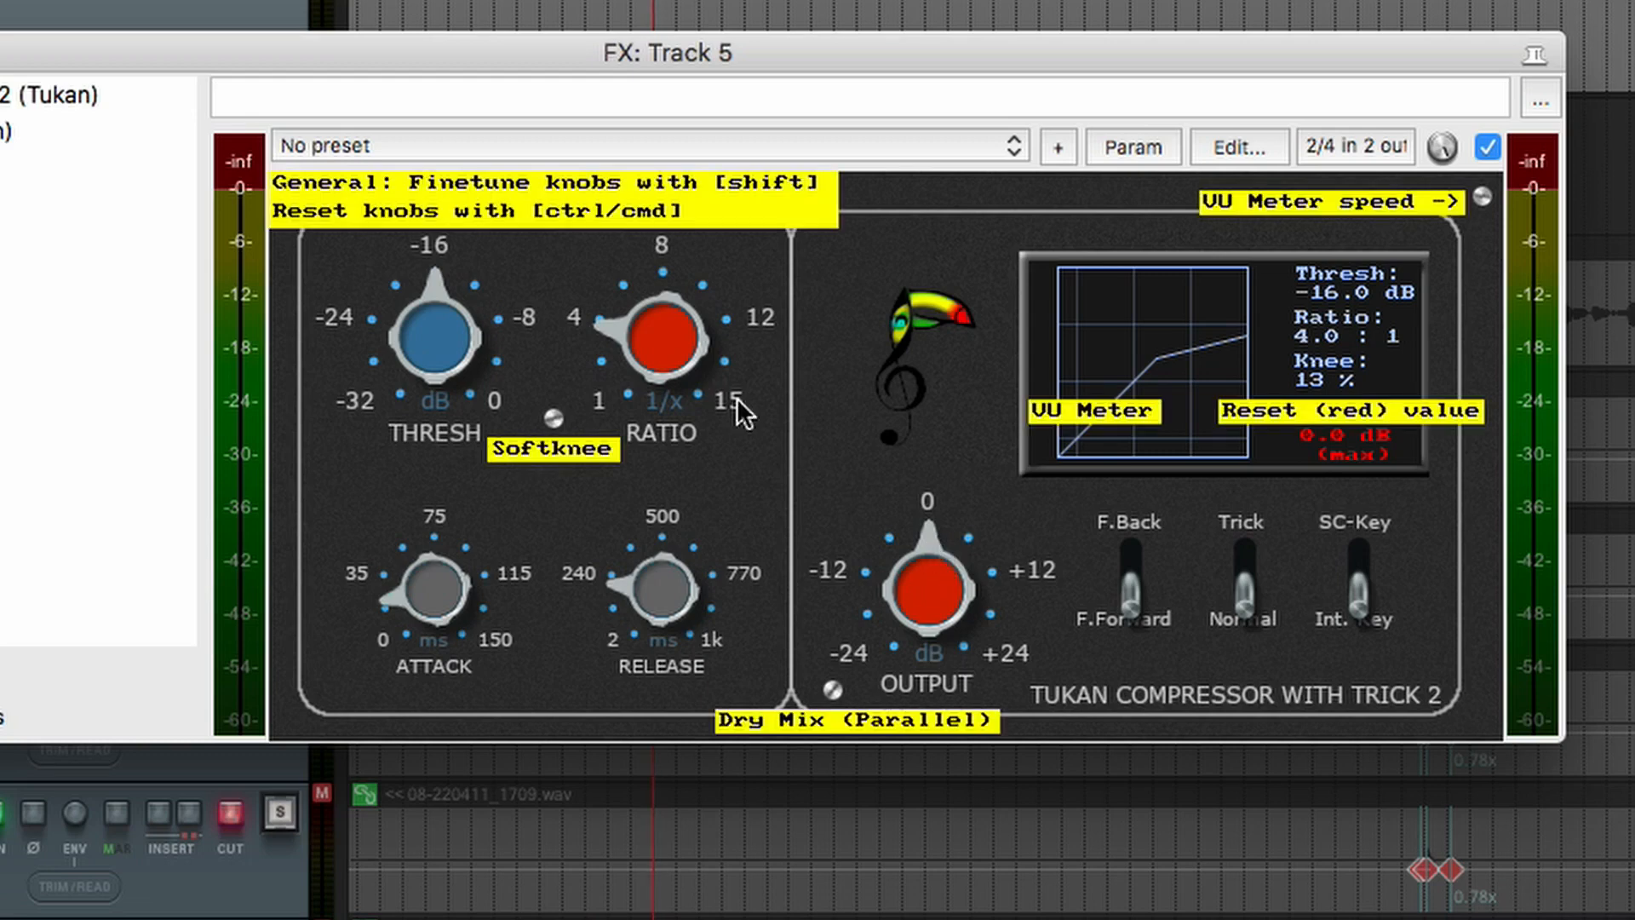
mouse_move(461, 201)
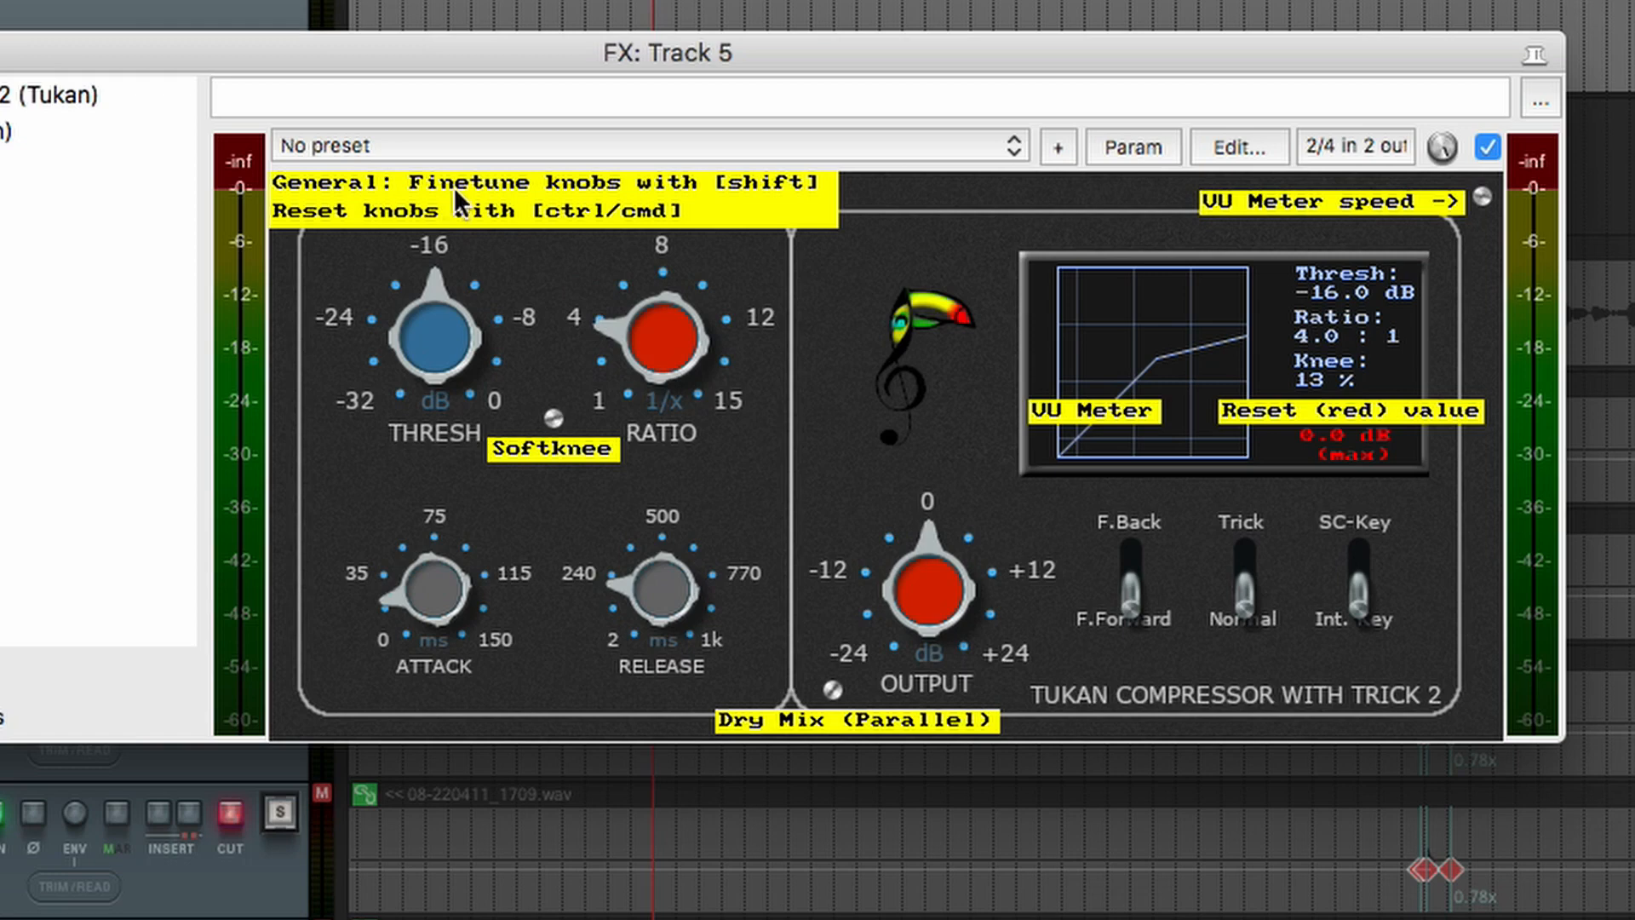
mouse_move(770, 206)
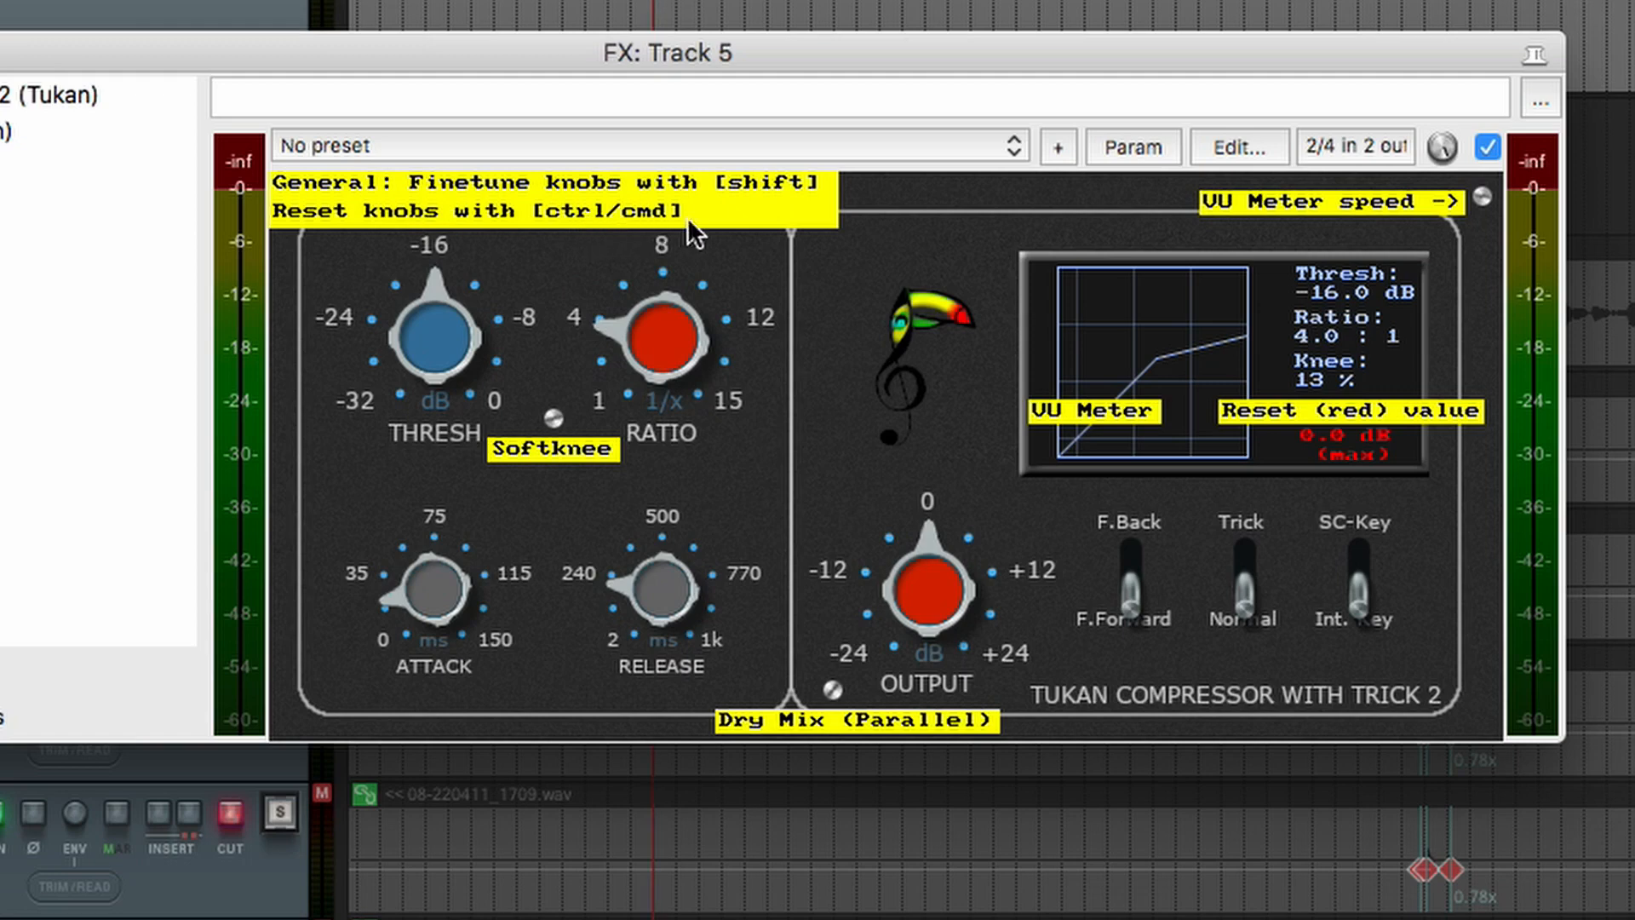
mouse_move(770, 407)
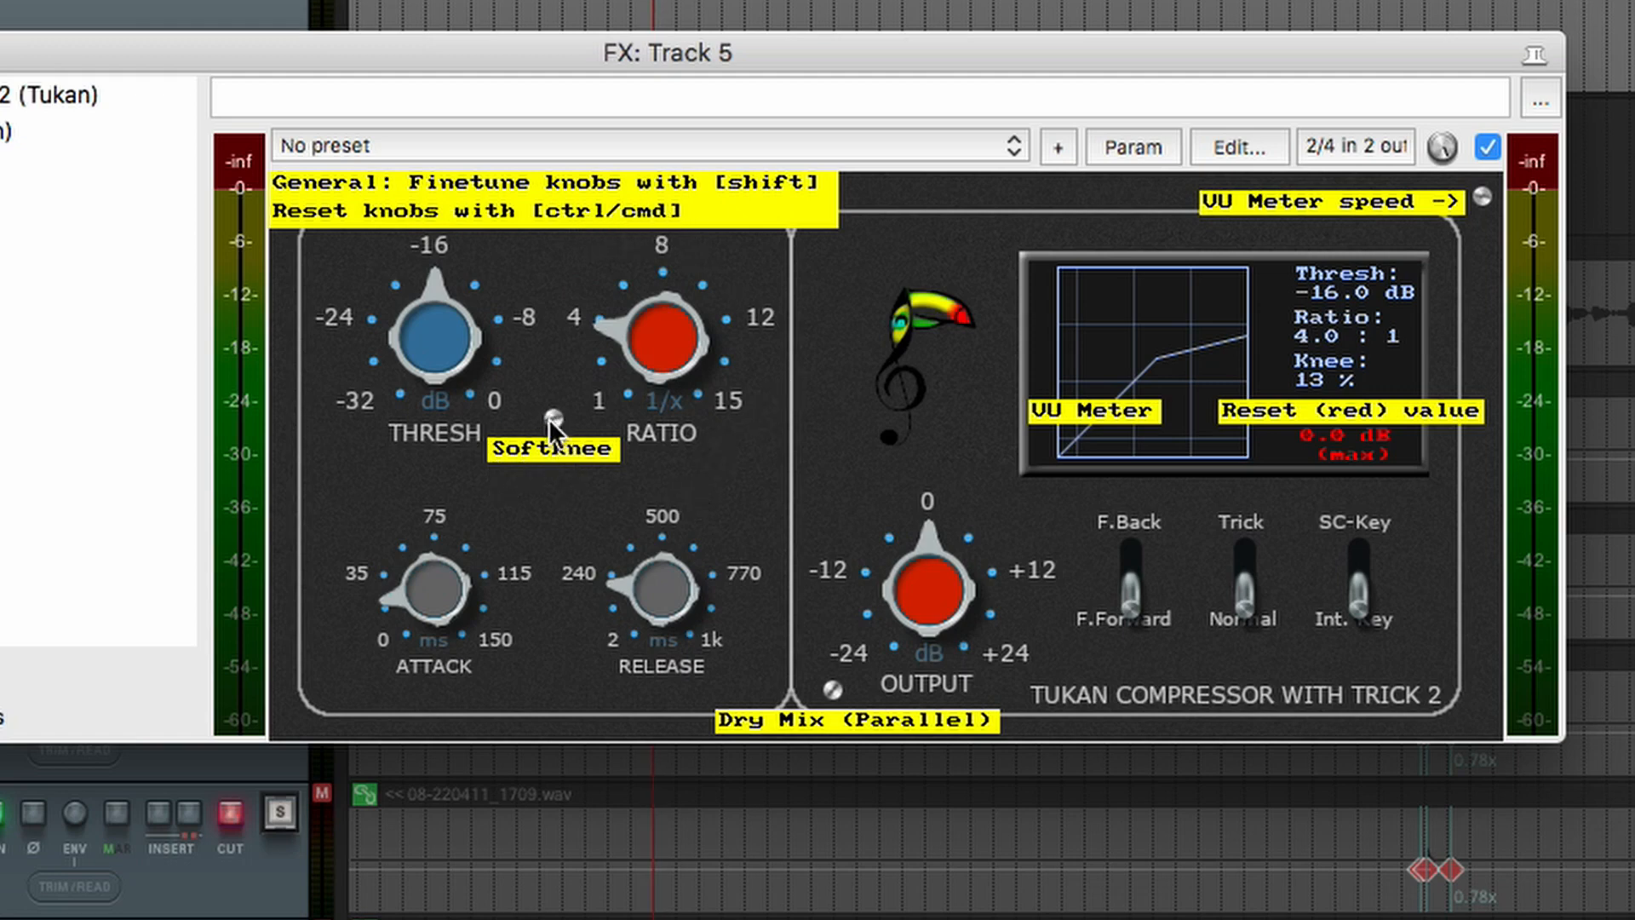
mouse_move(766, 741)
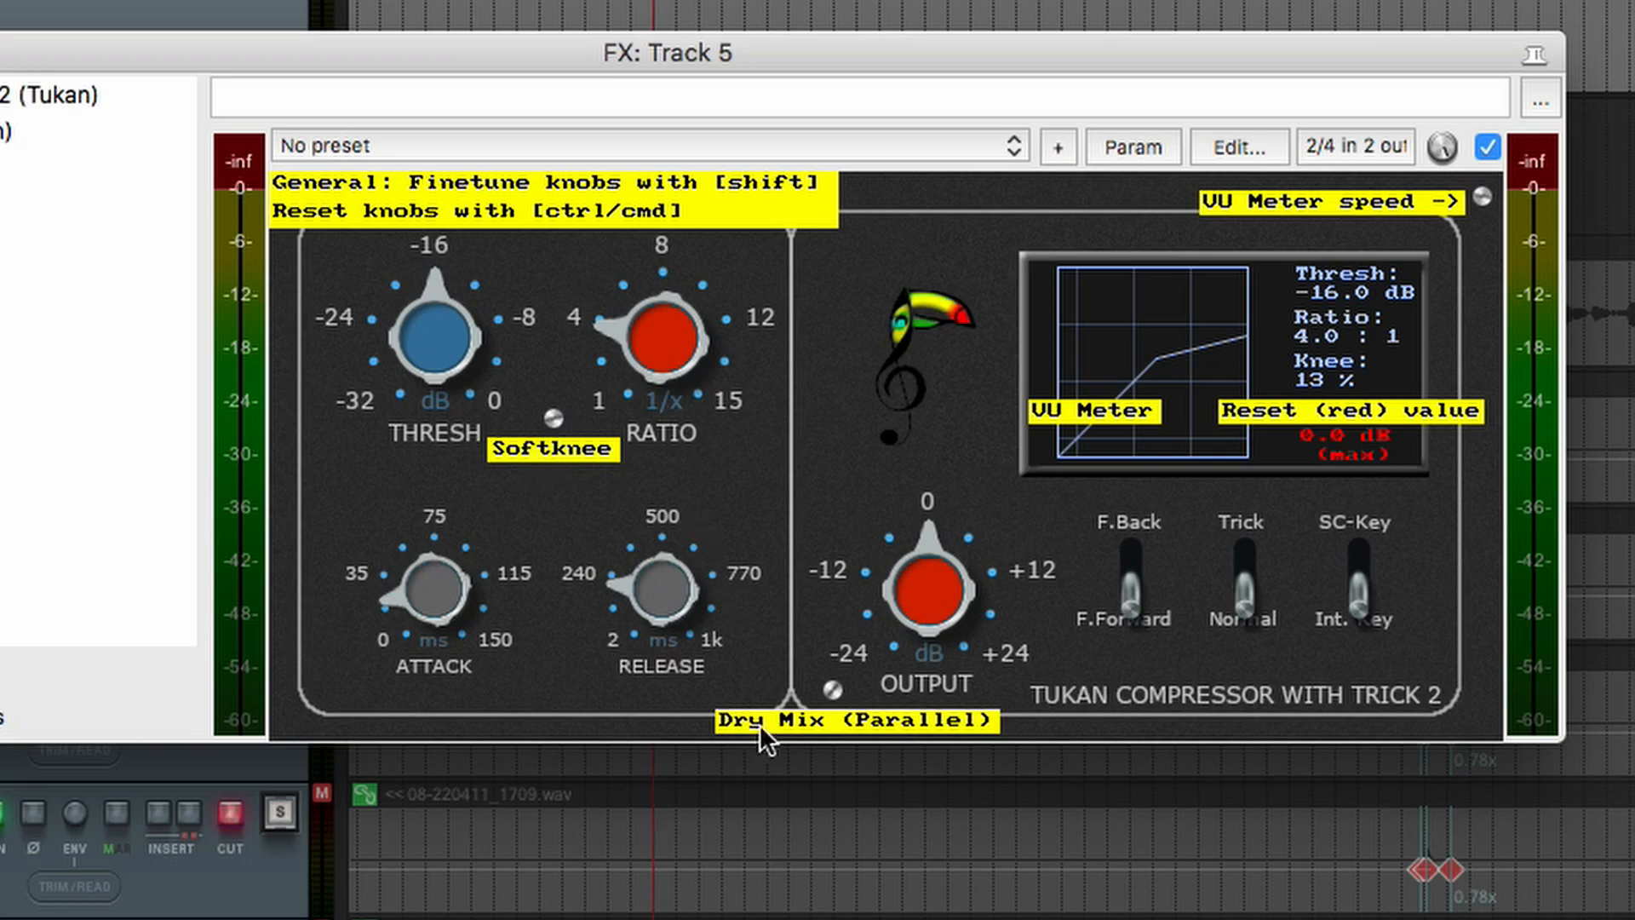
mouse_move(931, 732)
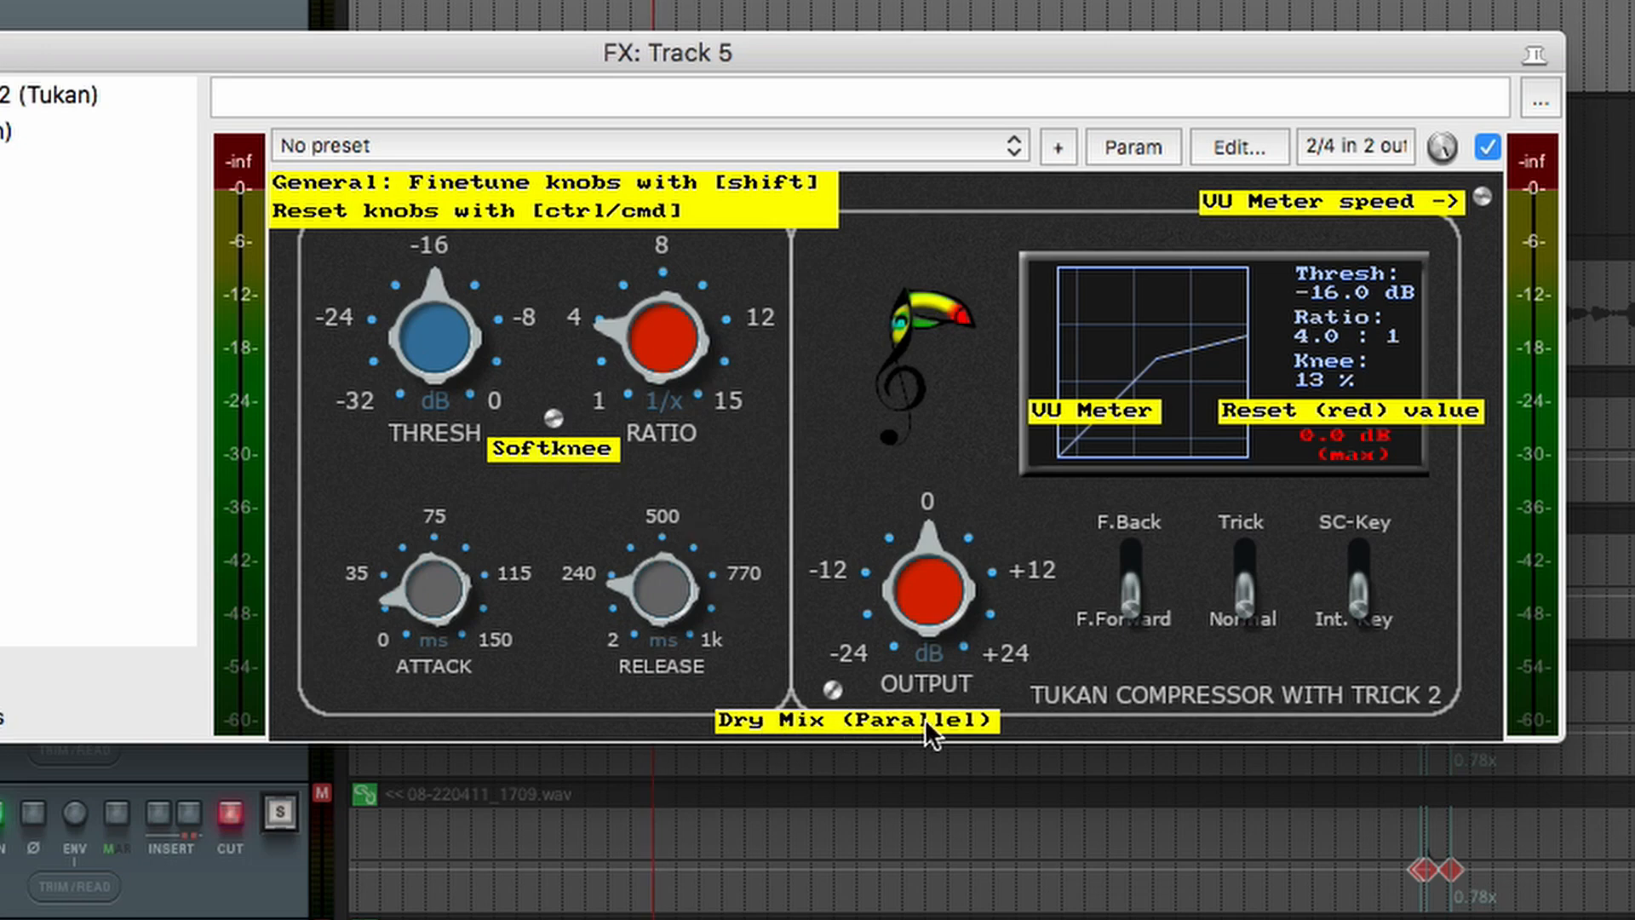
mouse_move(881, 708)
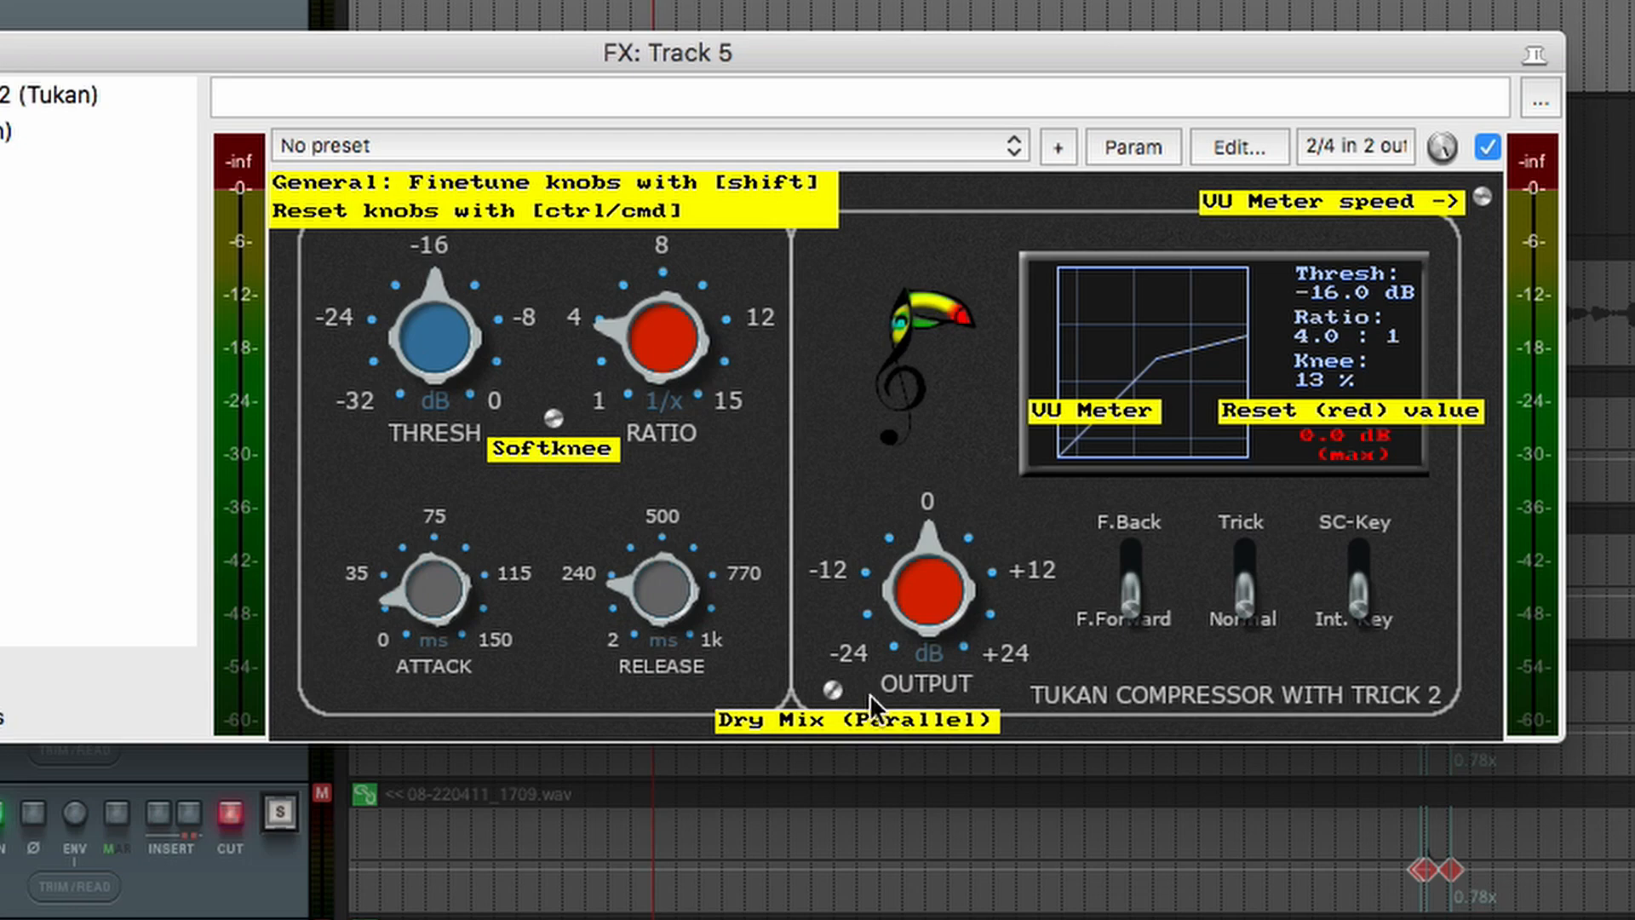
mouse_move(1061, 461)
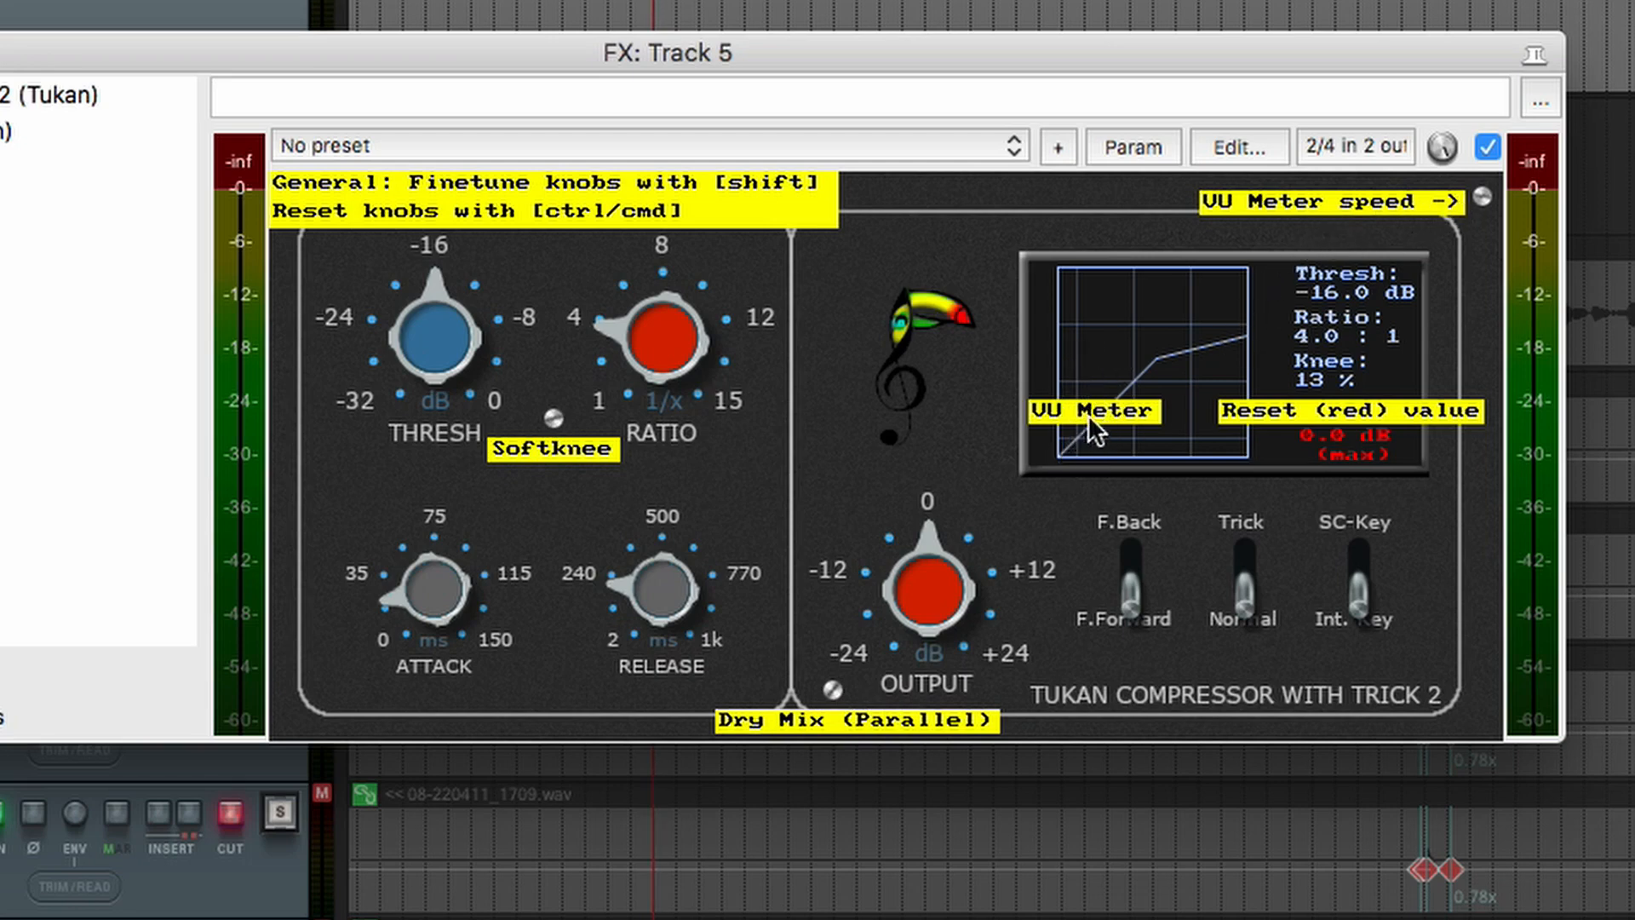
mouse_move(1368, 435)
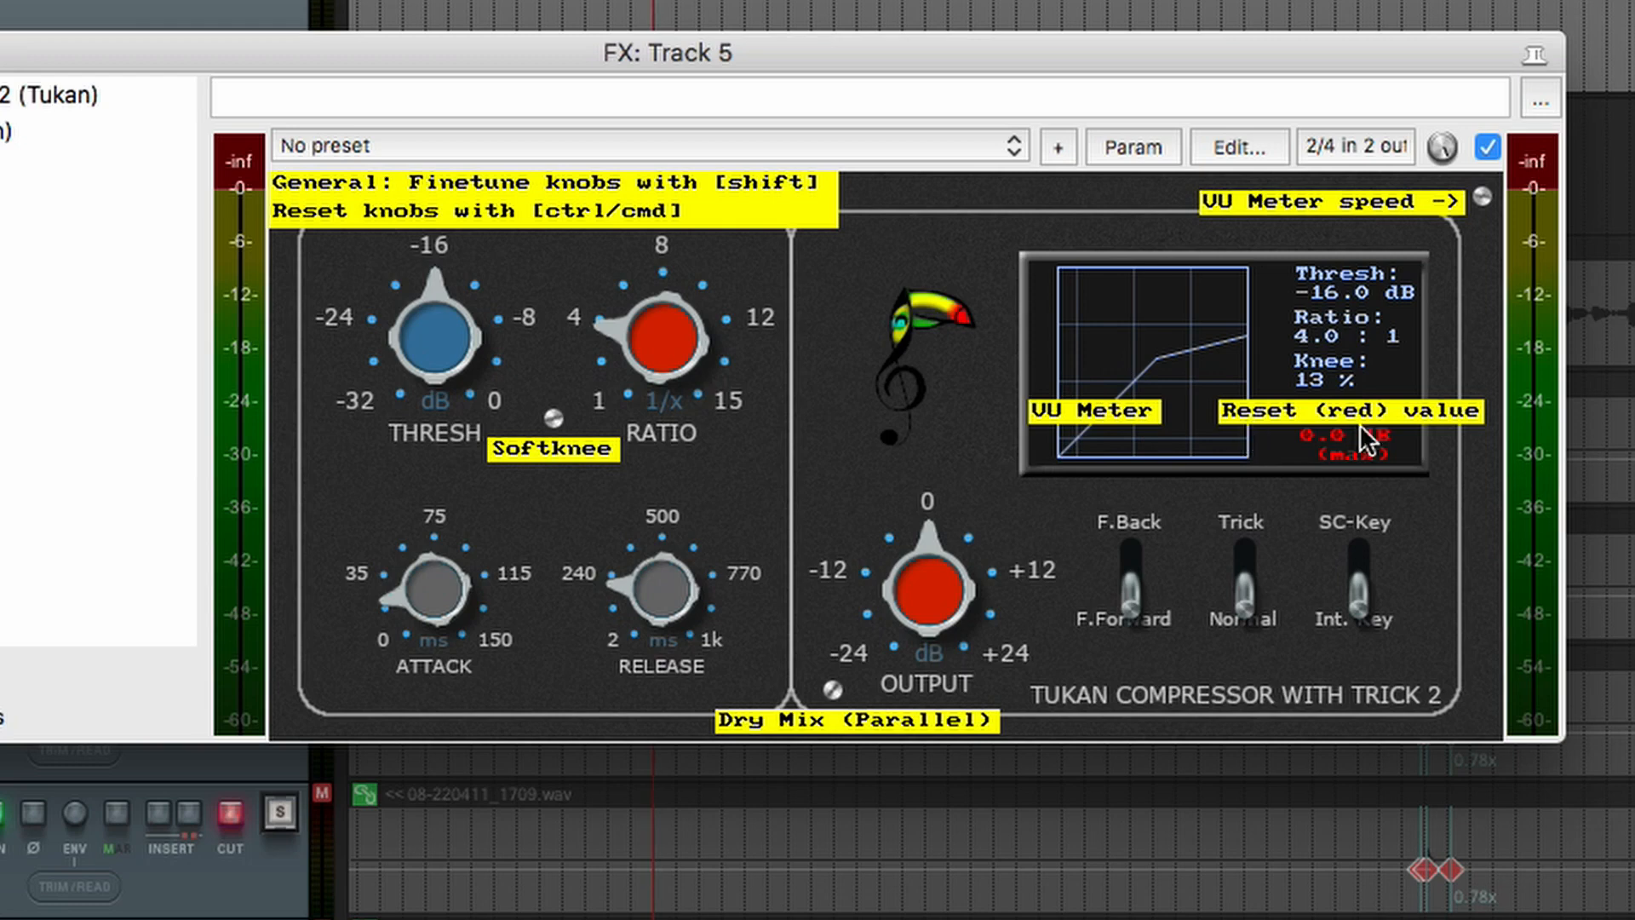
mouse_move(1444, 426)
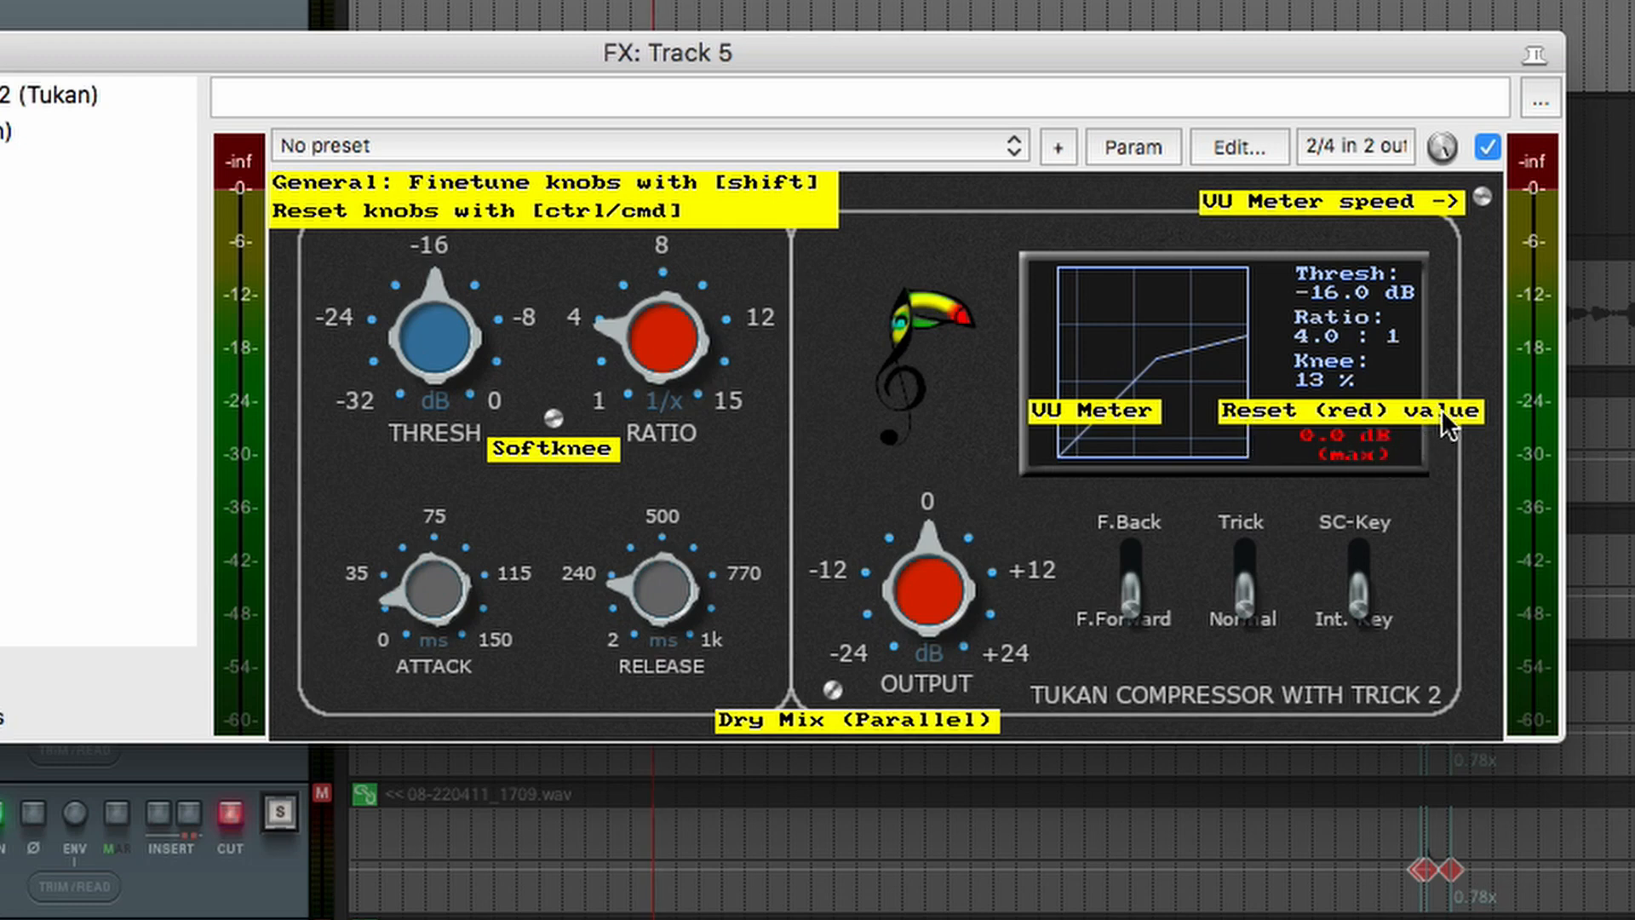
mouse_move(933, 458)
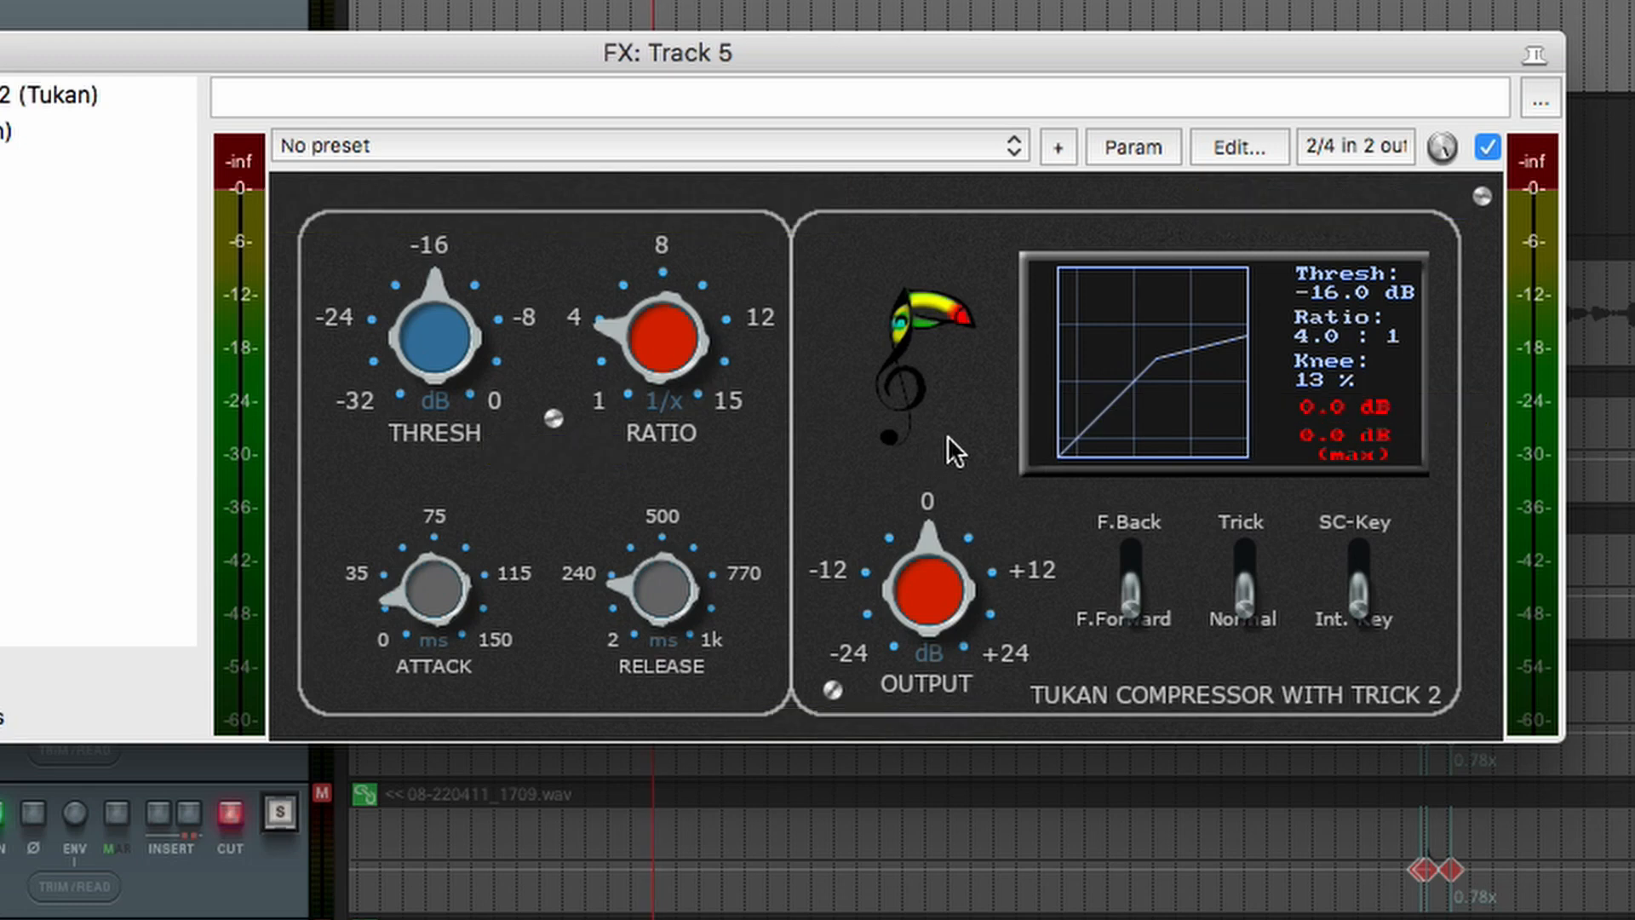
mouse_move(943, 463)
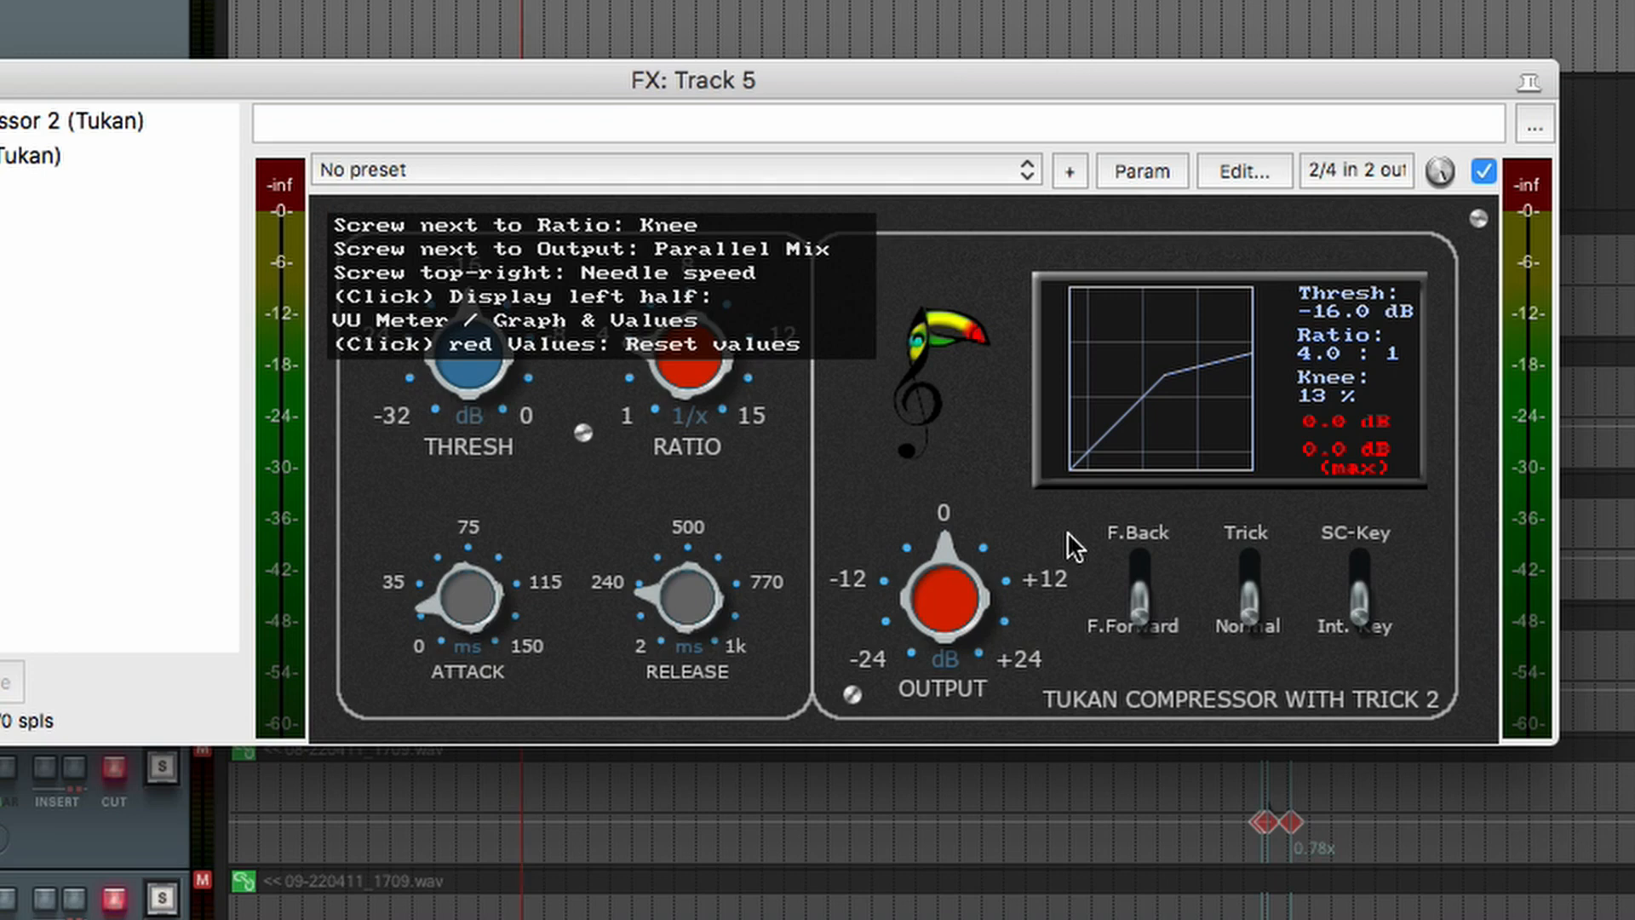
mouse_move(402, 245)
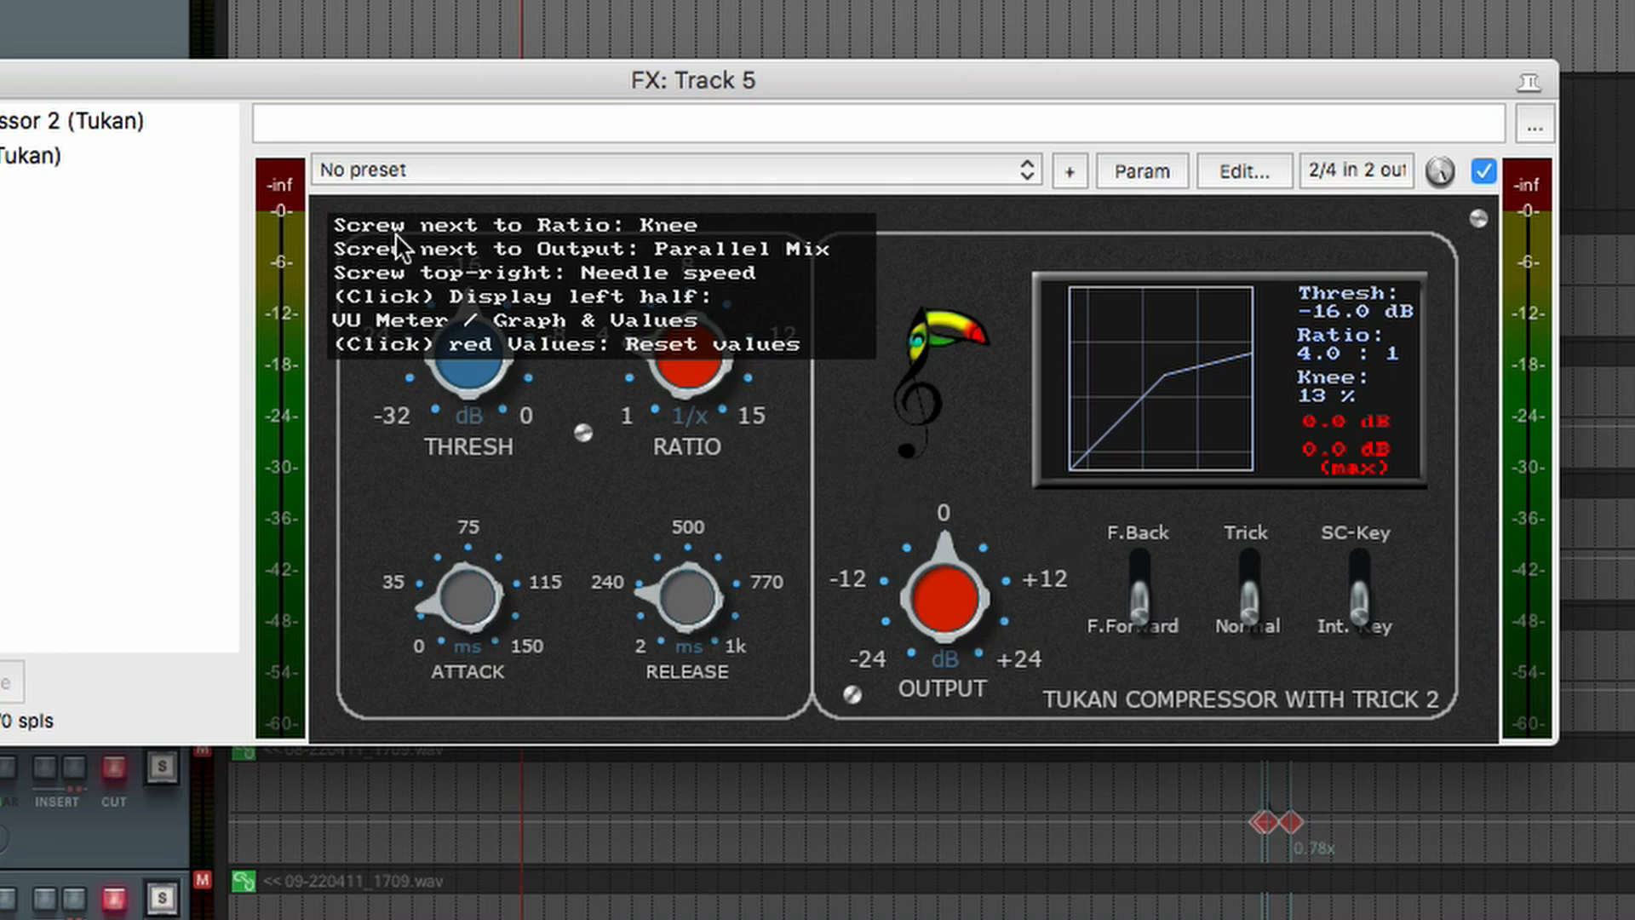
mouse_move(511, 240)
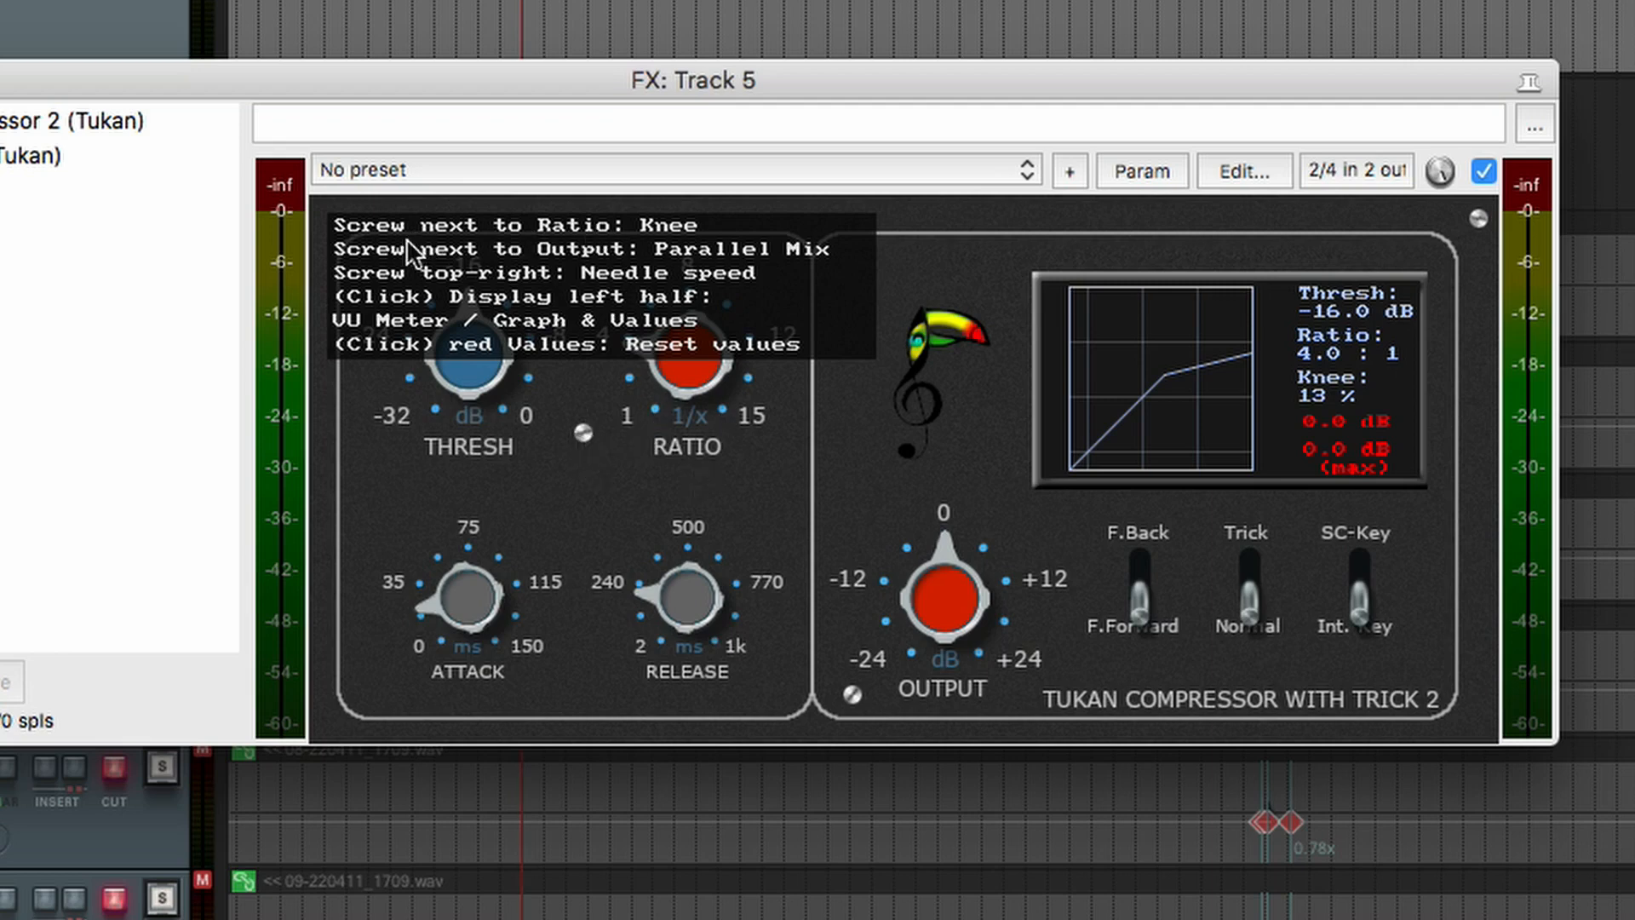
mouse_move(797, 398)
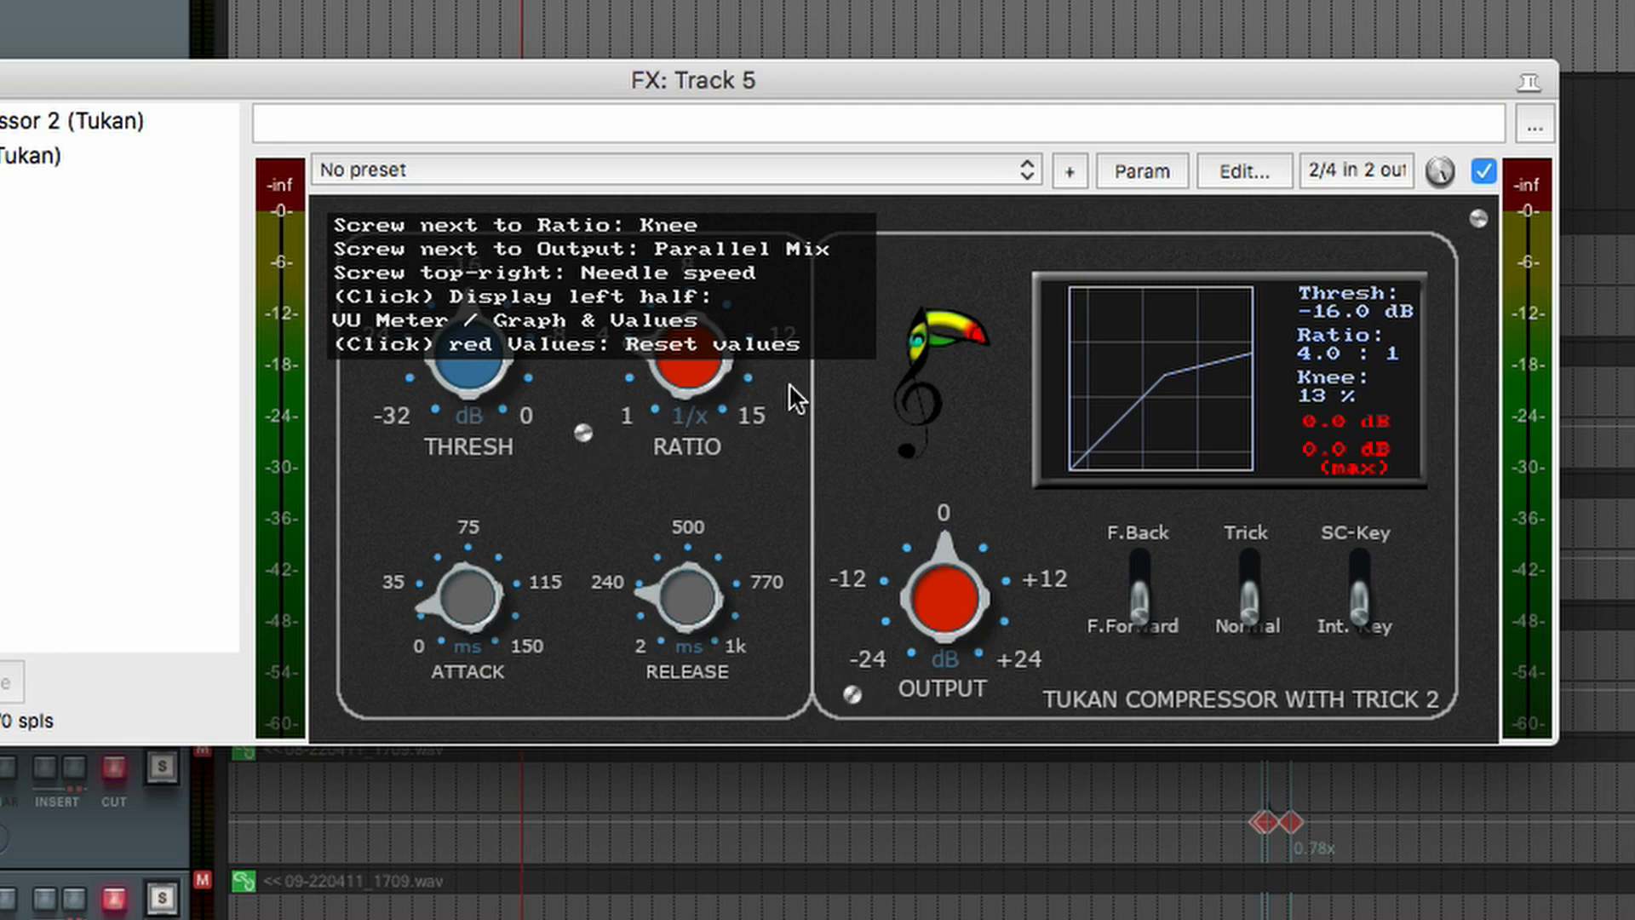
mouse_move(524, 344)
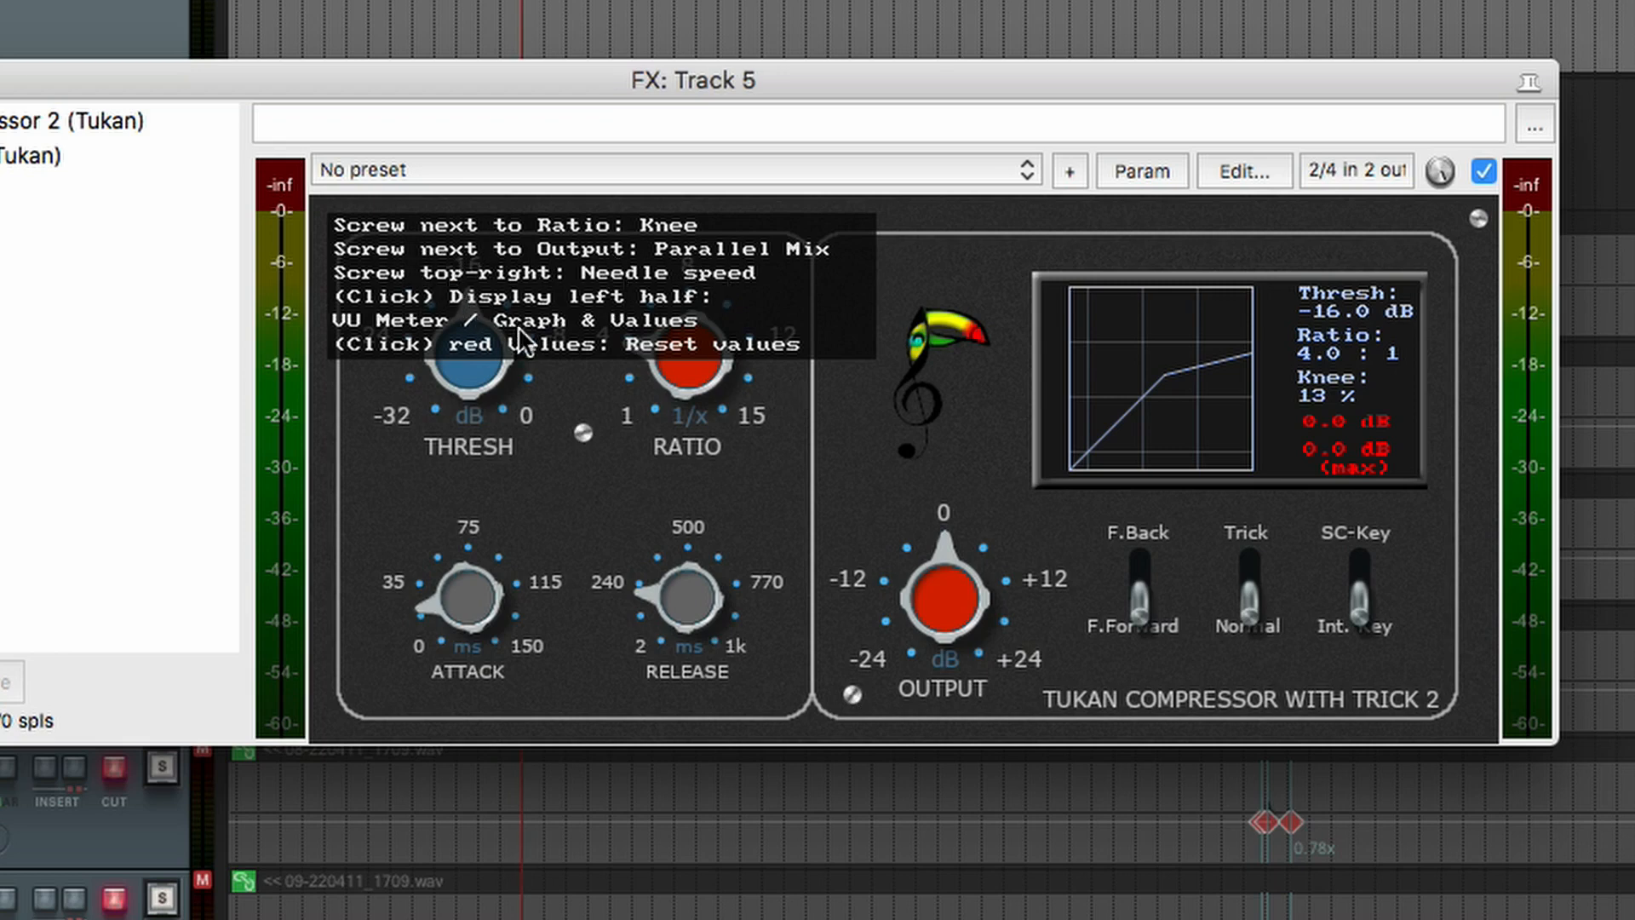
mouse_move(647, 269)
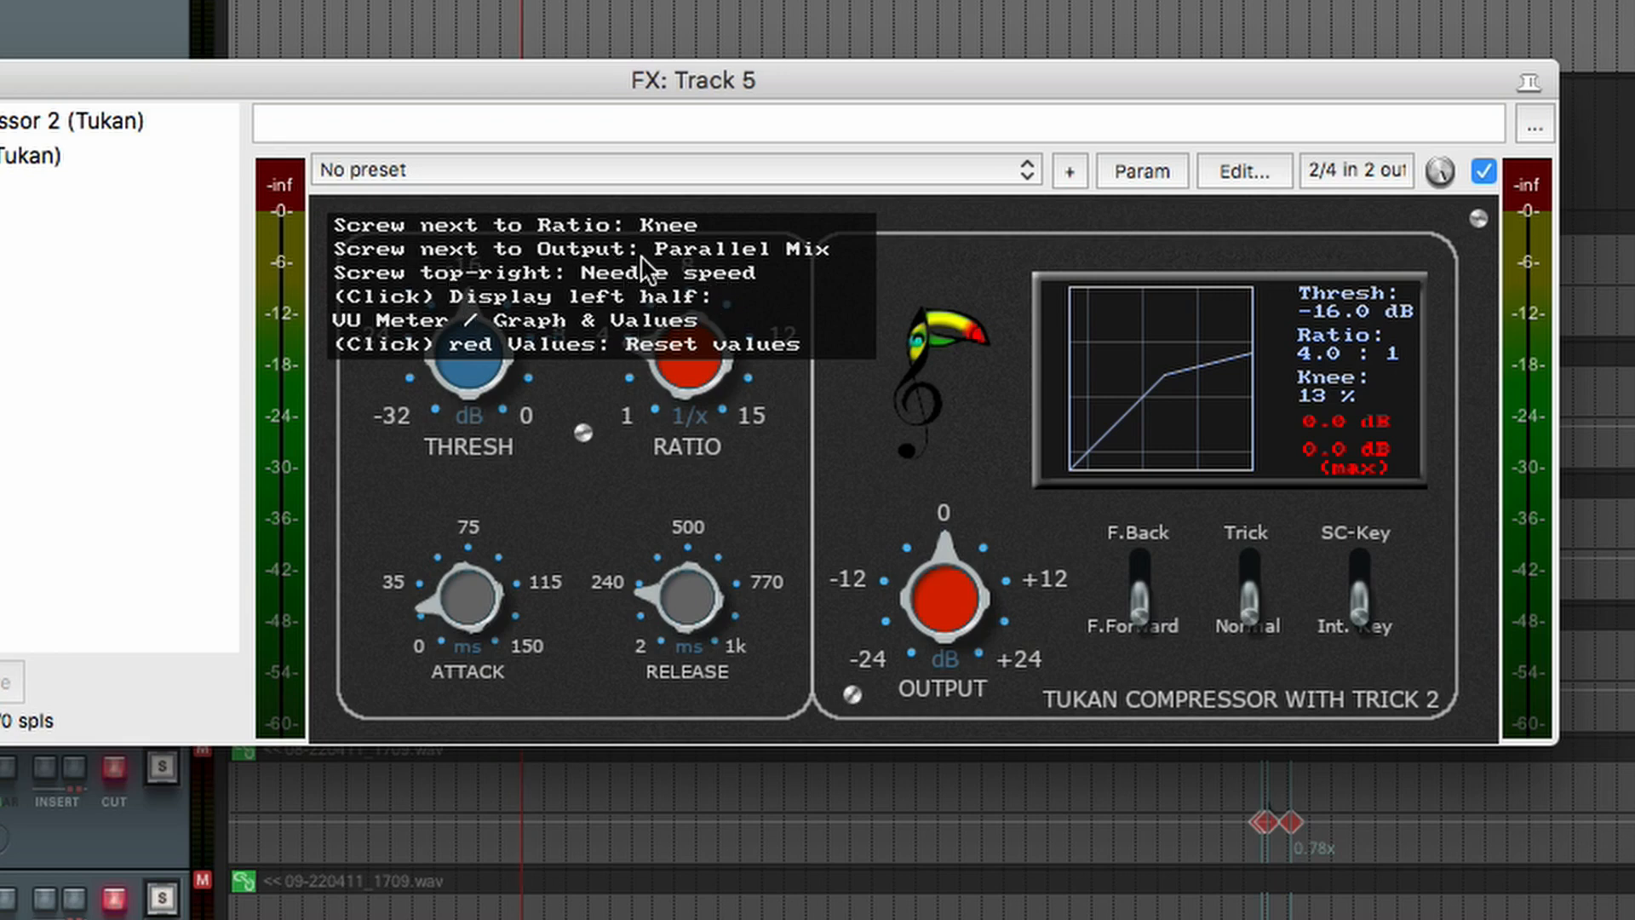
mouse_move(643, 290)
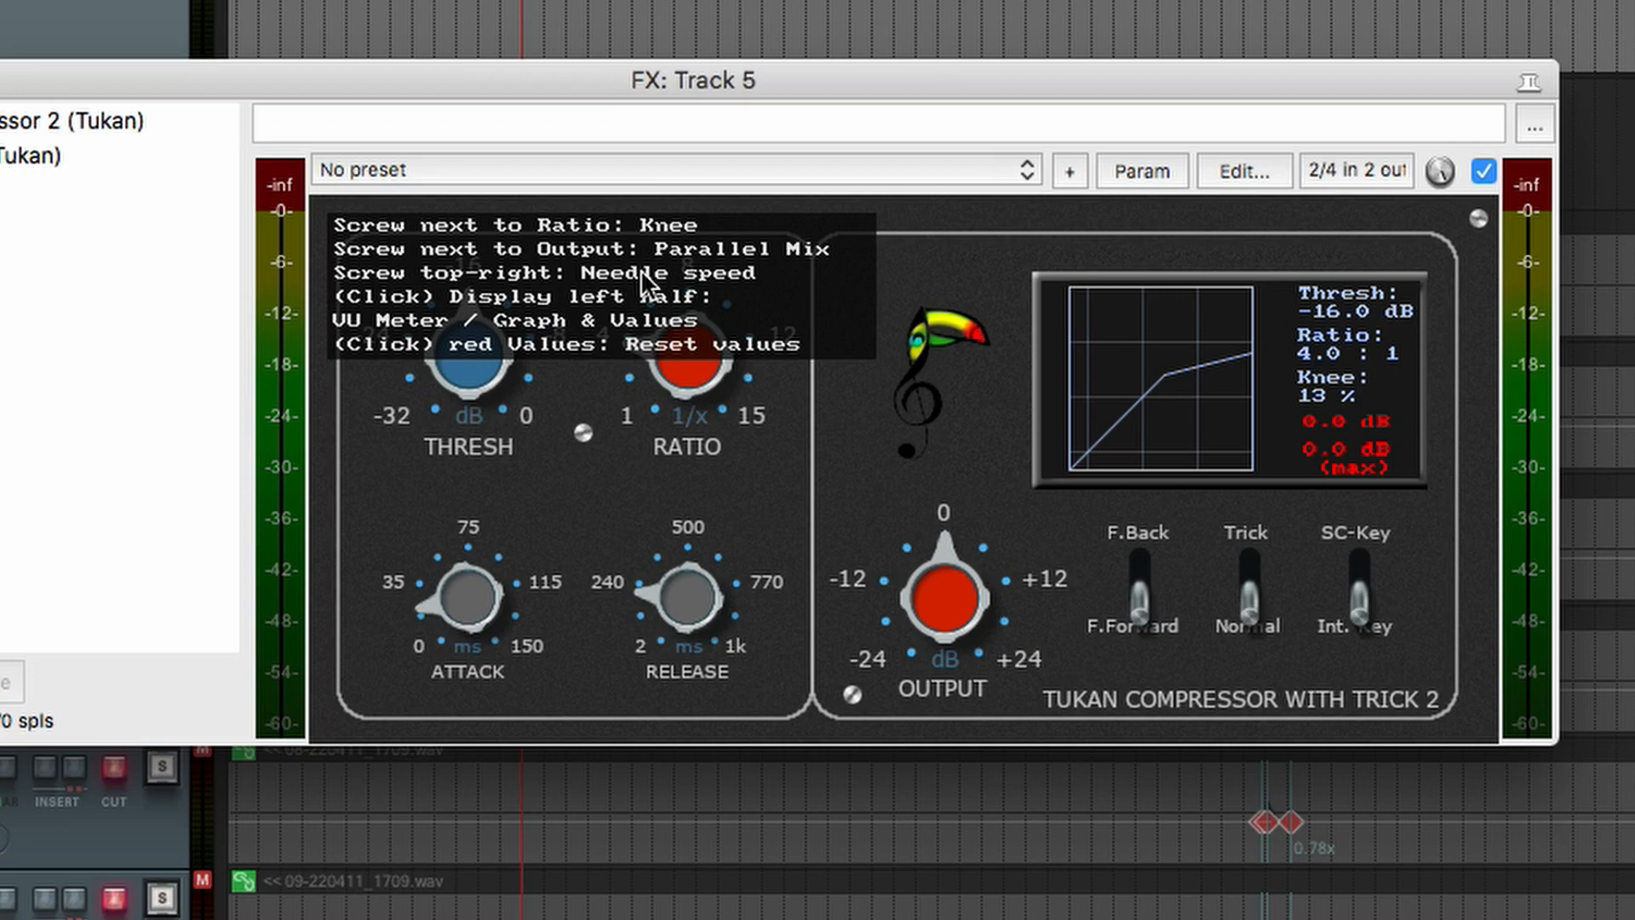
mouse_move(635, 289)
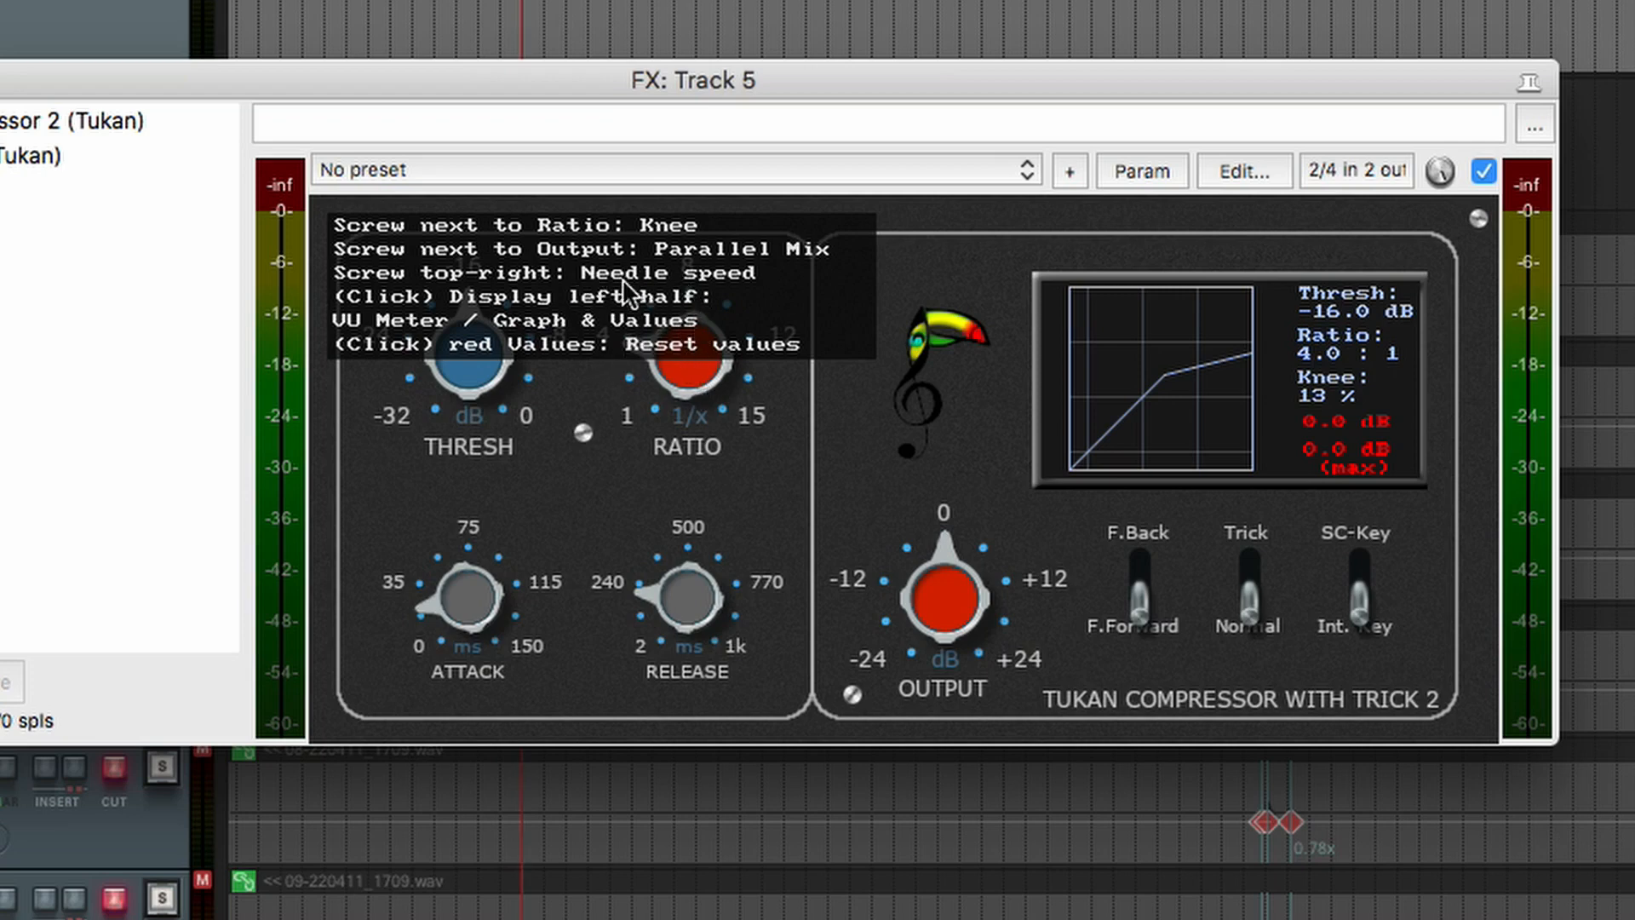
mouse_move(625, 421)
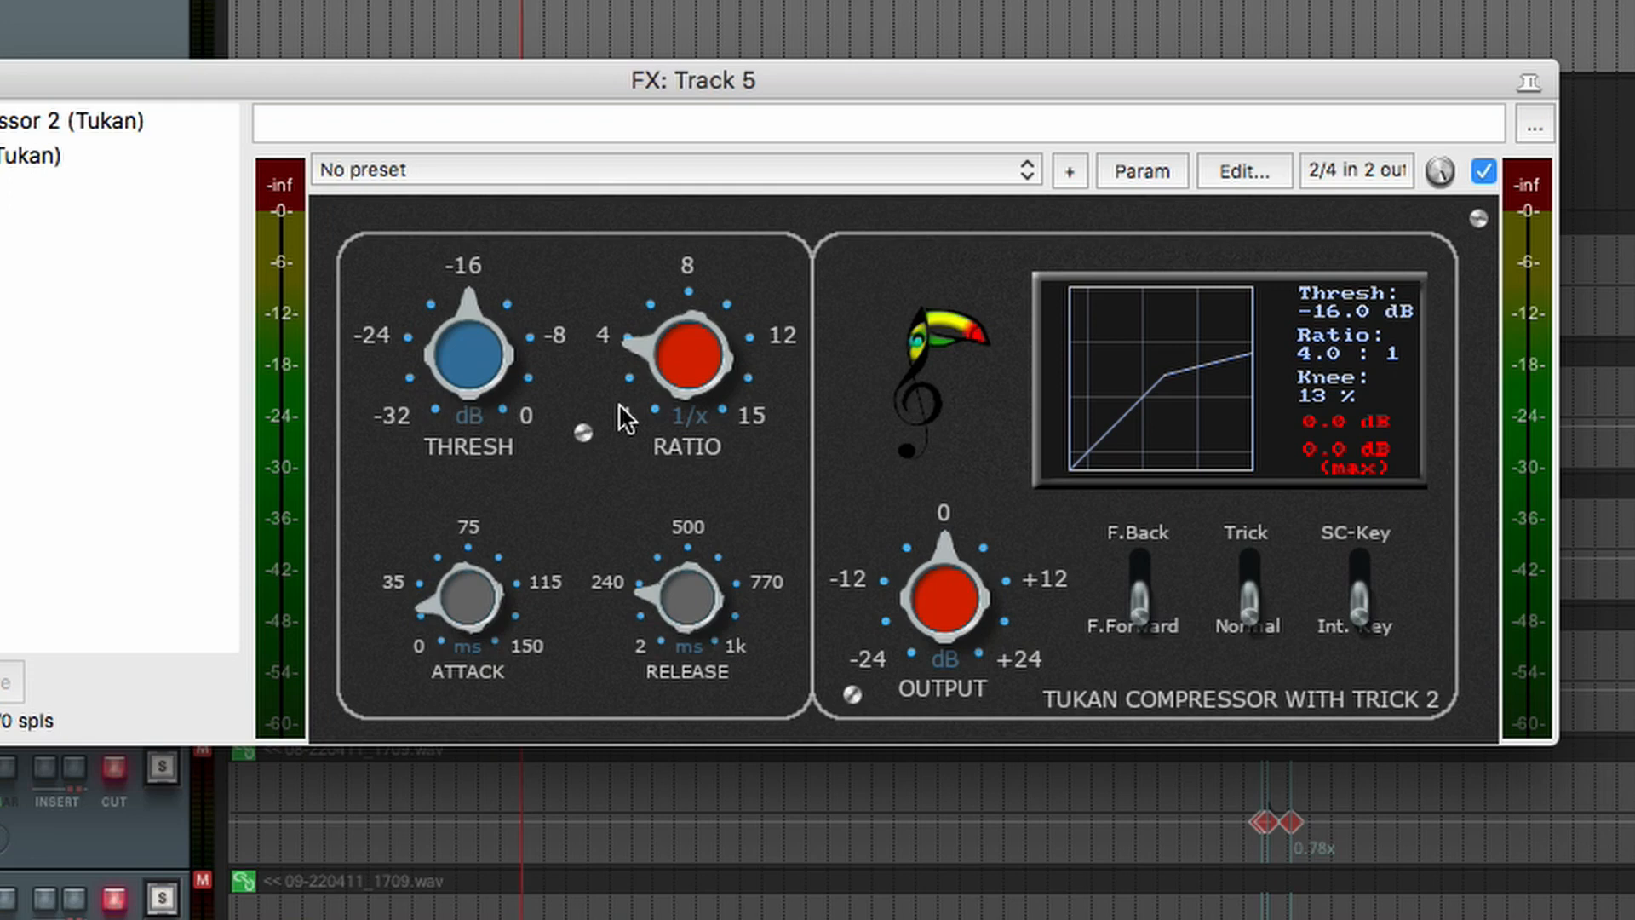
mouse_move(625, 415)
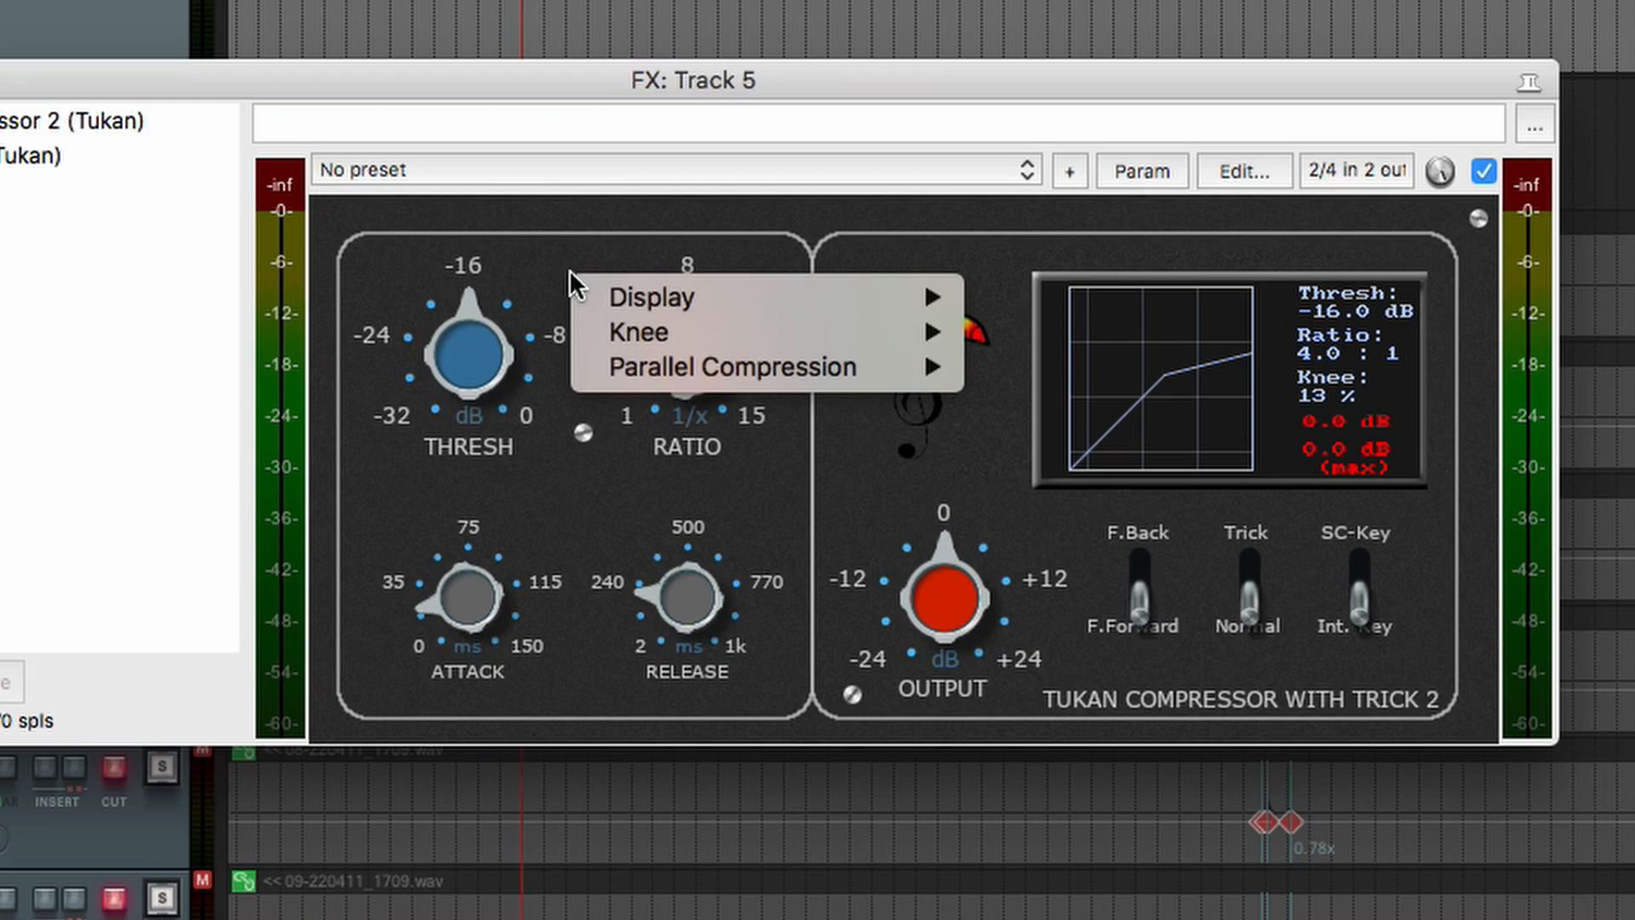
mouse_move(481, 261)
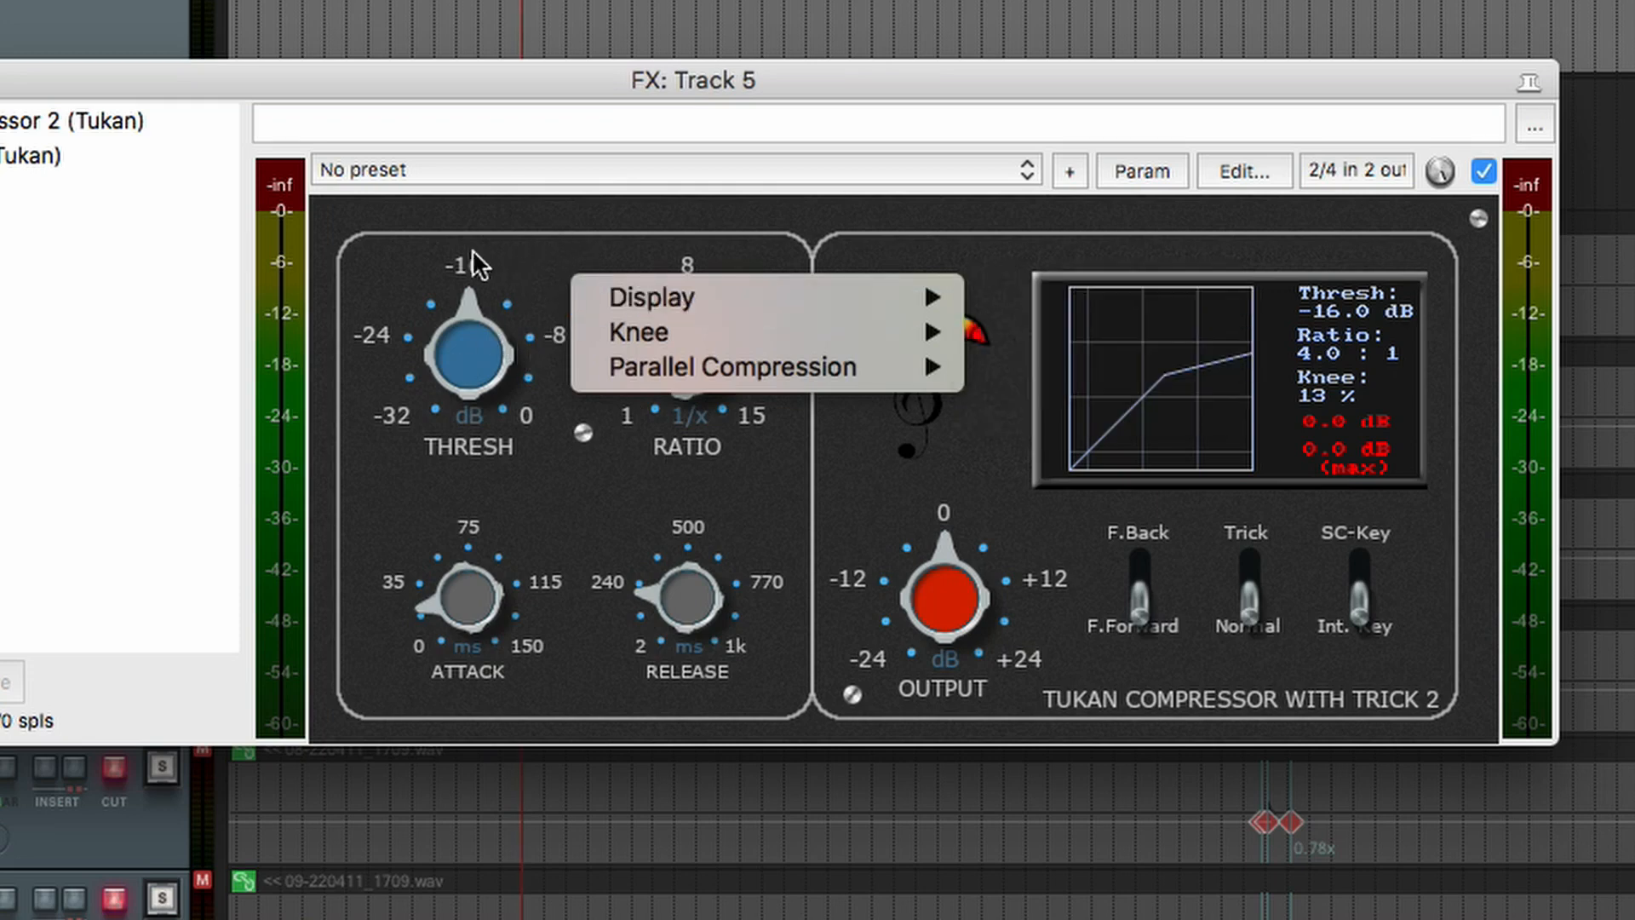
mouse_move(653, 296)
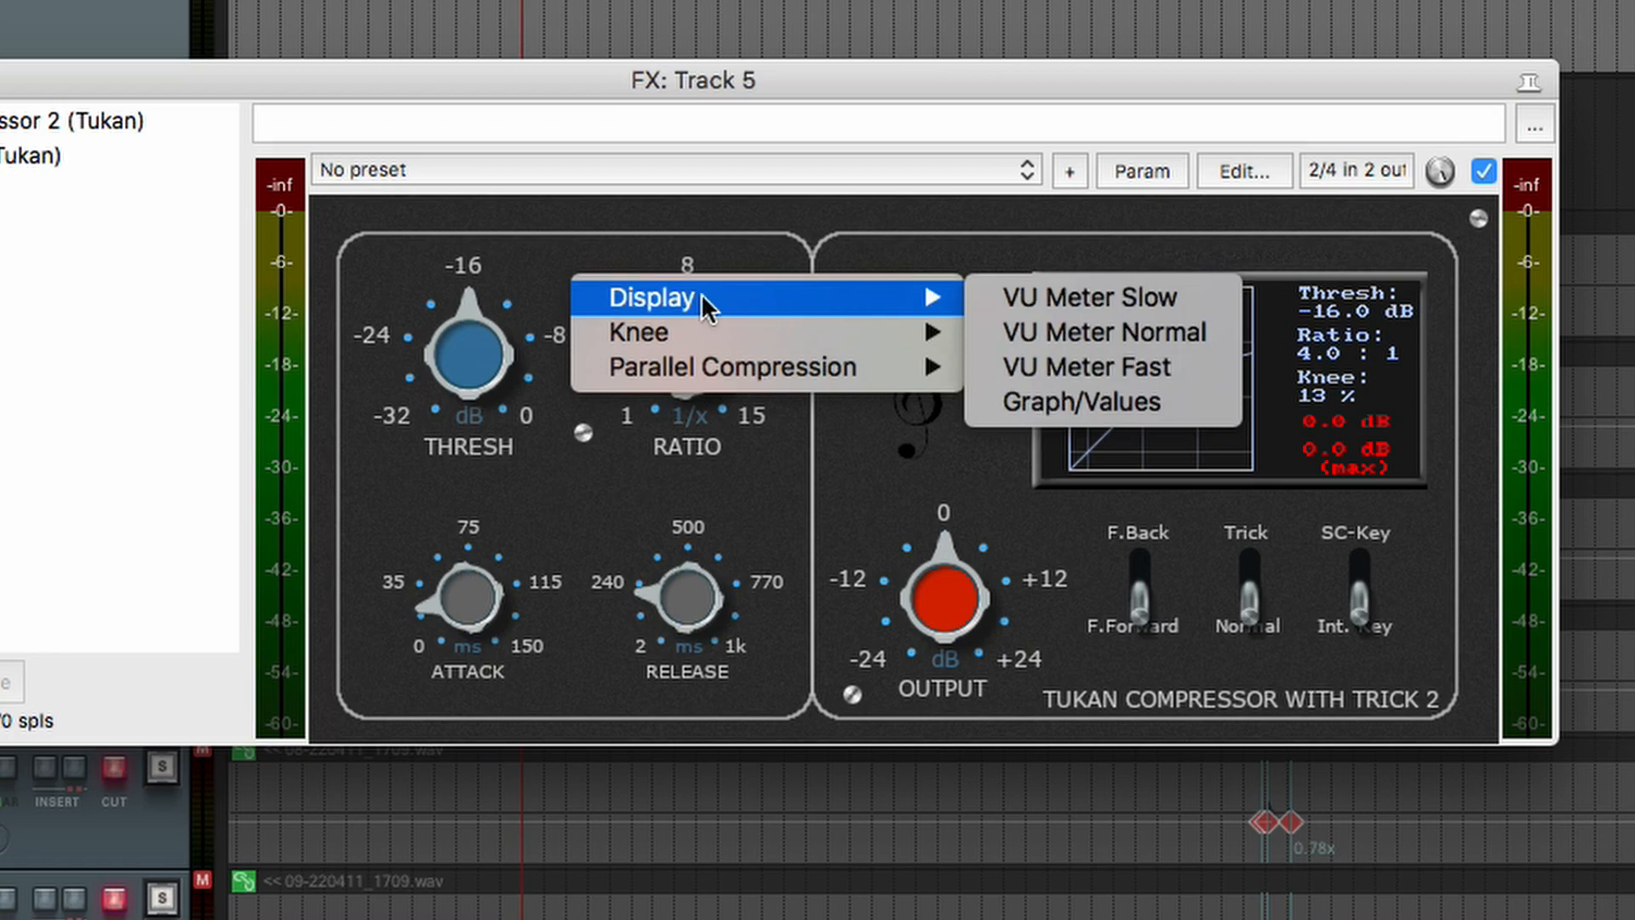
mouse_move(742, 318)
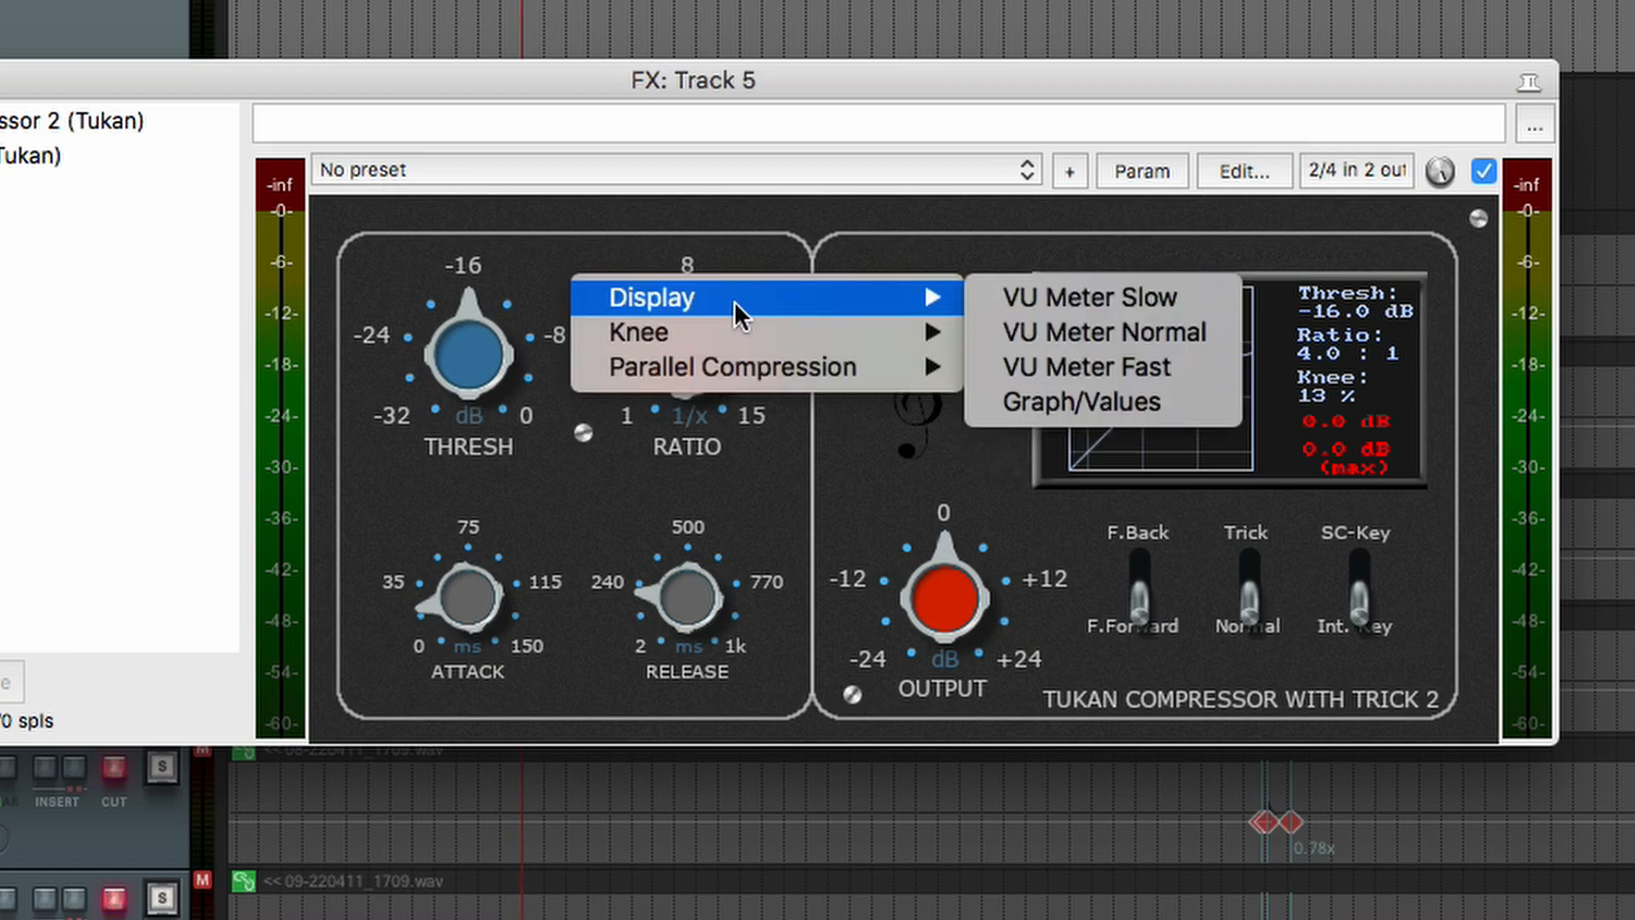
mouse_move(1100, 297)
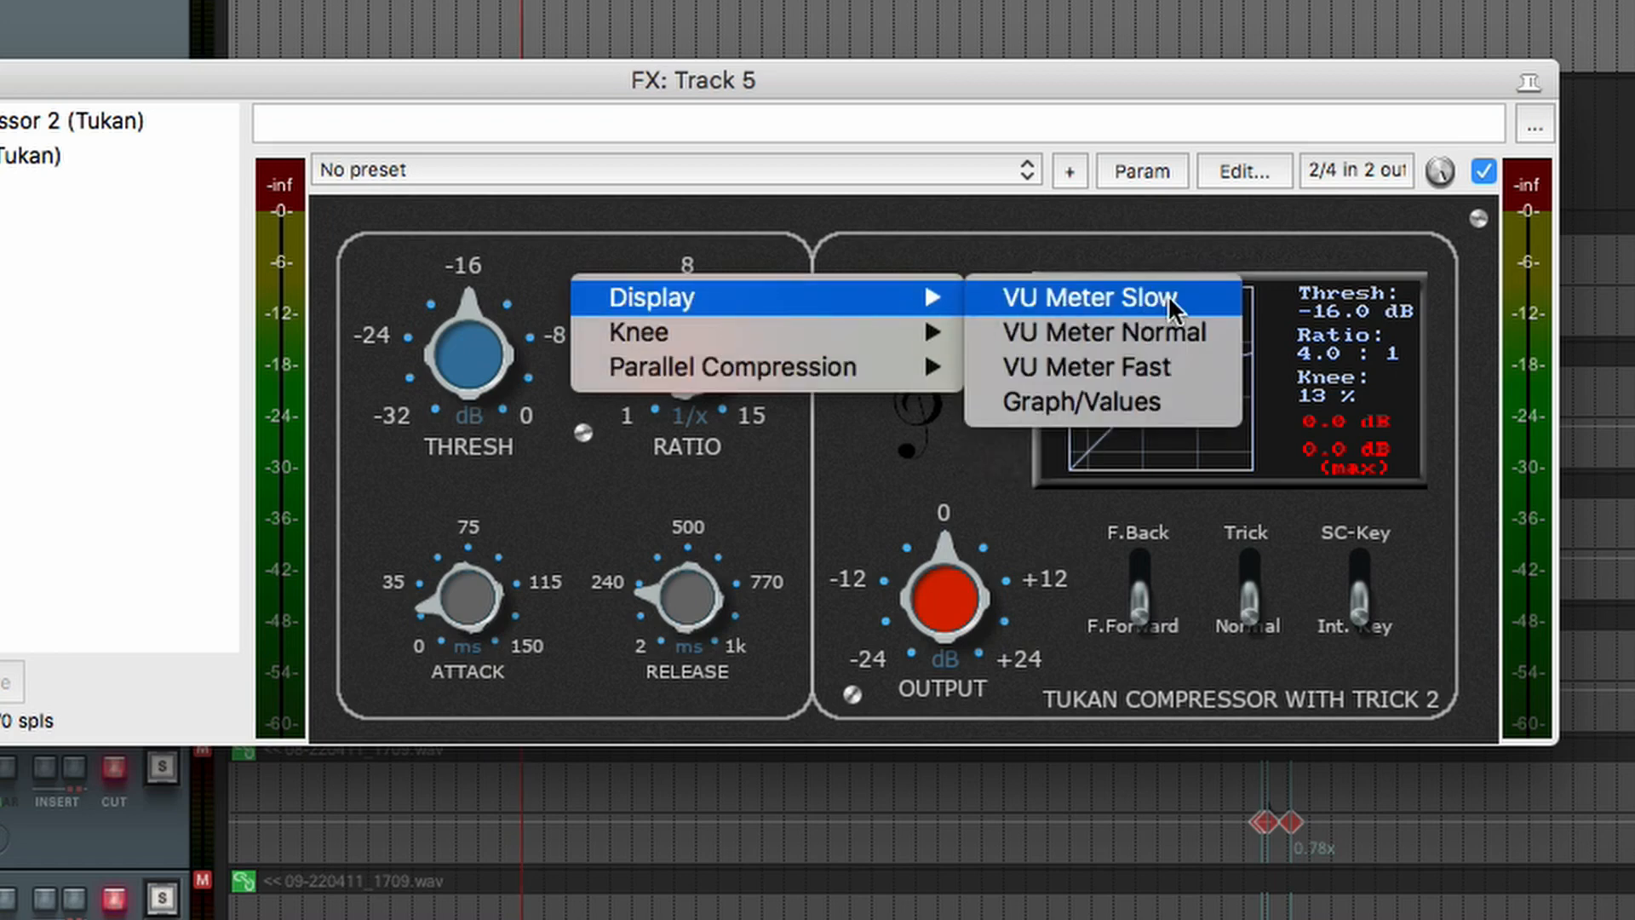
mouse_move(1101, 332)
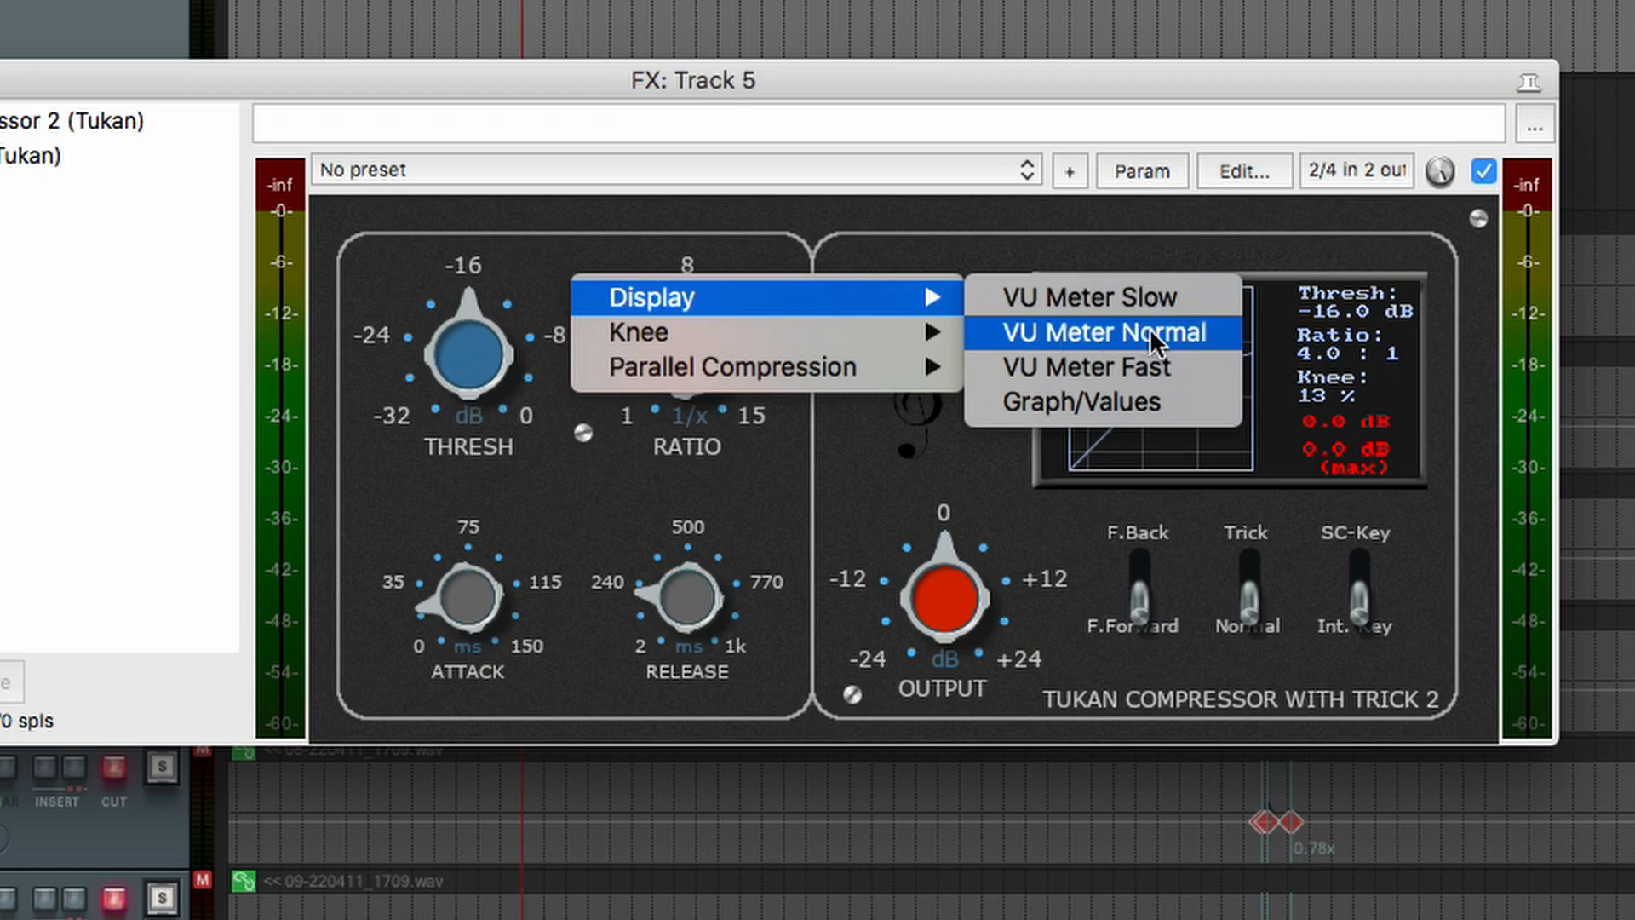
mouse_move(1311, 437)
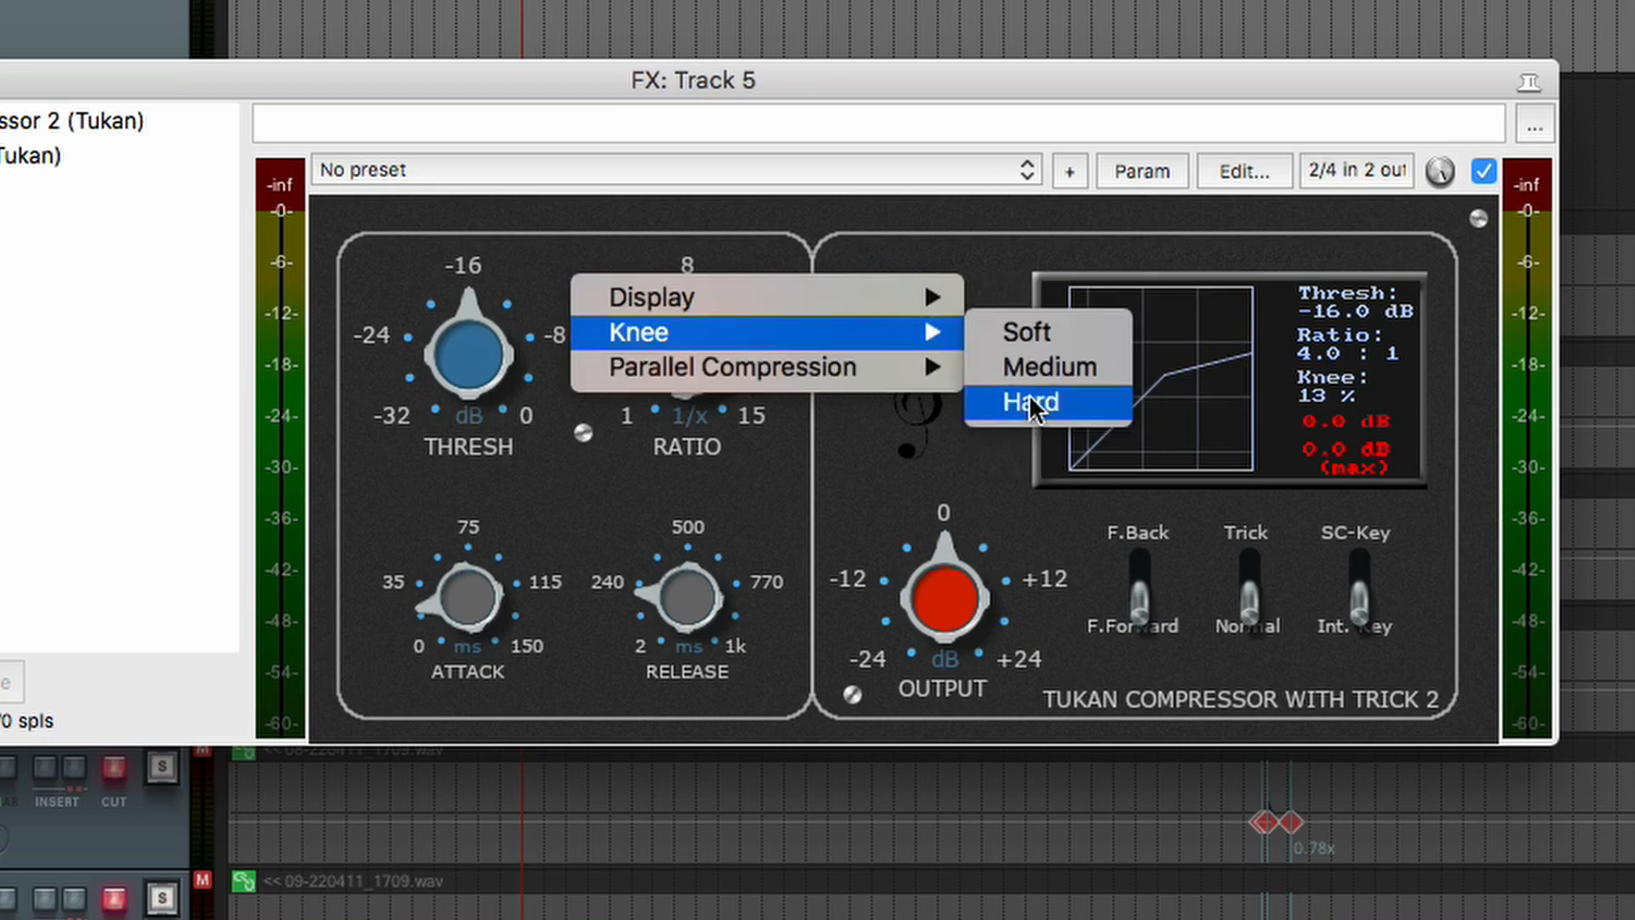
mouse_move(731, 366)
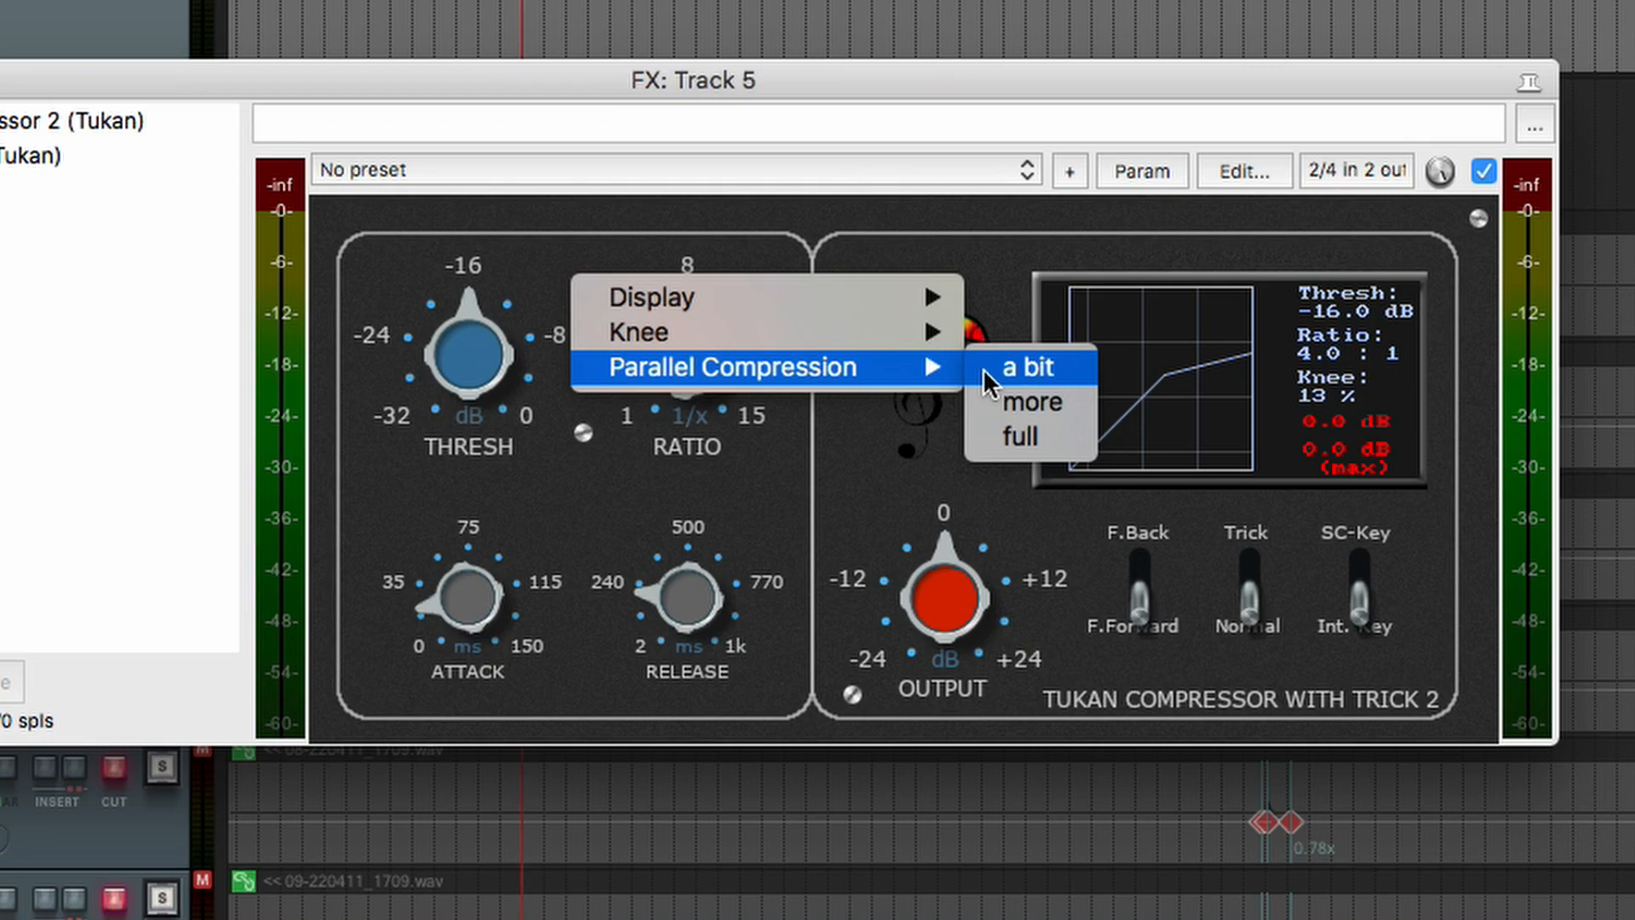
mouse_move(1029, 402)
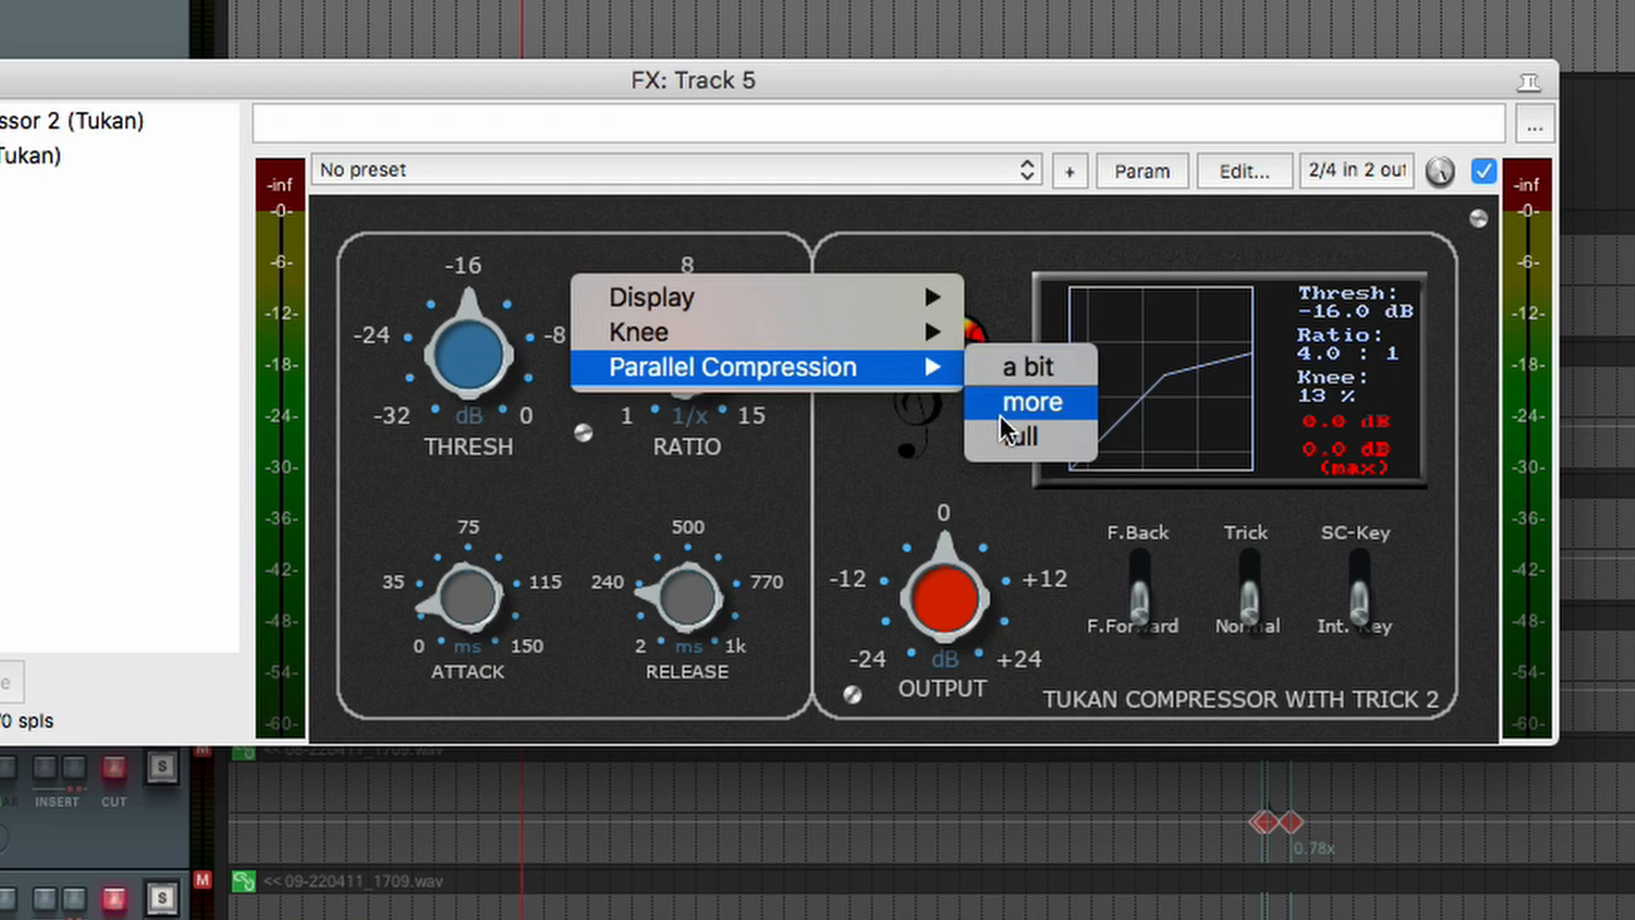
mouse_move(1012, 402)
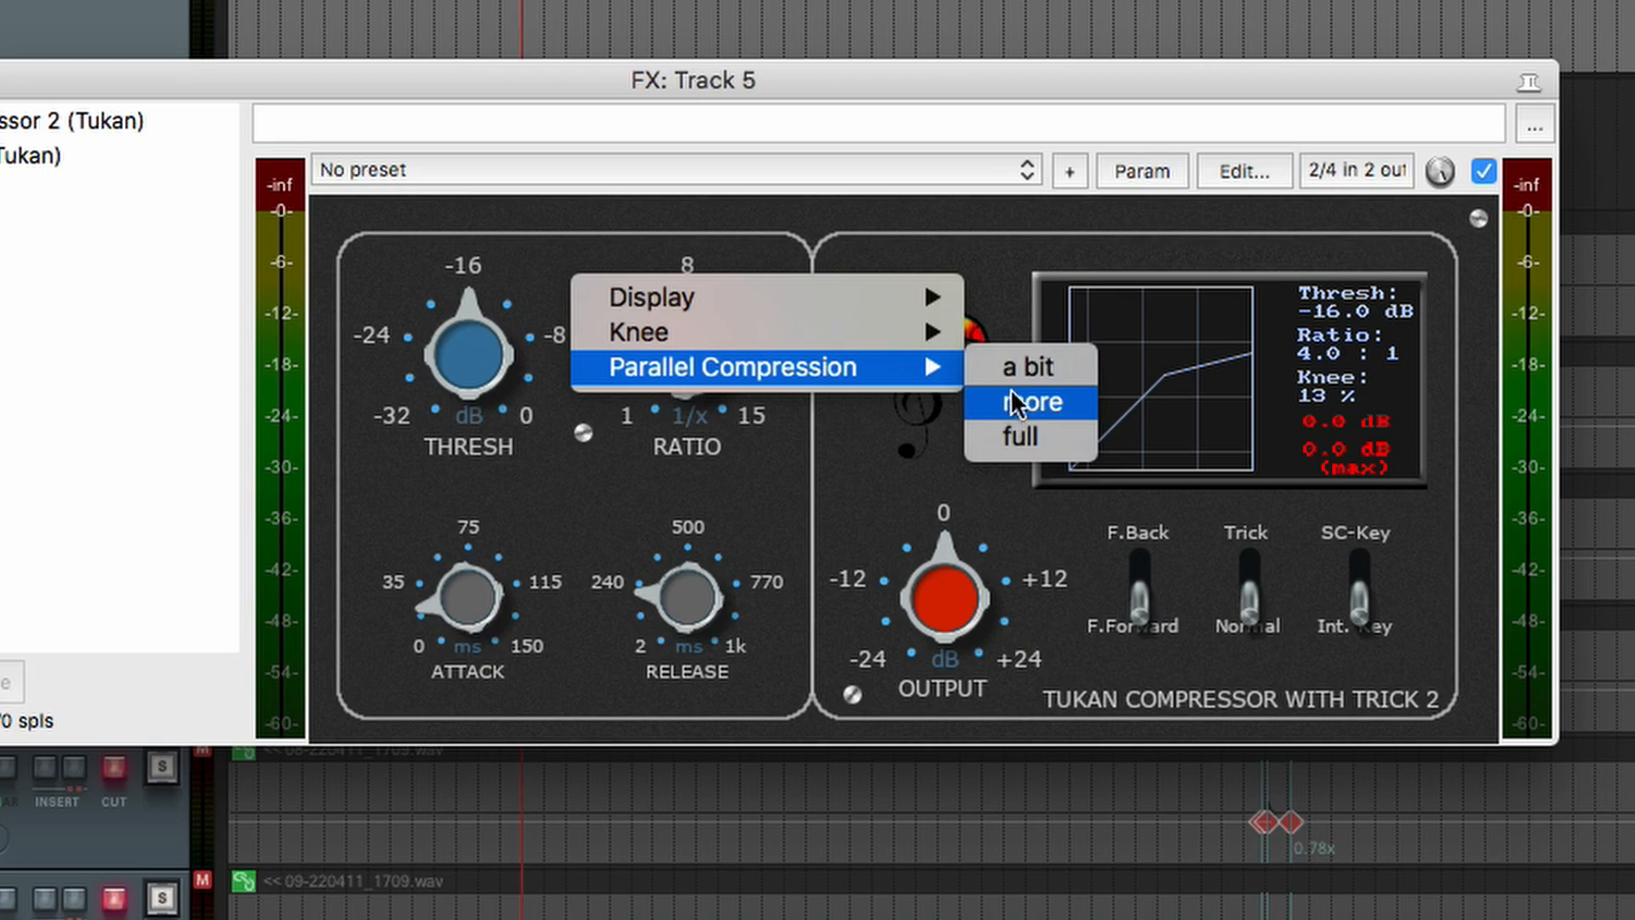
mouse_move(1037, 434)
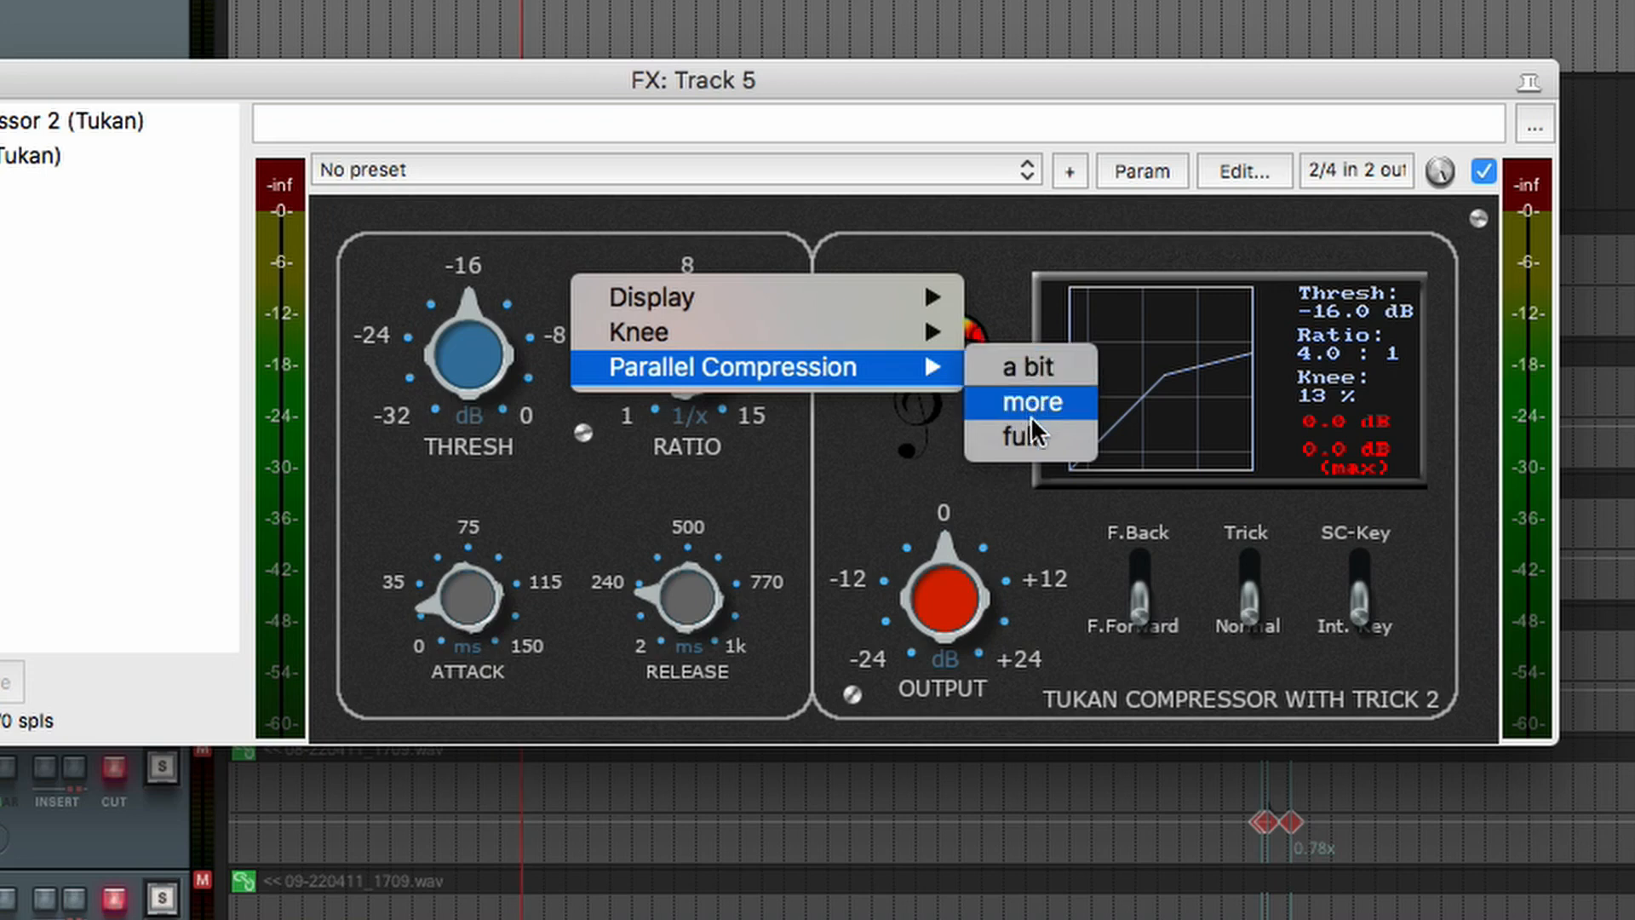
mouse_move(1031, 368)
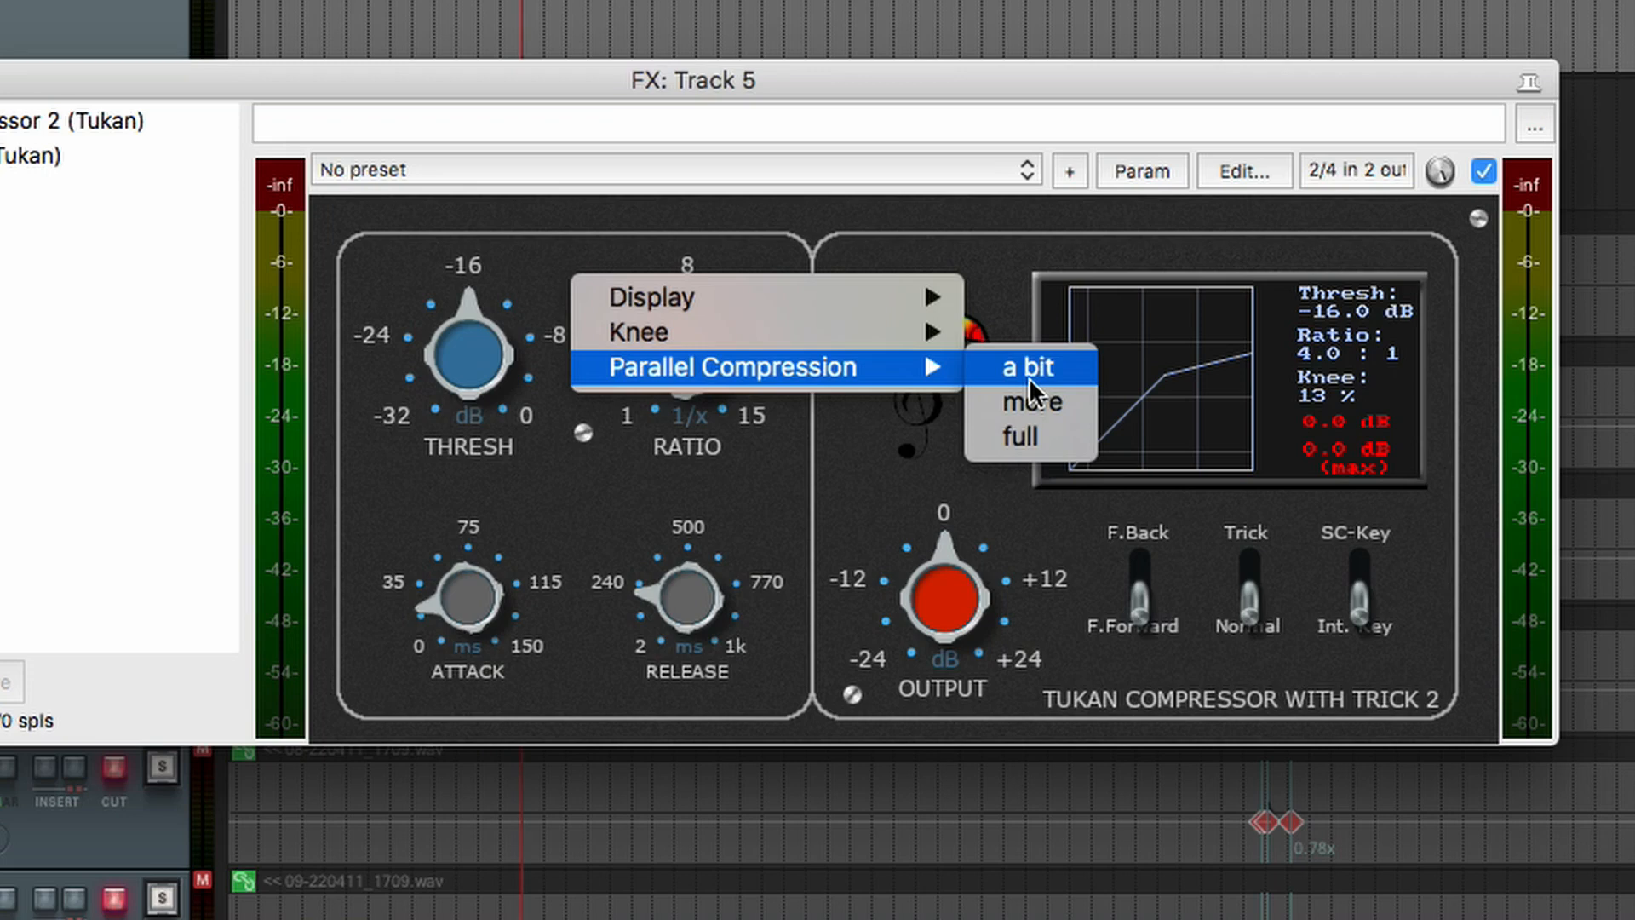
mouse_move(1027, 437)
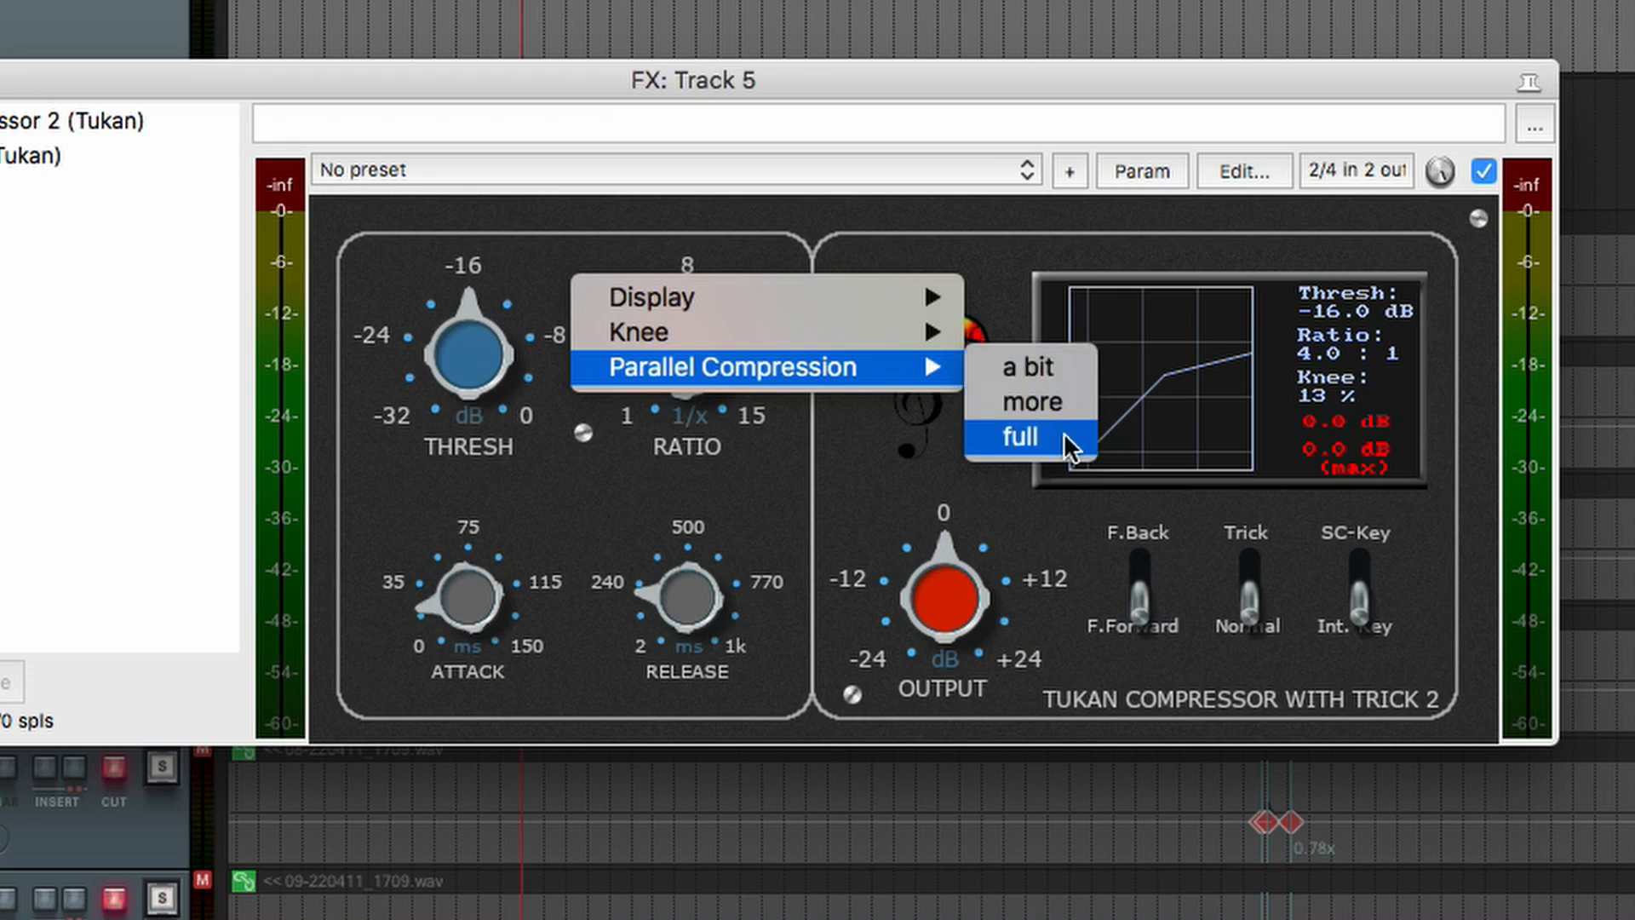
mouse_move(883, 527)
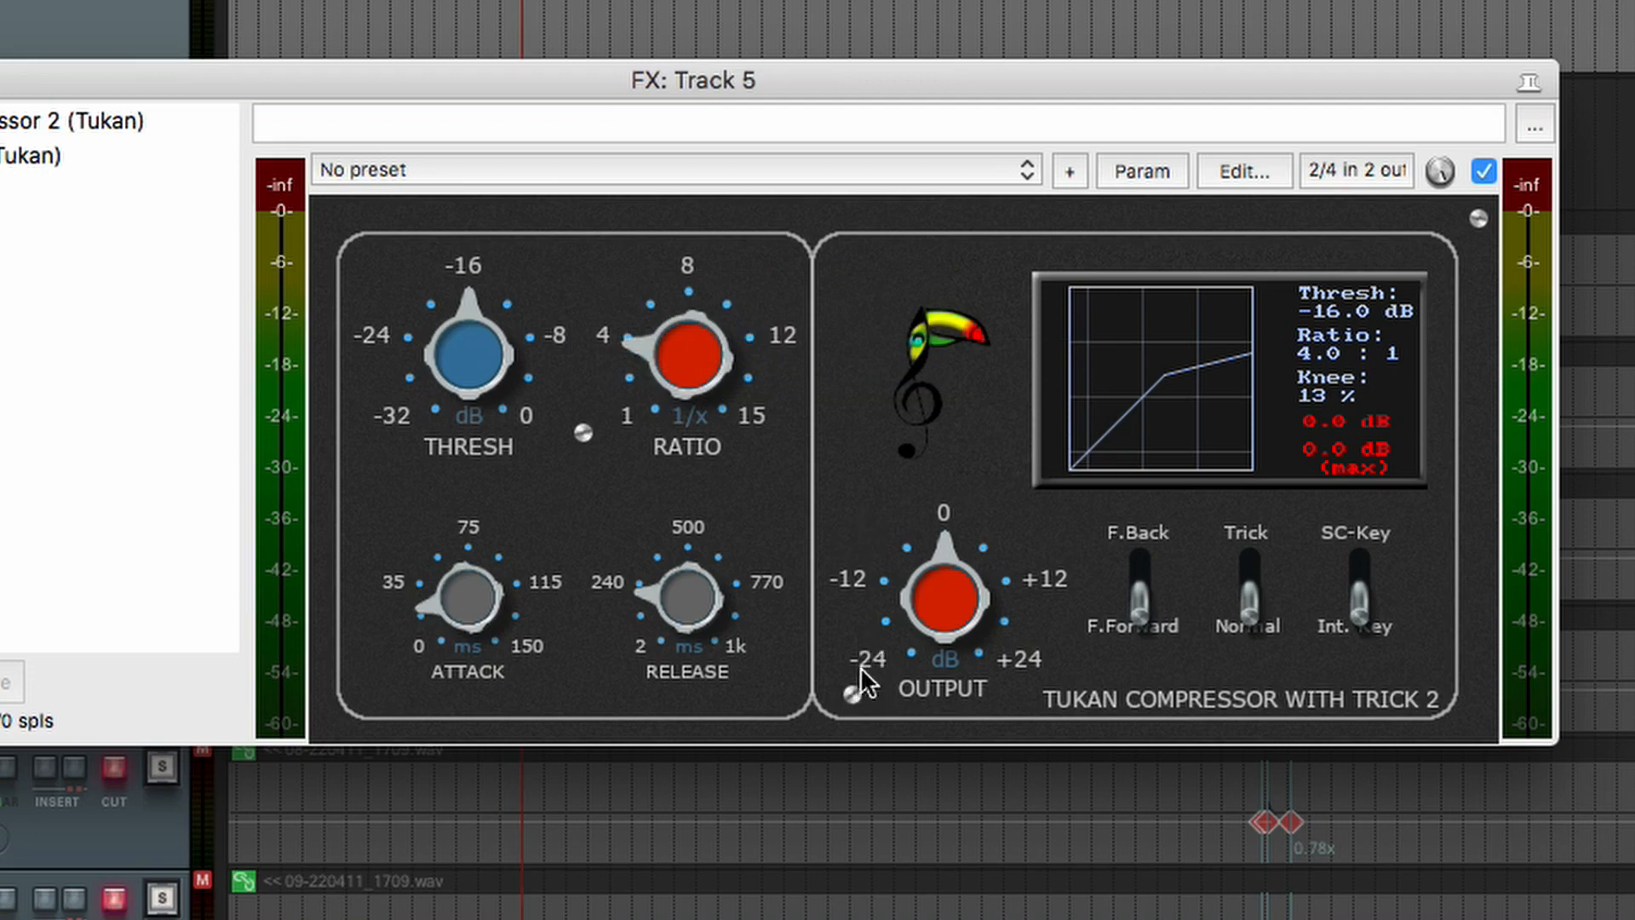
mouse_move(881, 678)
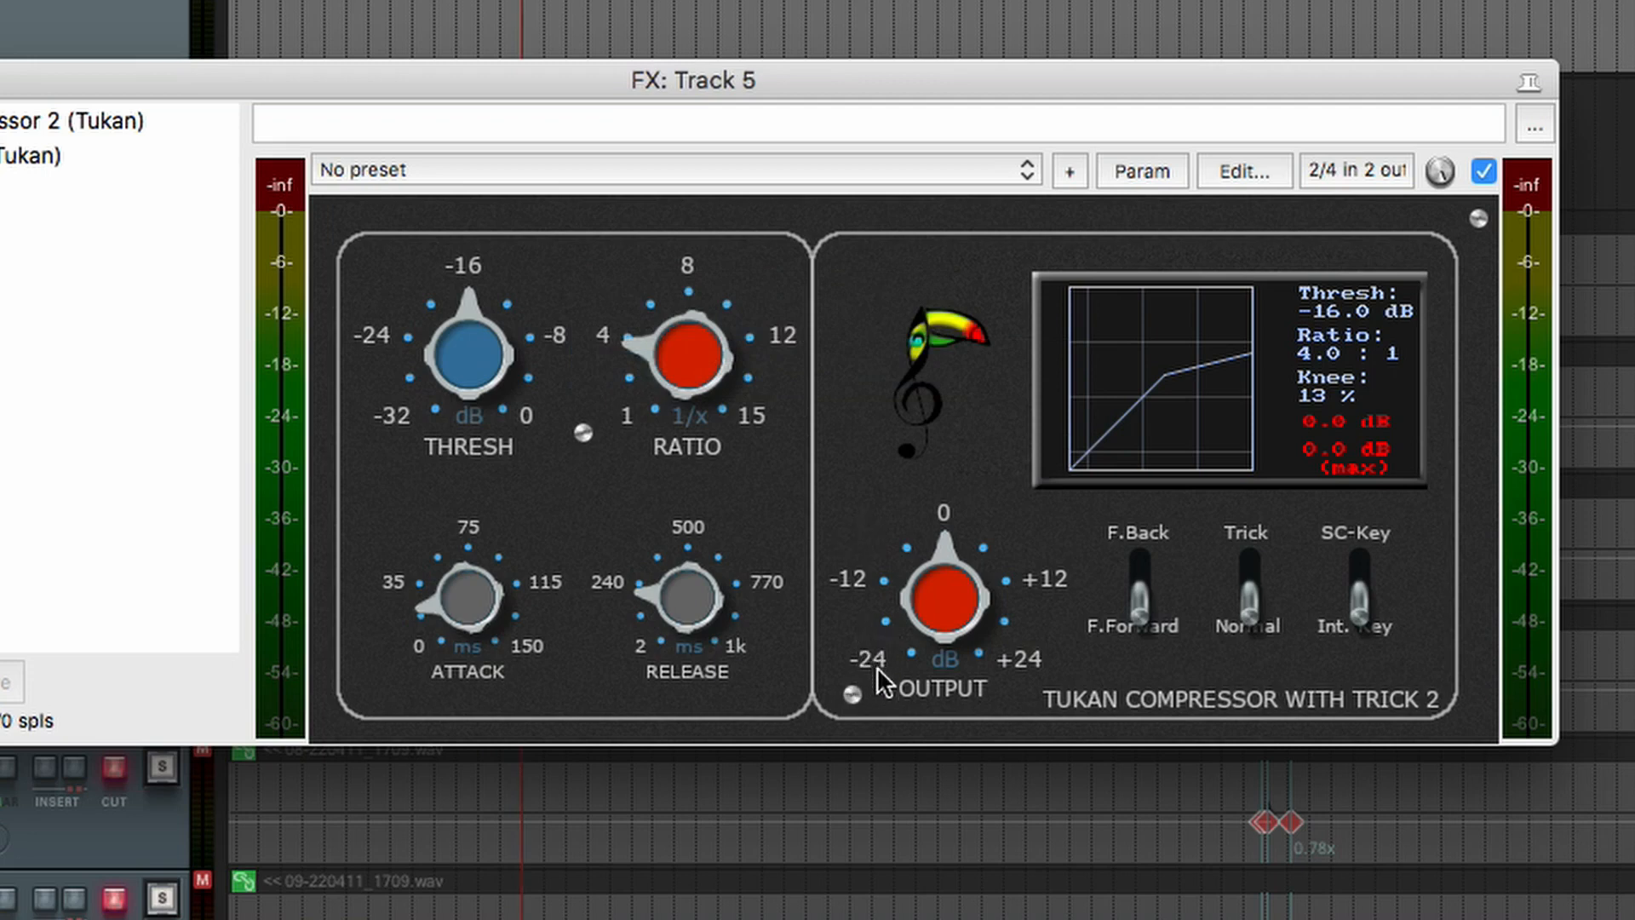
mouse_move(643, 482)
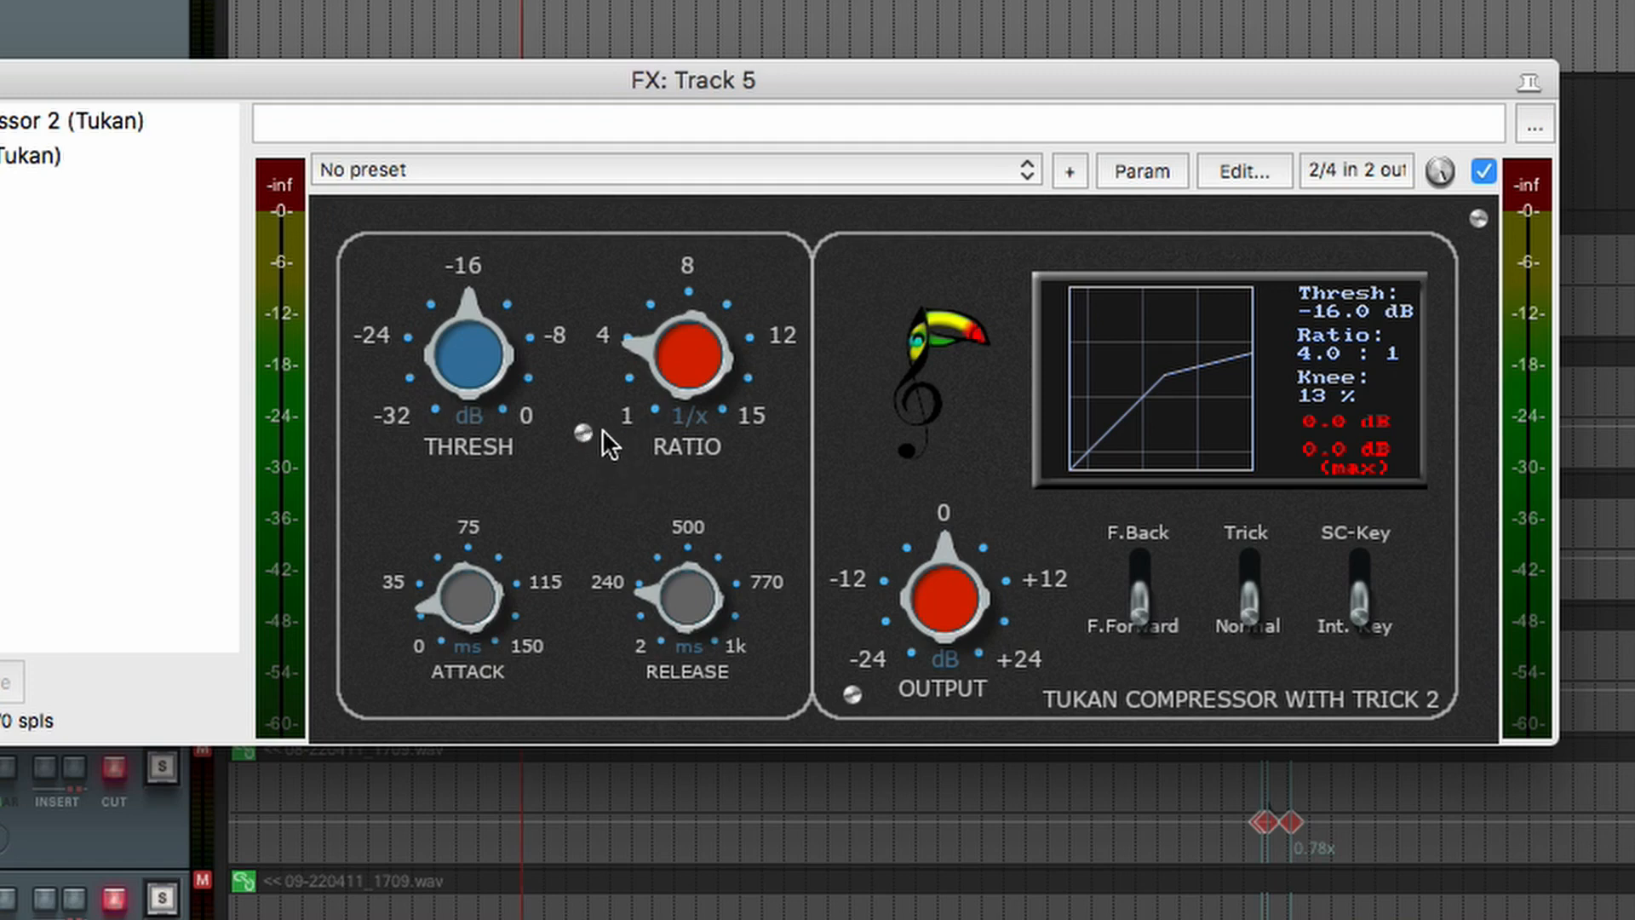
mouse_move(647, 424)
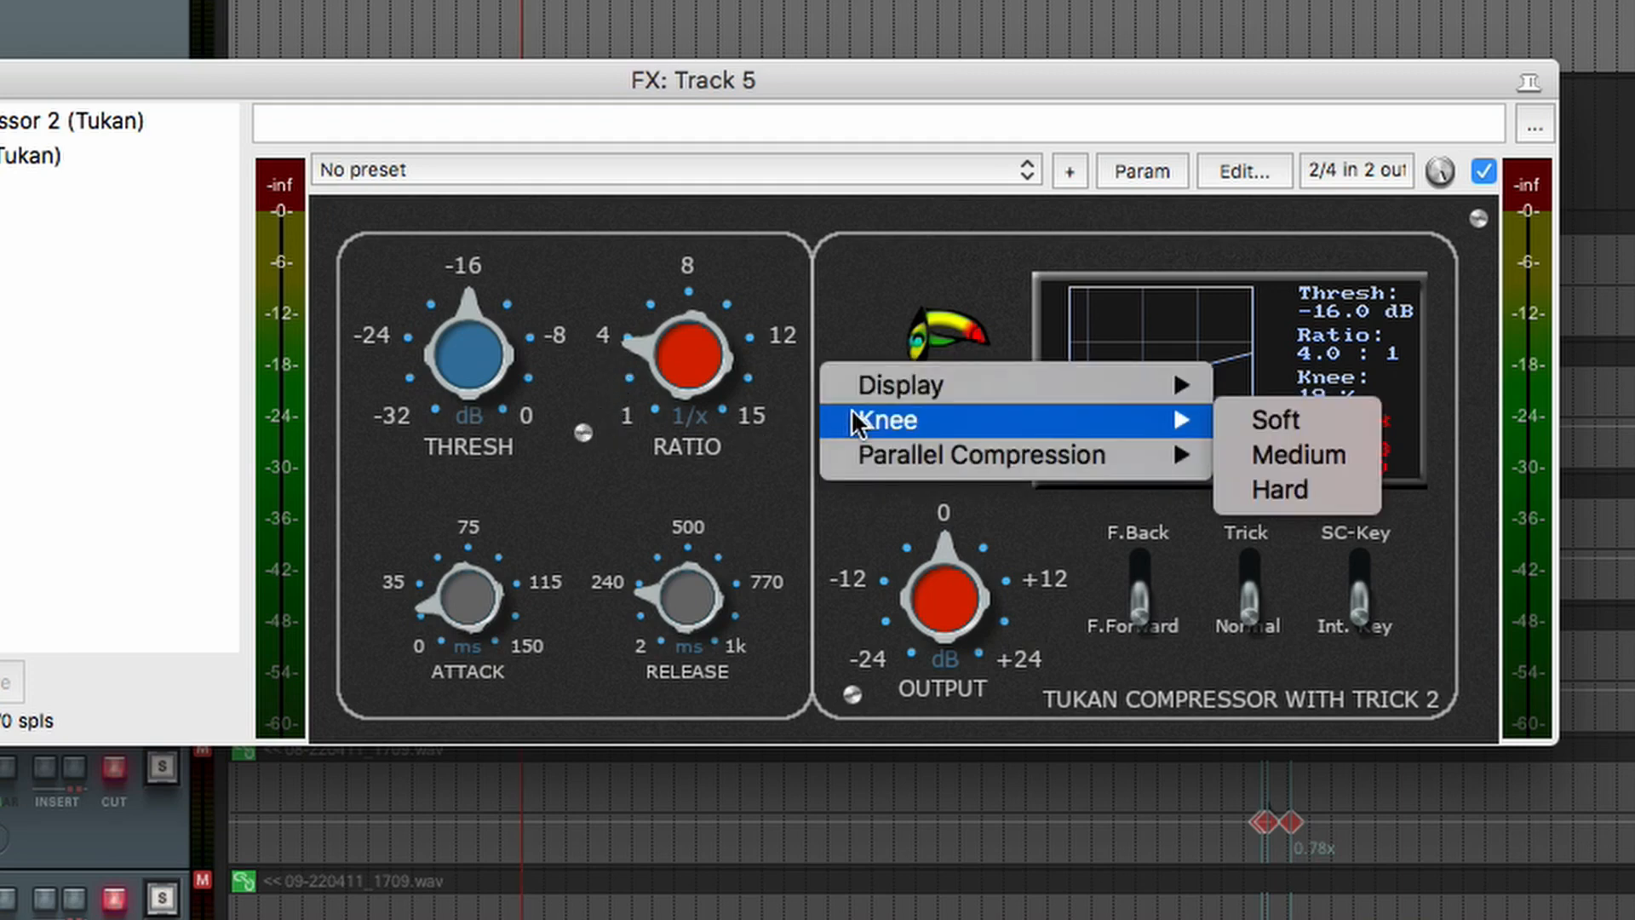
mouse_move(777, 456)
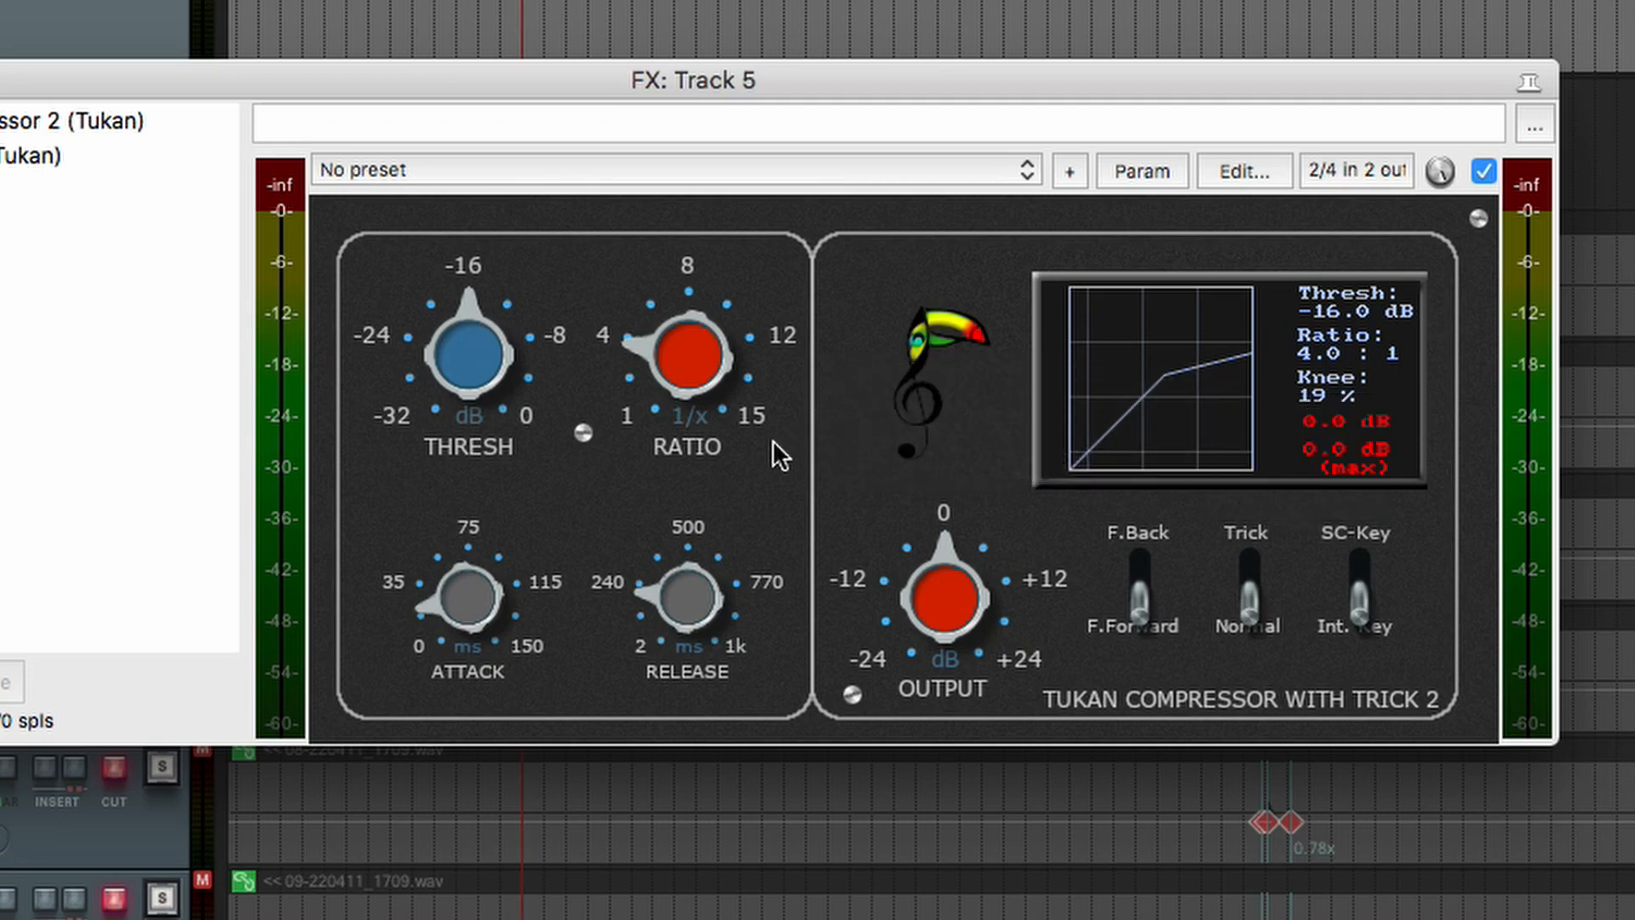
mouse_move(860, 407)
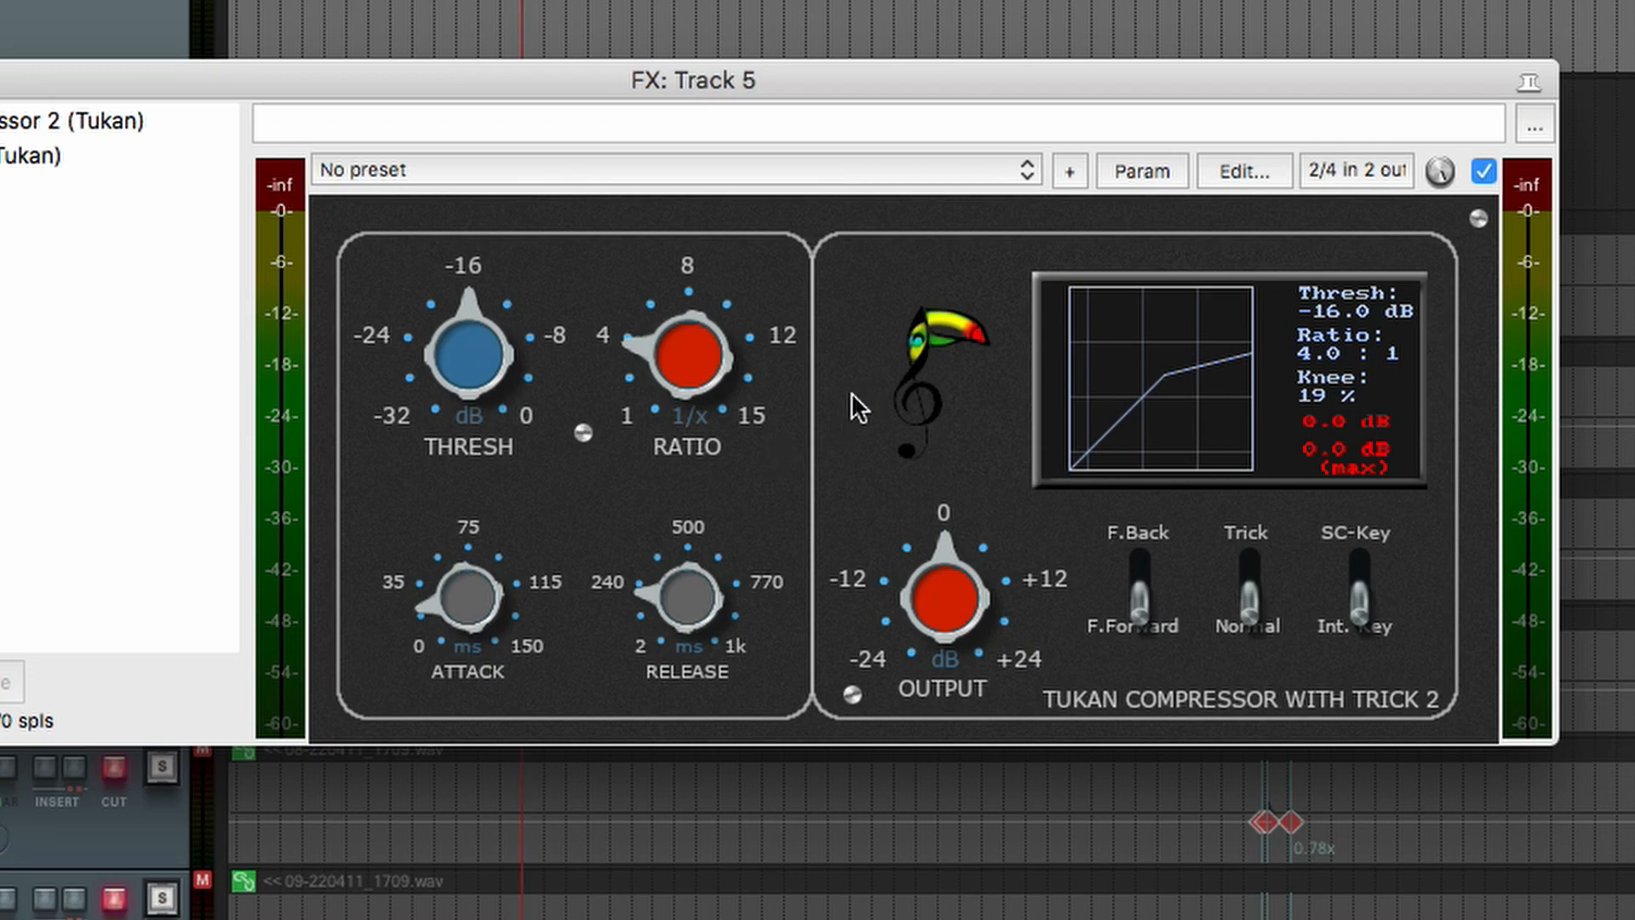
mouse_move(1005, 453)
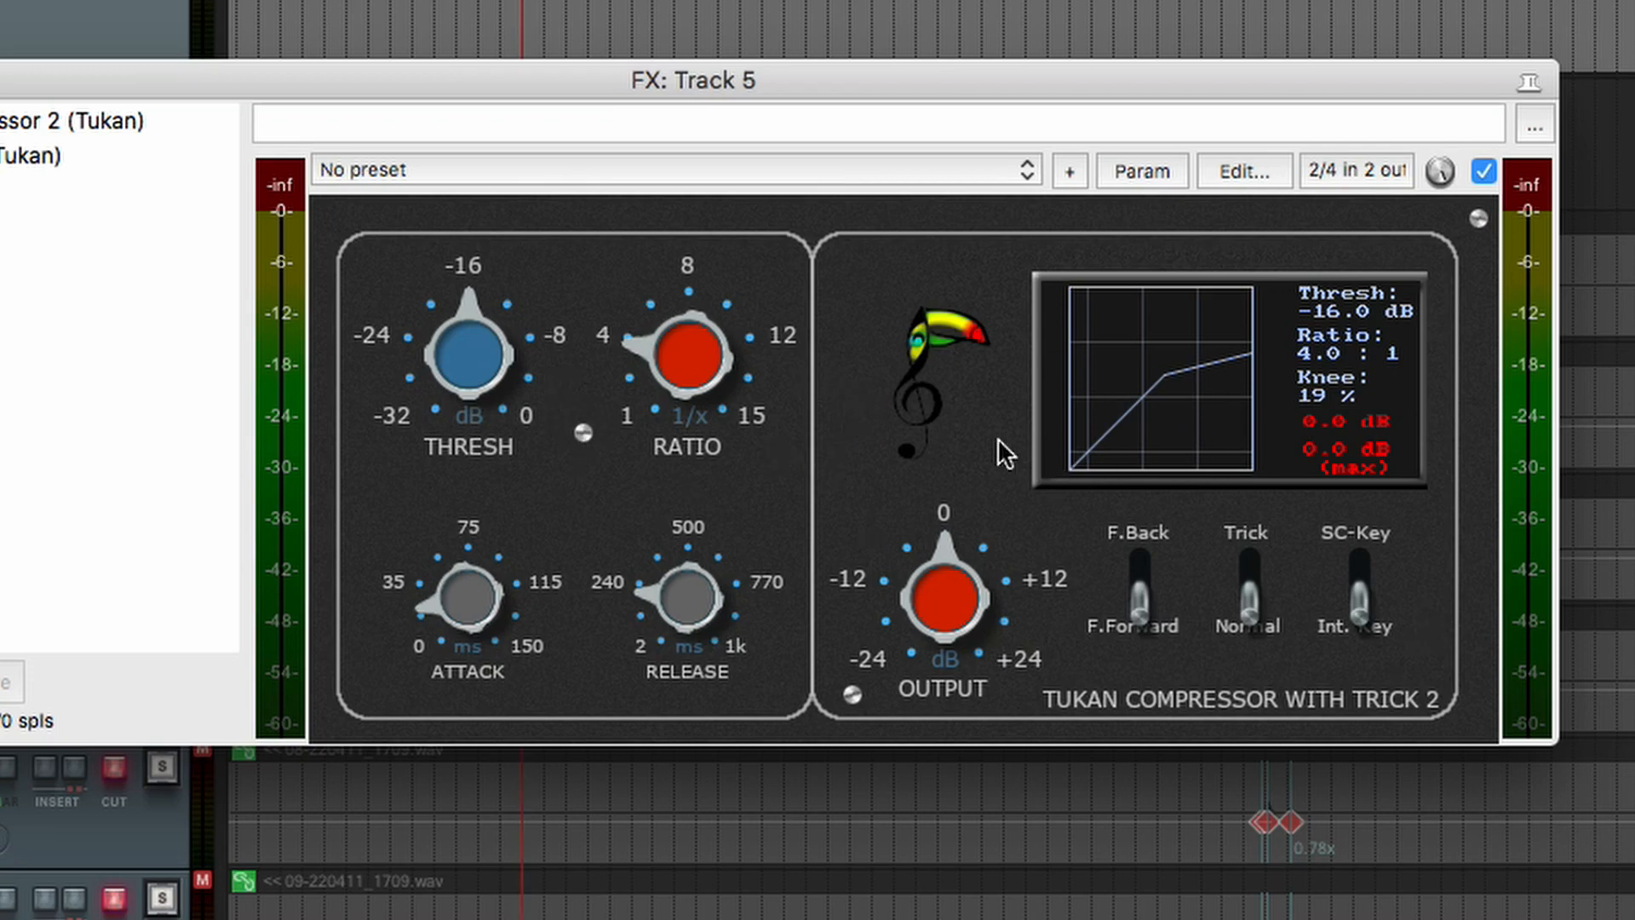
mouse_move(840, 375)
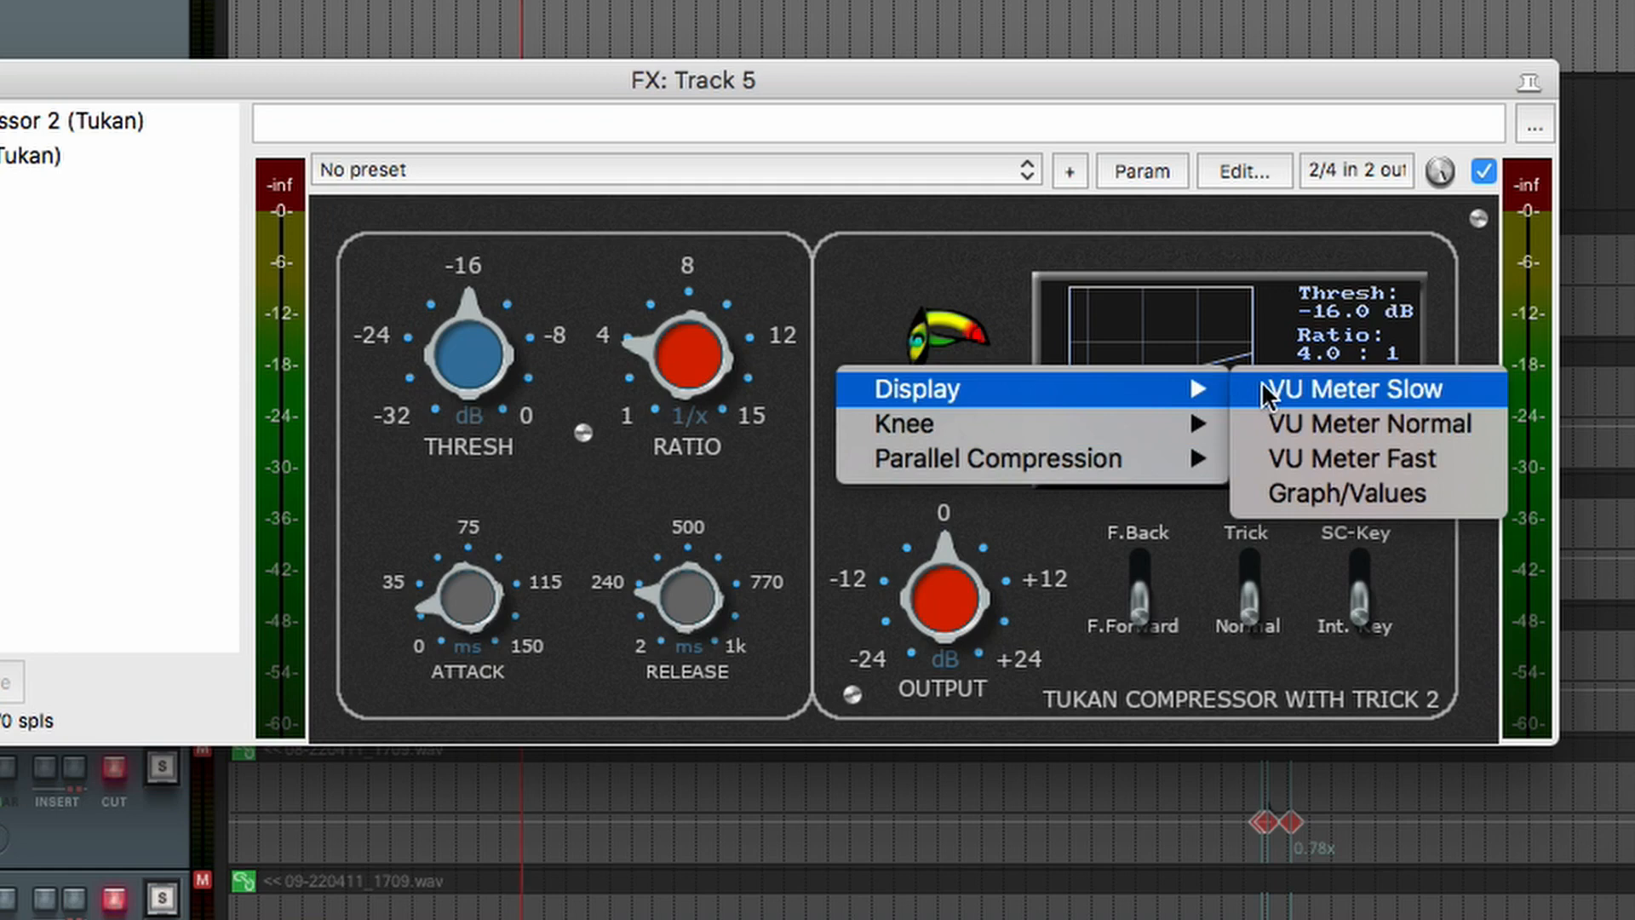
left_click(1343, 493)
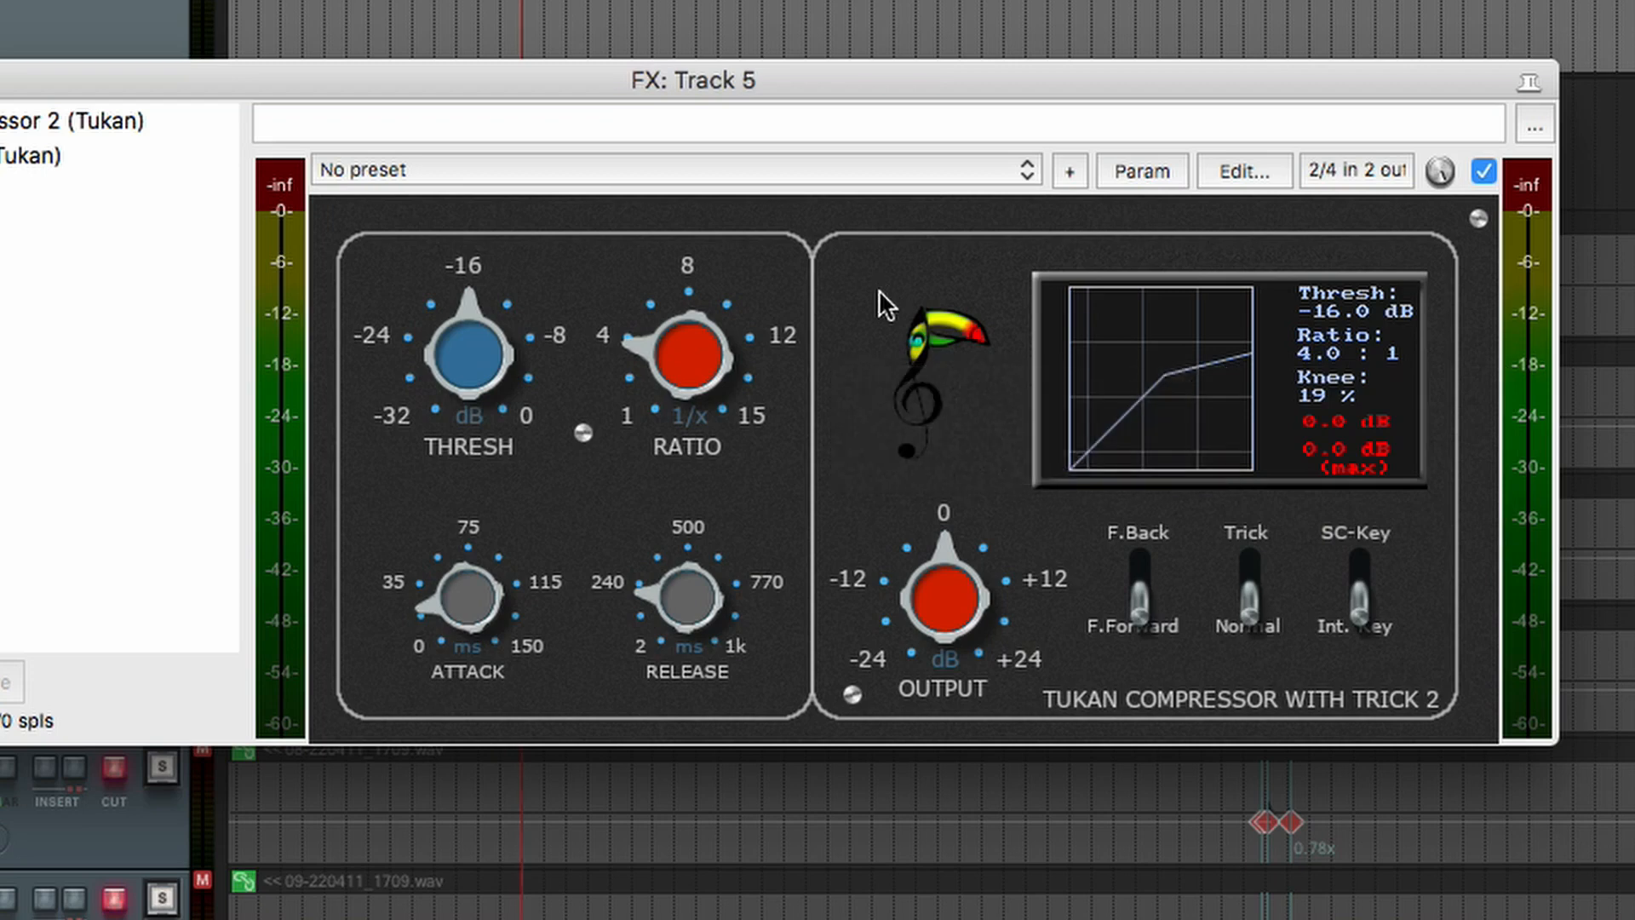
mouse_move(872, 444)
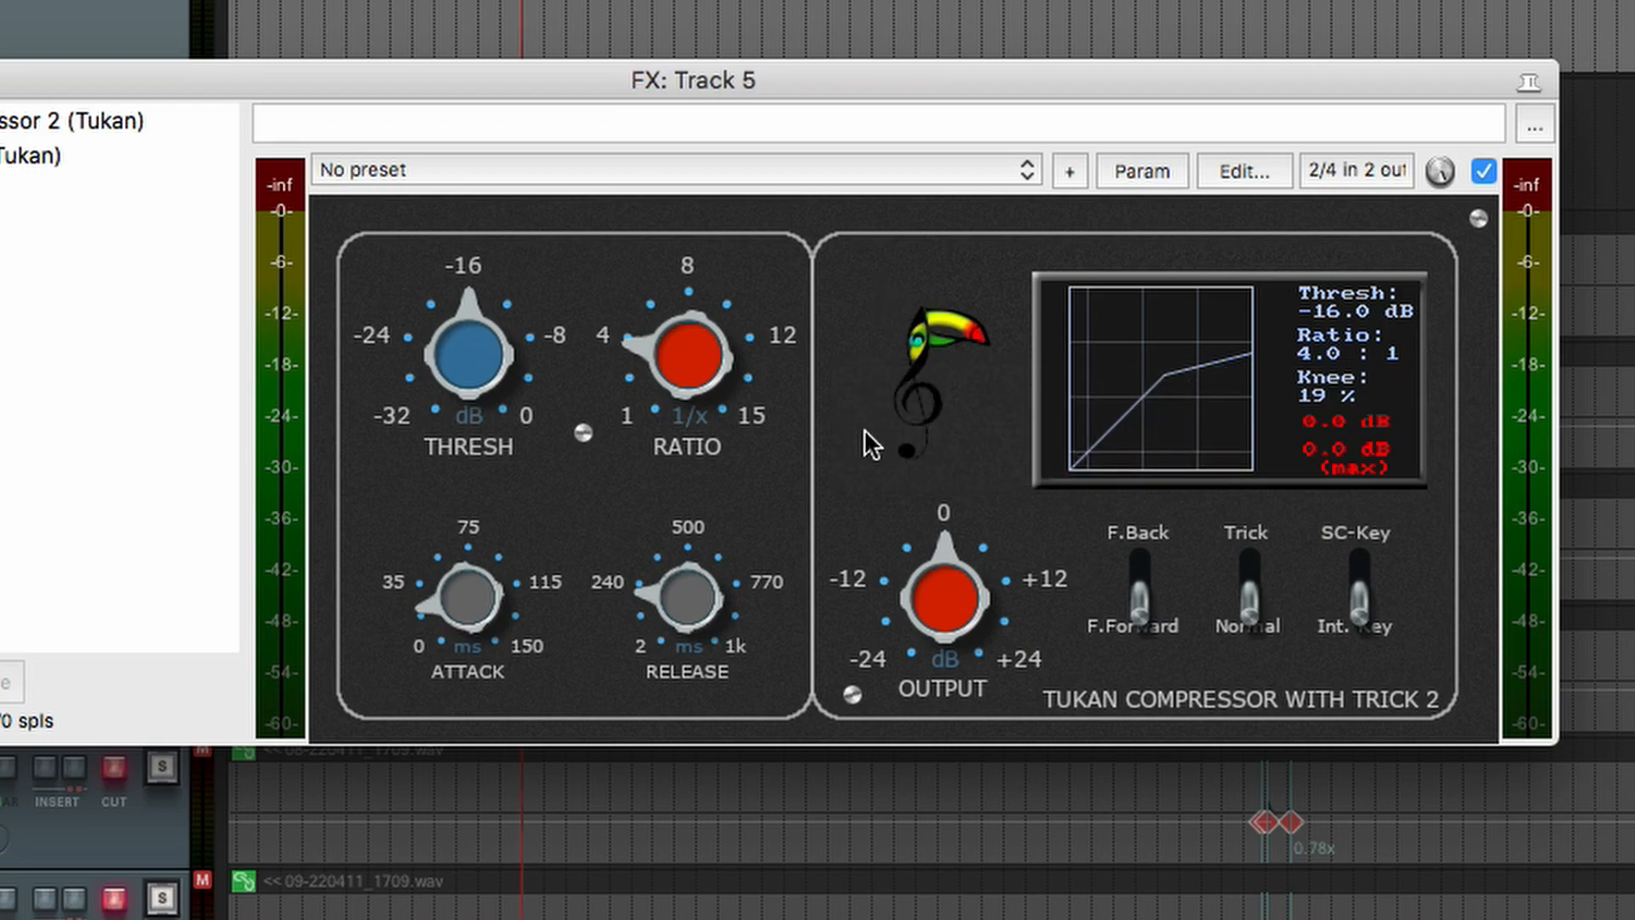